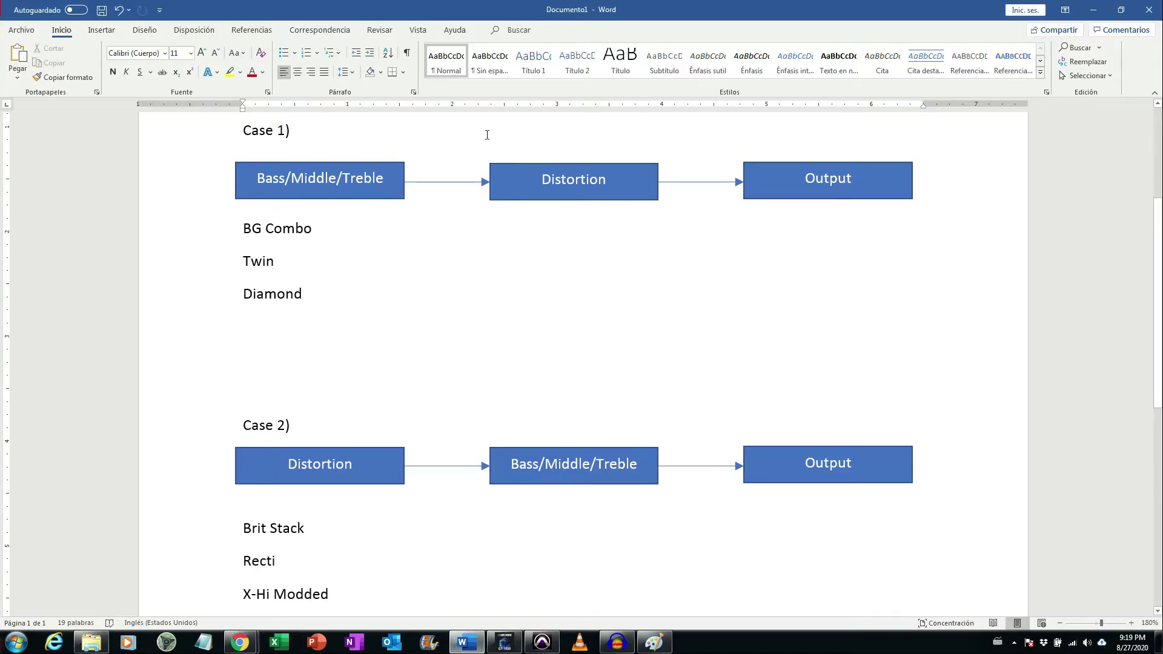
mouse_move(572, 161)
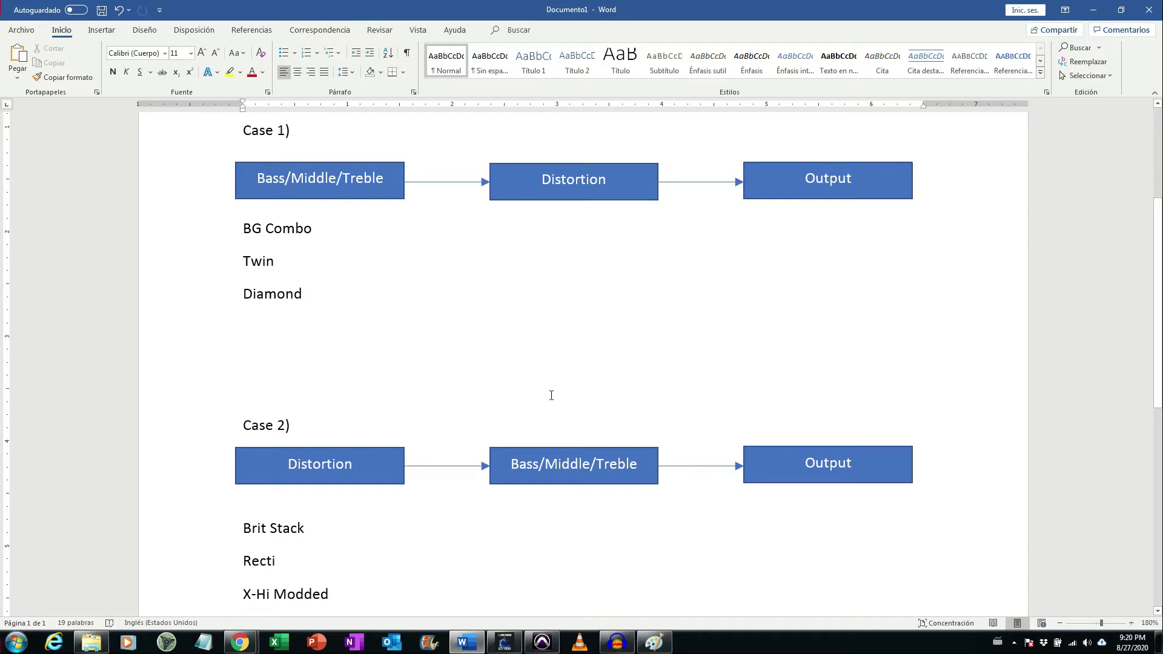
Step: Review the Case 1/Case 2 tone-stack placement diagram in the Word document
click(328, 594)
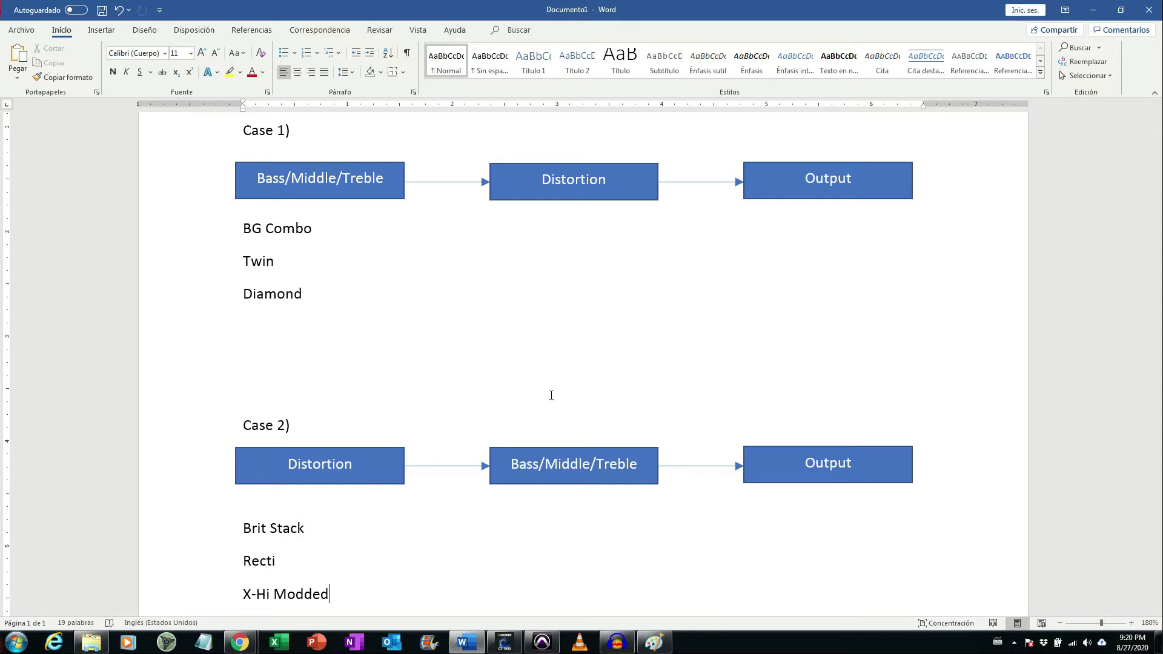
mouse_move(510, 369)
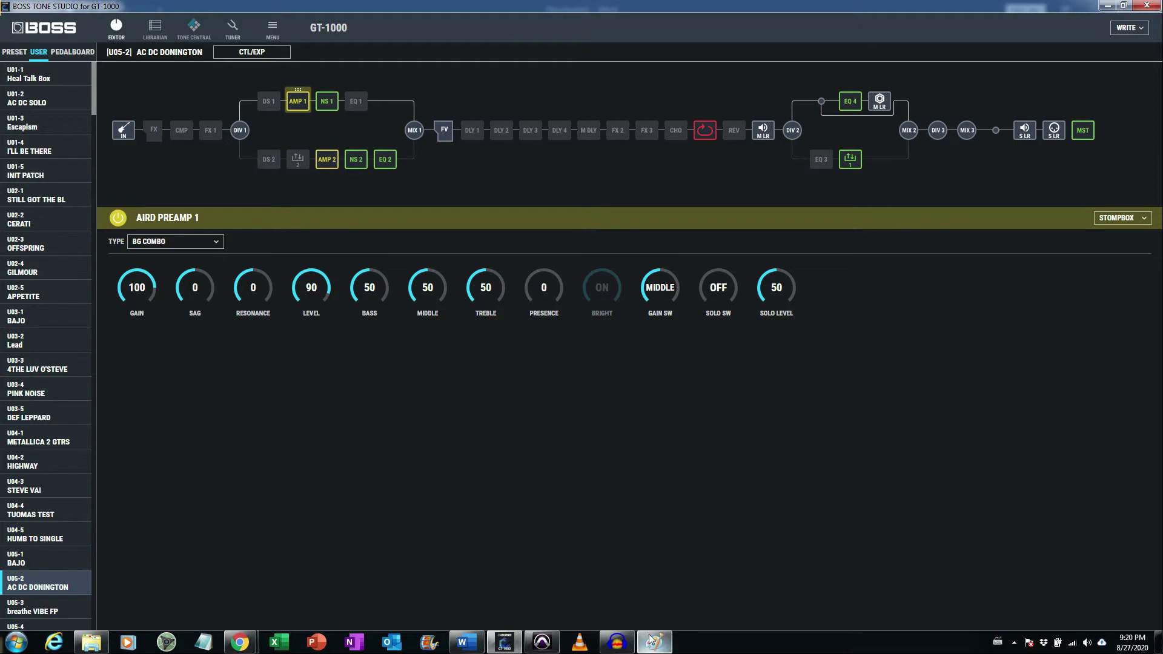
Step: Bring the Paint window with the Mesa/Boogie Mark V amp head photo to the front
click(652, 640)
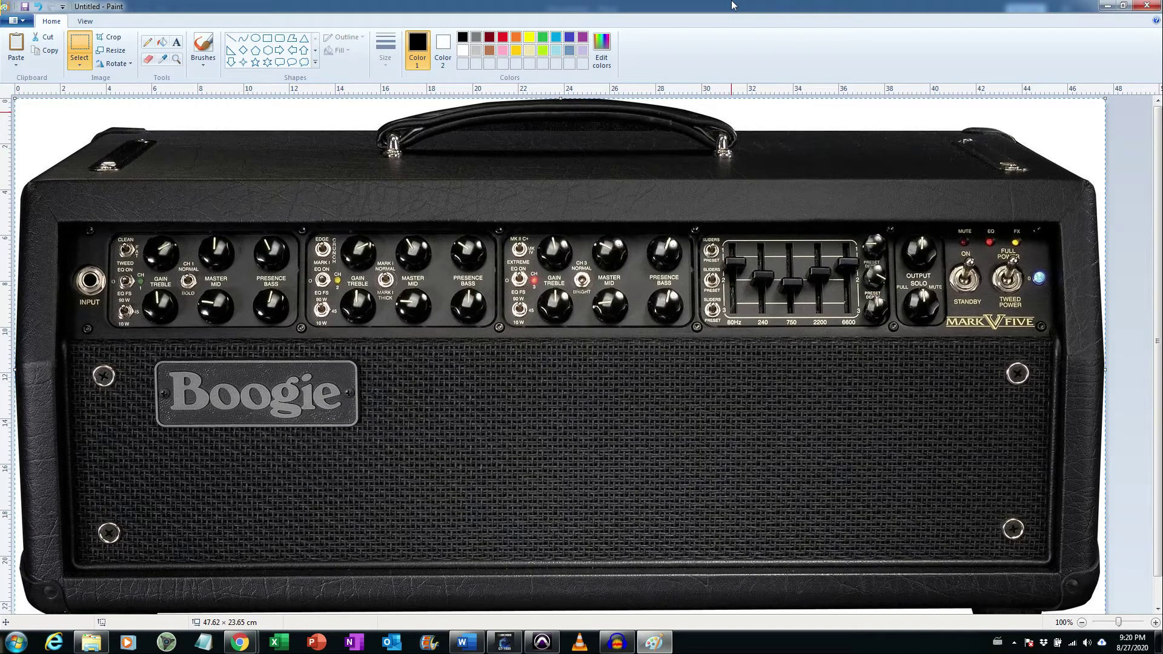
mouse_move(451, 196)
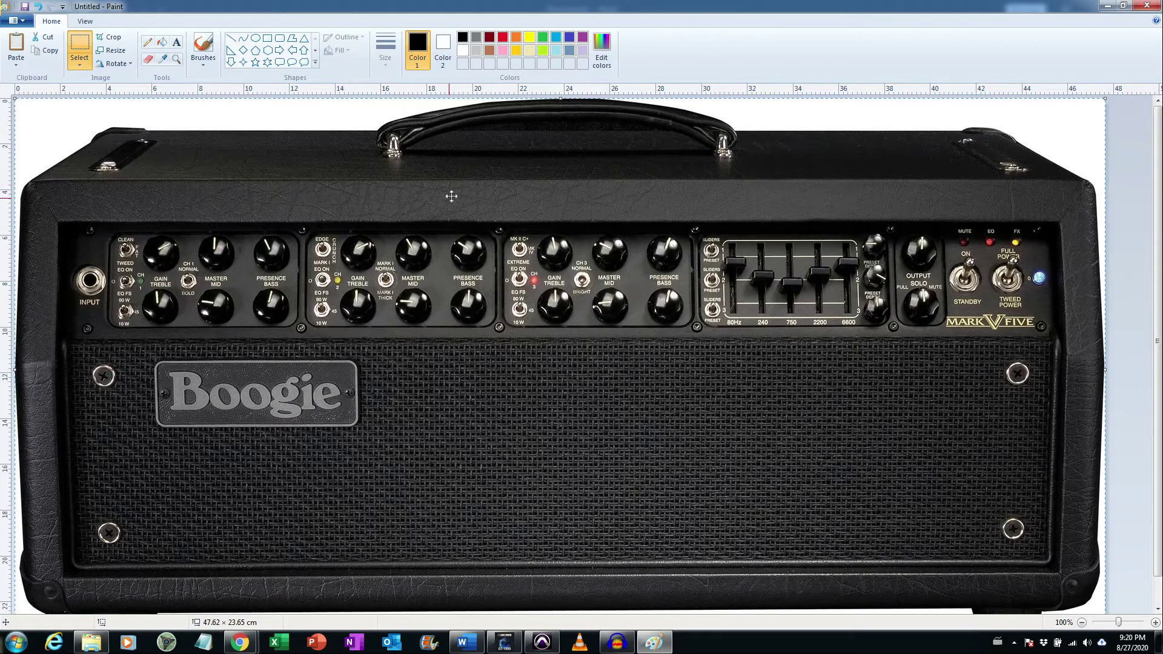
mouse_move(178, 318)
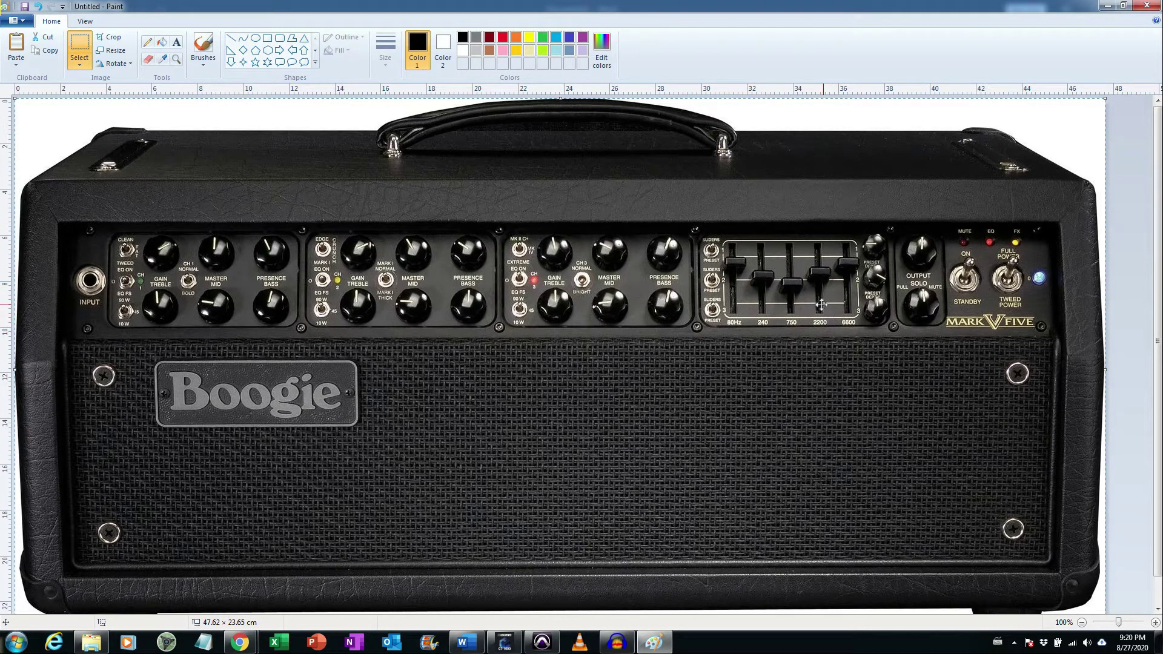
mouse_move(551, 438)
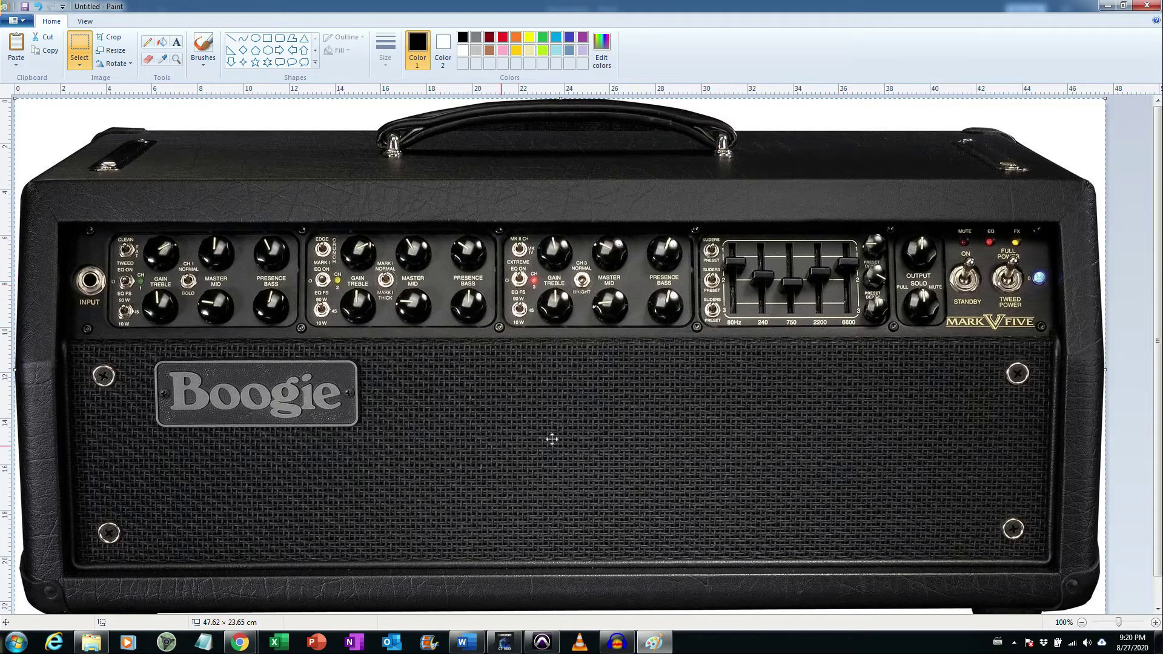
mouse_move(329, 352)
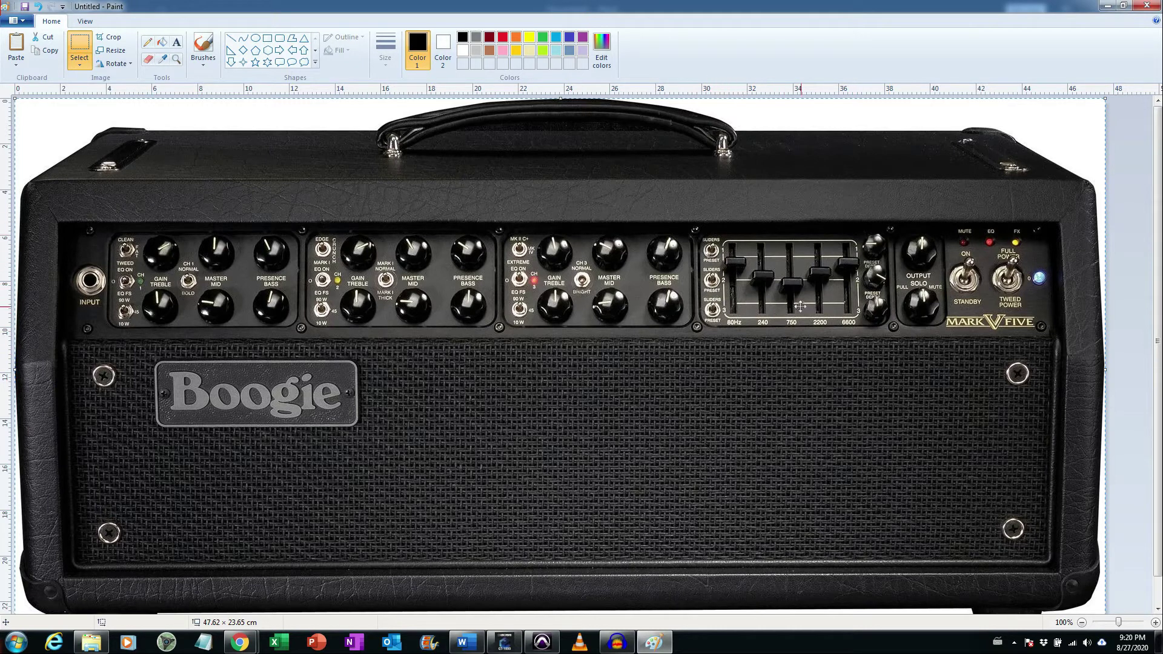
mouse_move(579, 315)
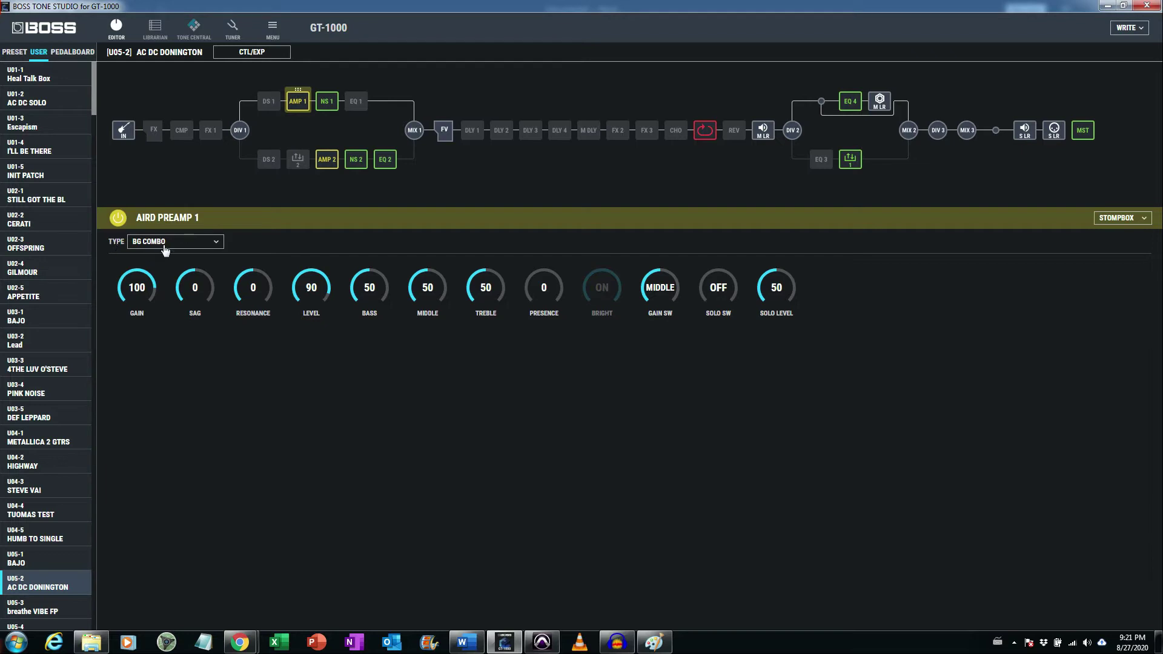
mouse_move(391, 270)
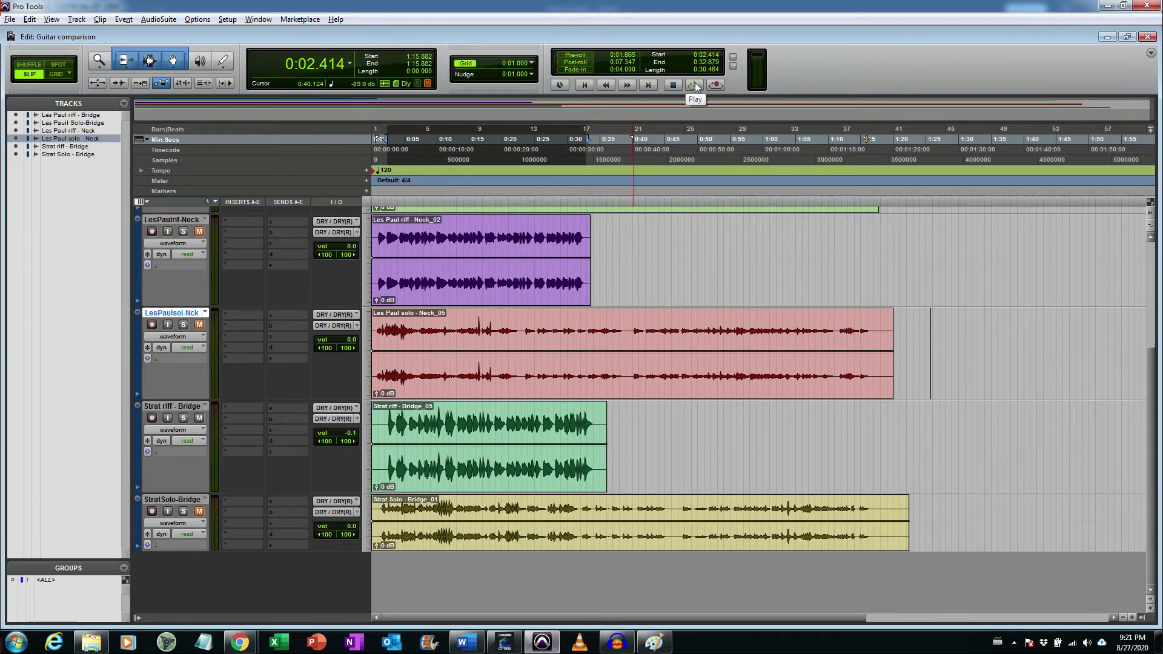
Step: Start playback of the guitar comparison tracks in Pro Tools
click(694, 85)
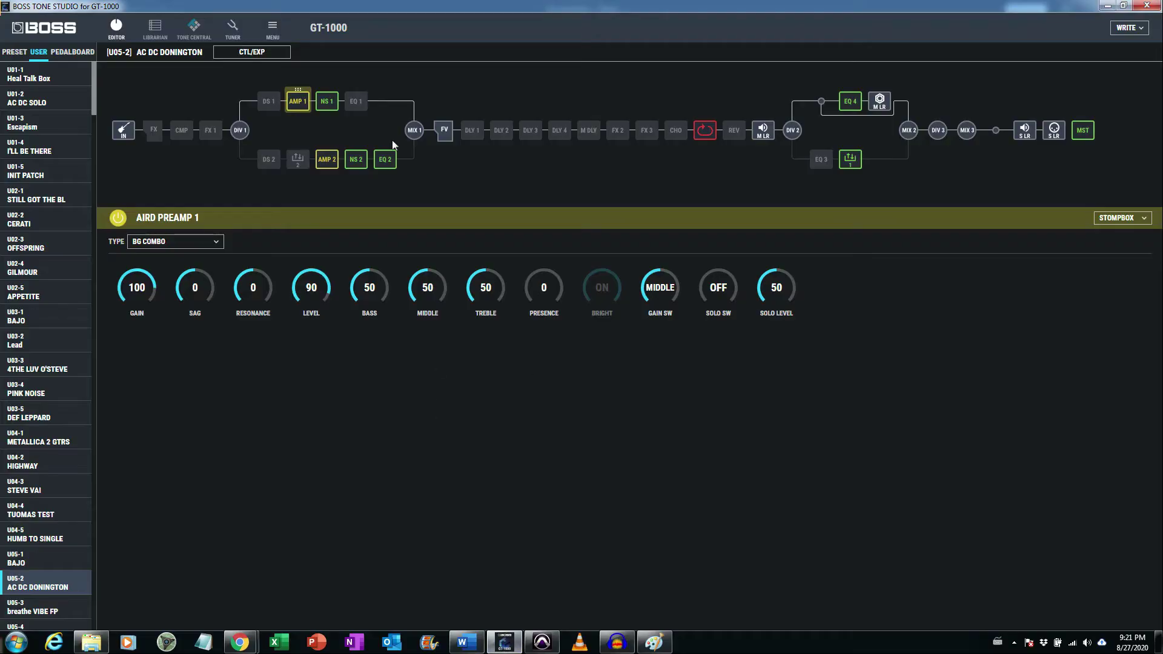
mouse_move(435, 387)
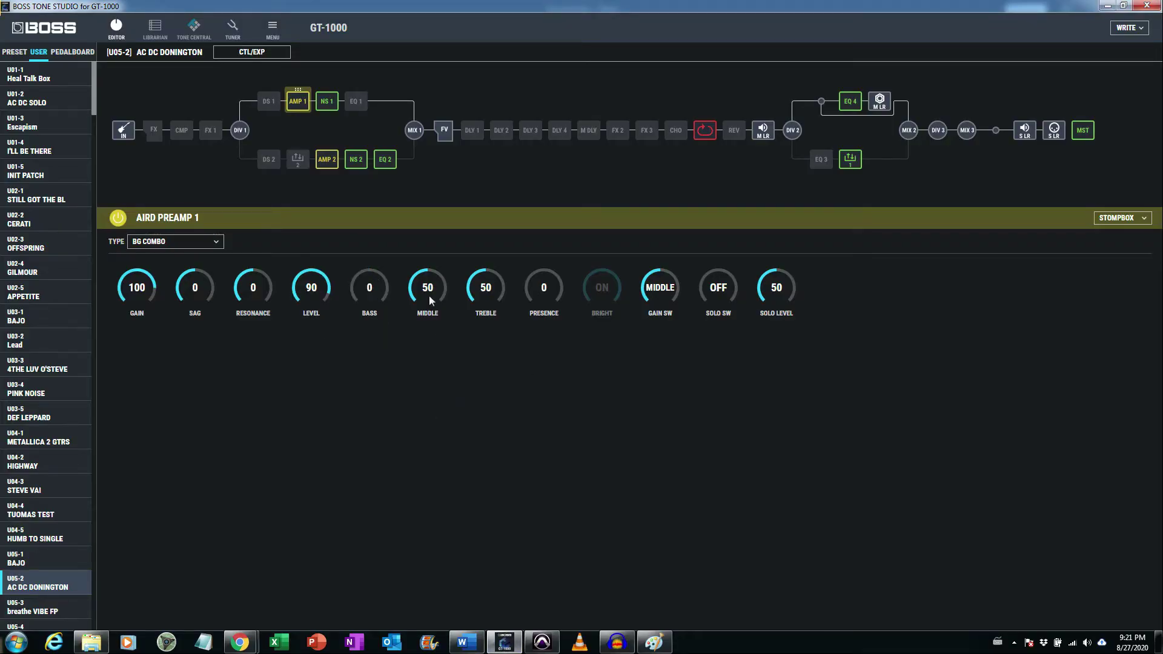
Step: Turn the BG Combo preamp's Middle knob down toward 0
click(504, 642)
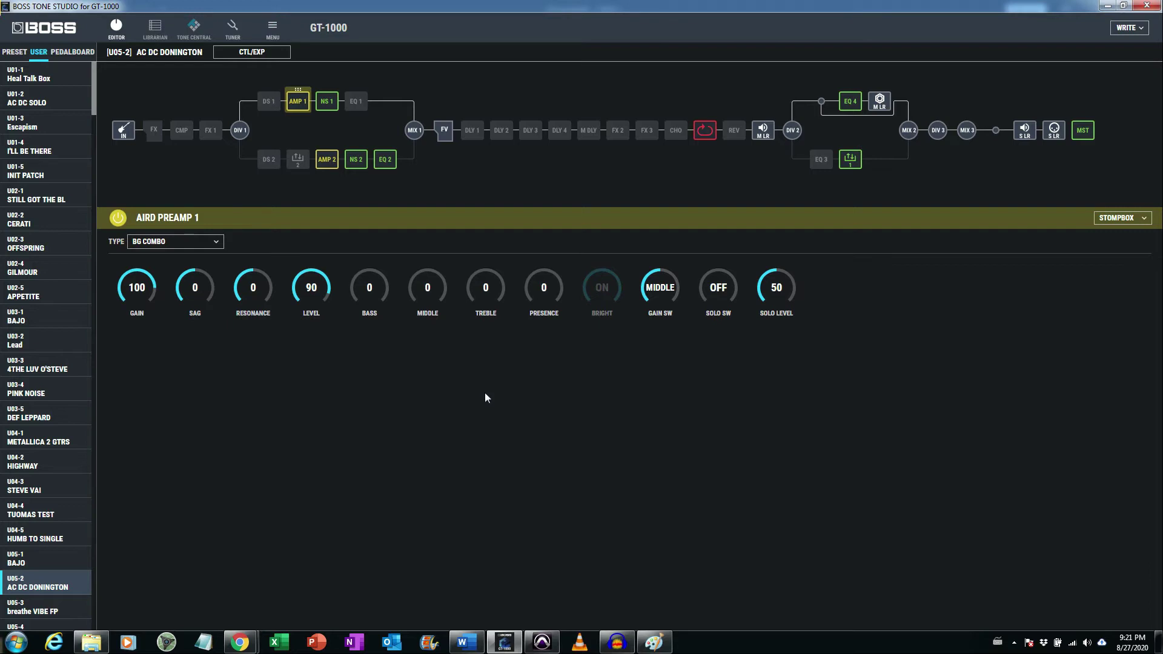
mouse_move(436, 305)
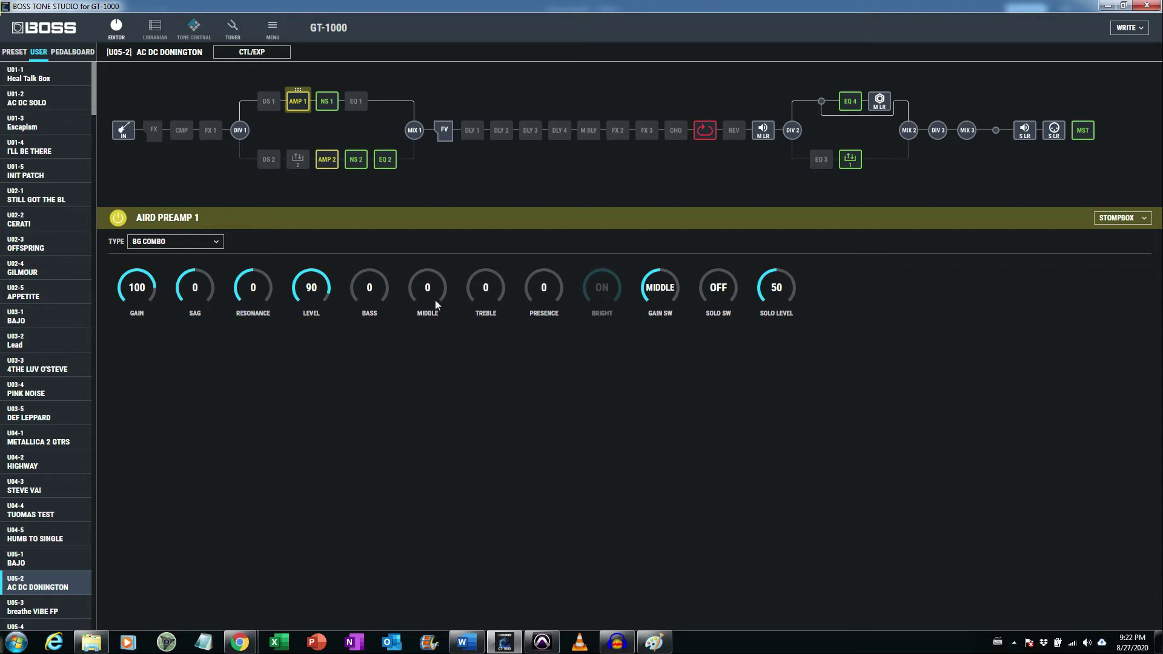
mouse_move(445, 304)
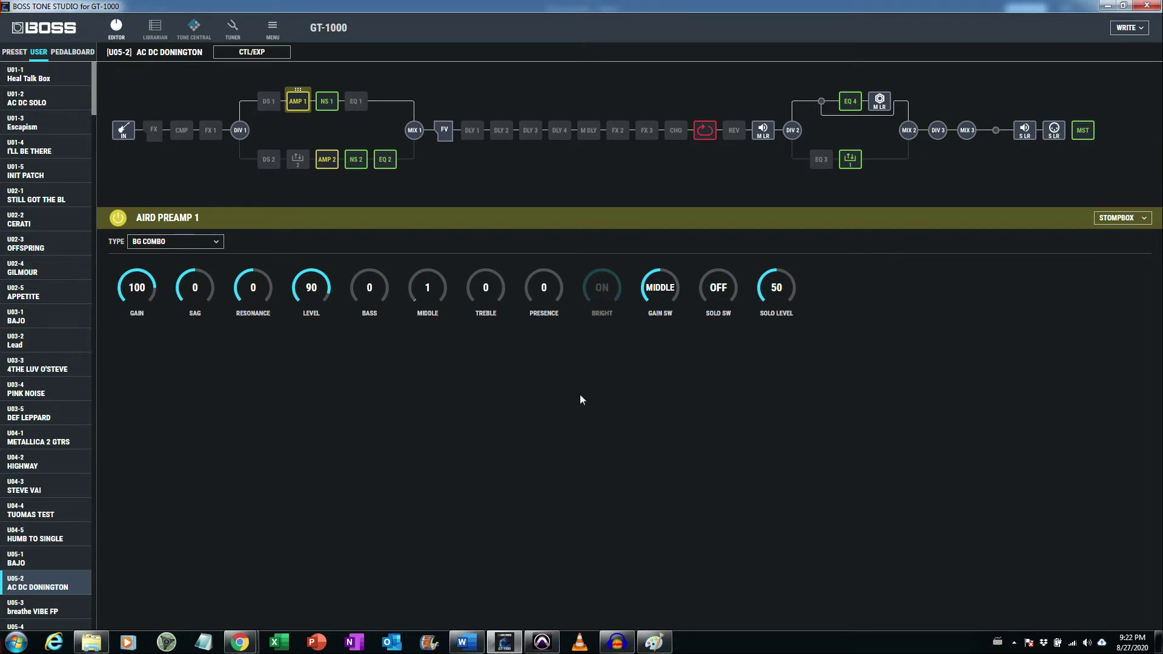
Step: Return the BG Combo preamp's Middle level to 0, keeping bass at zero
click(427, 287)
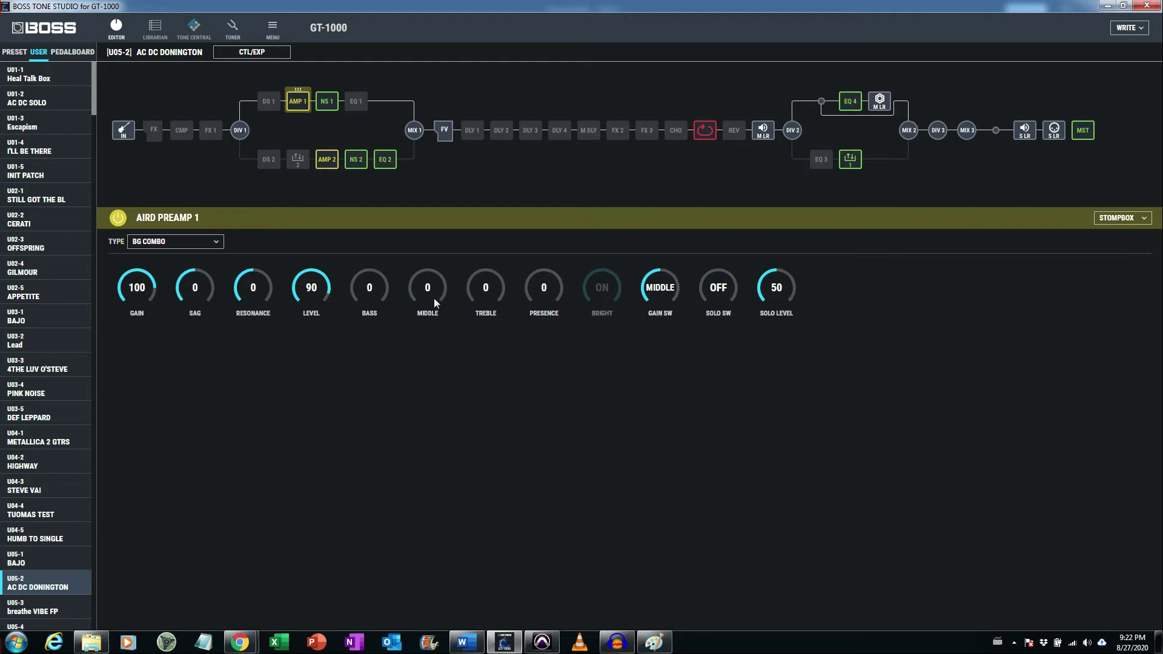
mouse_move(427, 304)
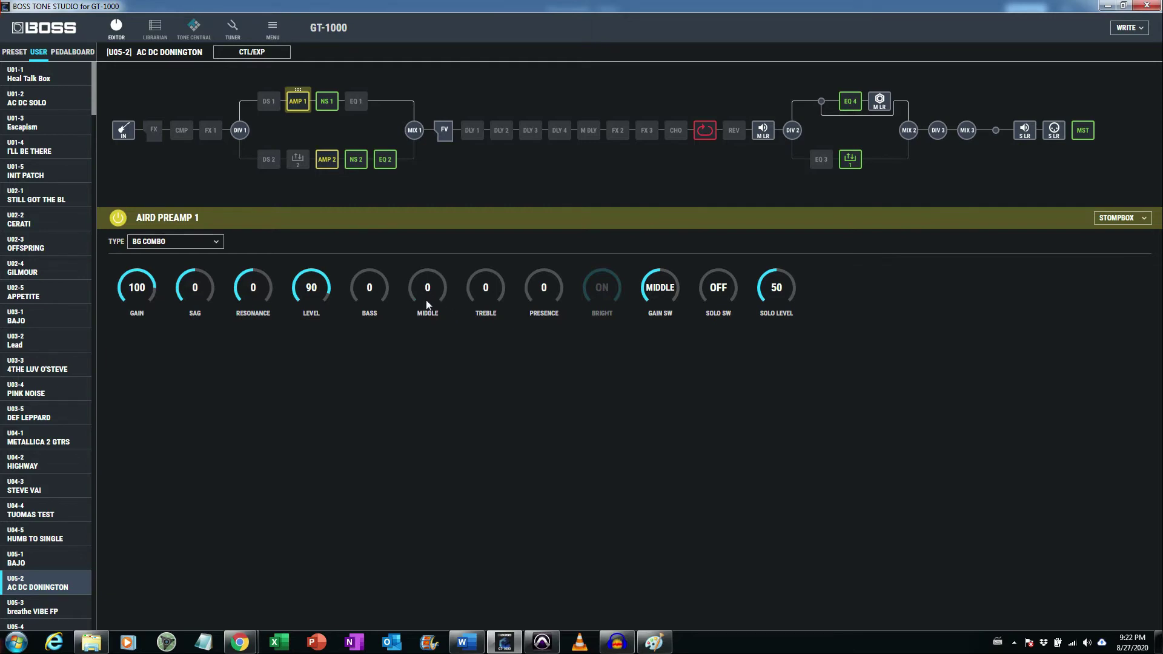
mouse_move(437, 304)
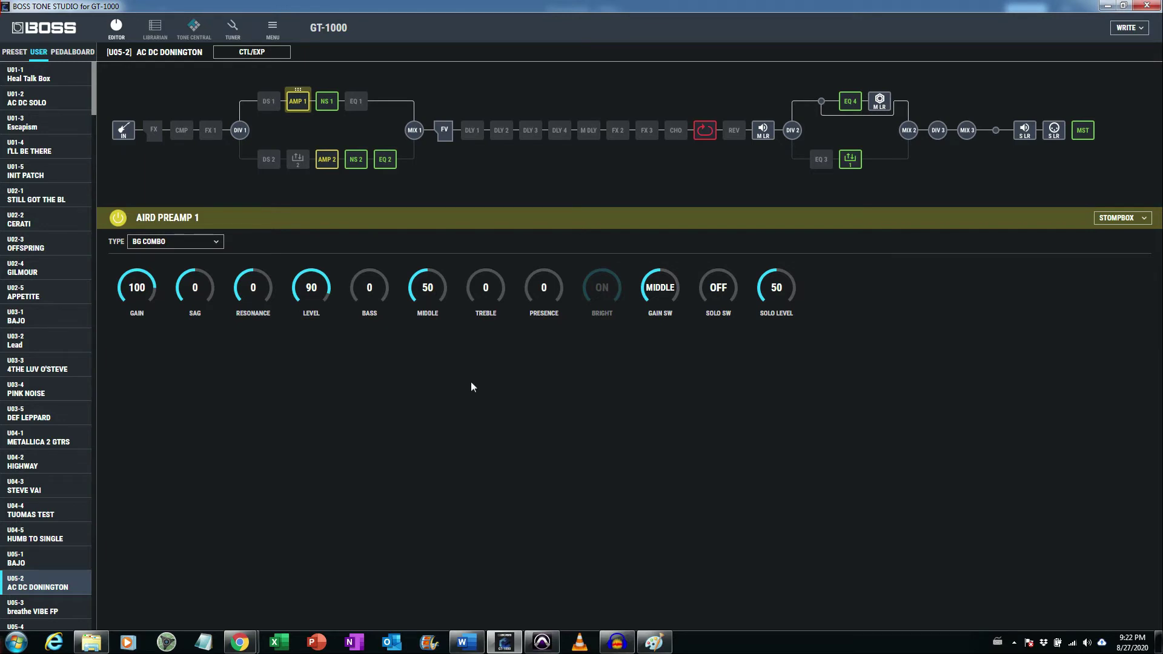
mouse_move(445, 292)
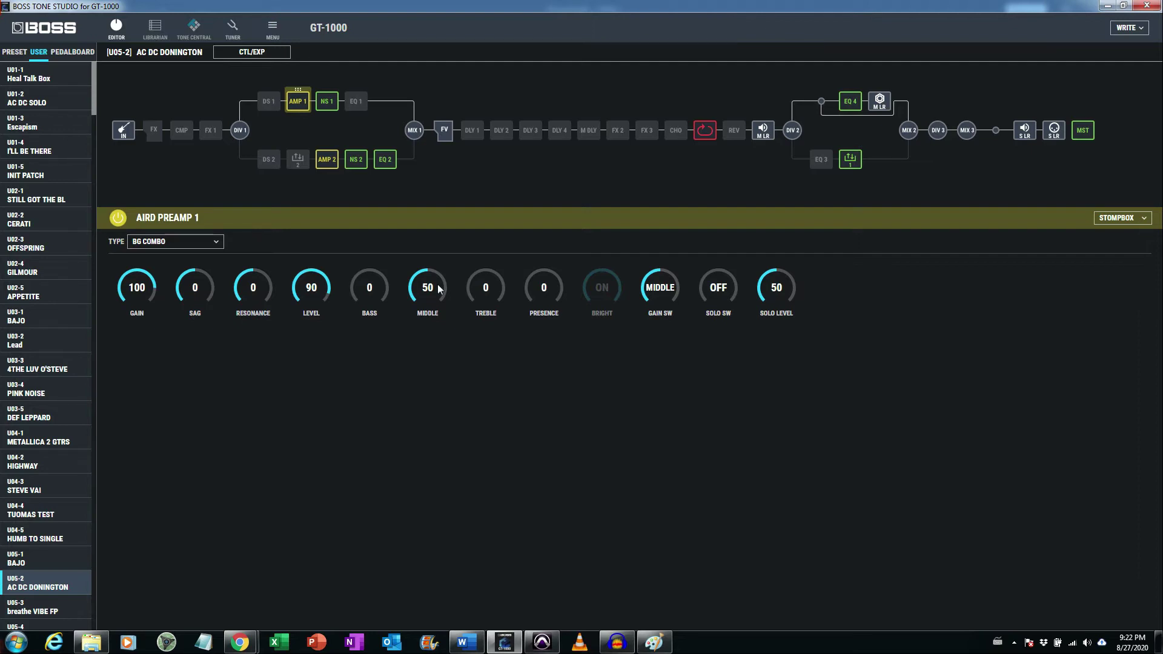
mouse_move(437, 303)
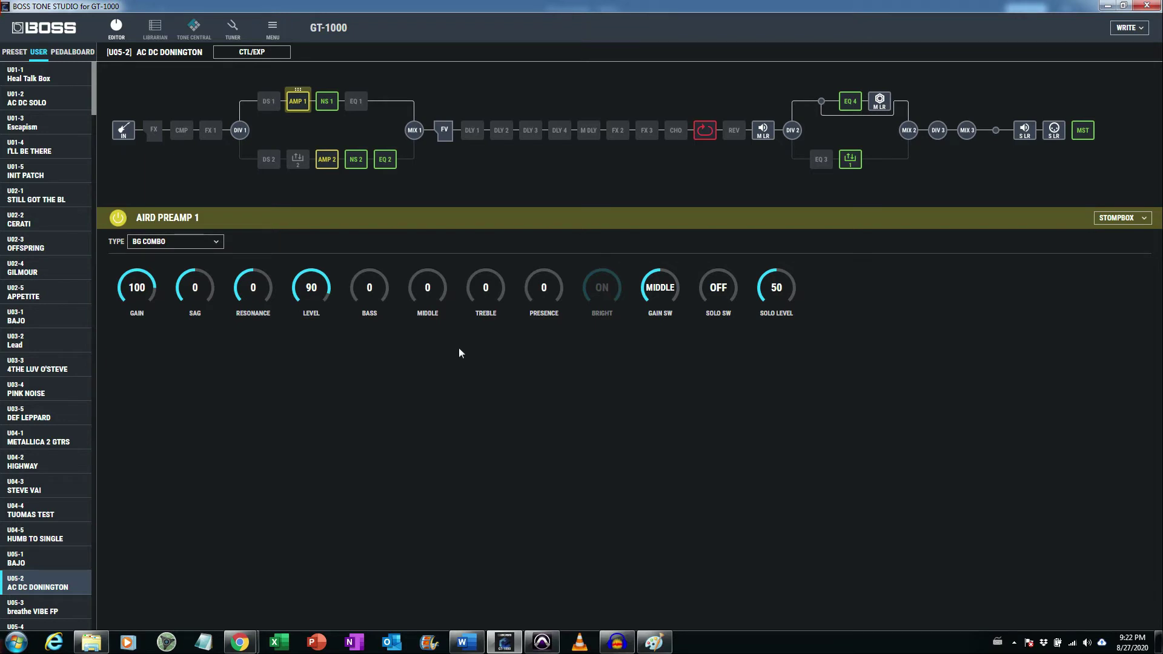
mouse_move(436, 325)
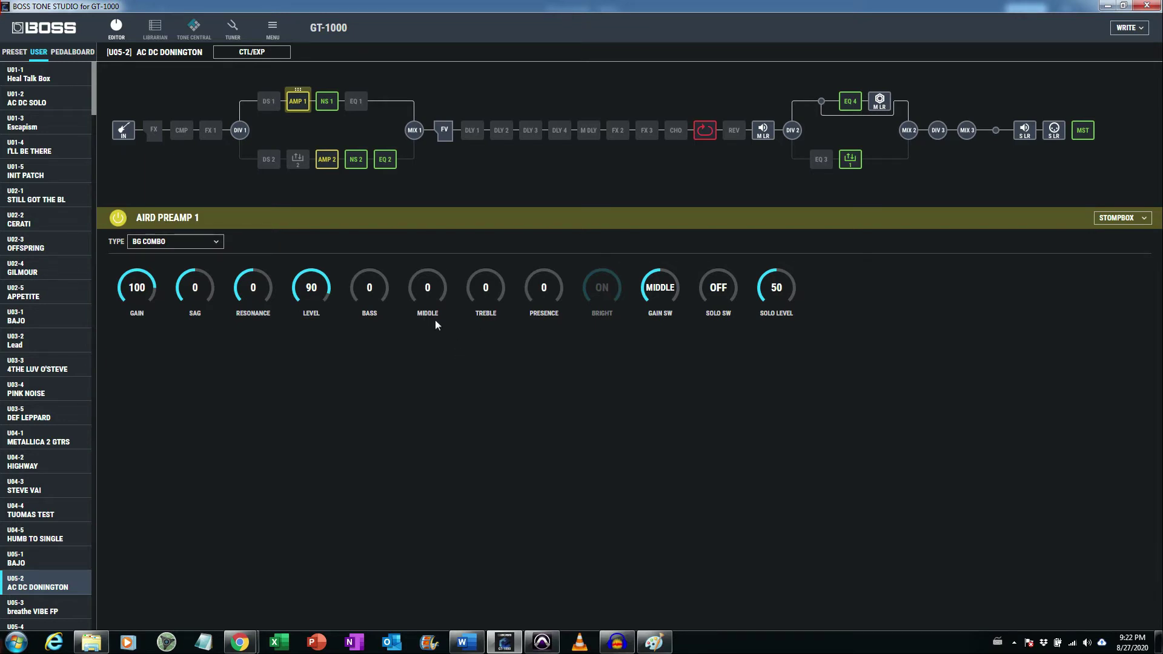
mouse_move(385, 307)
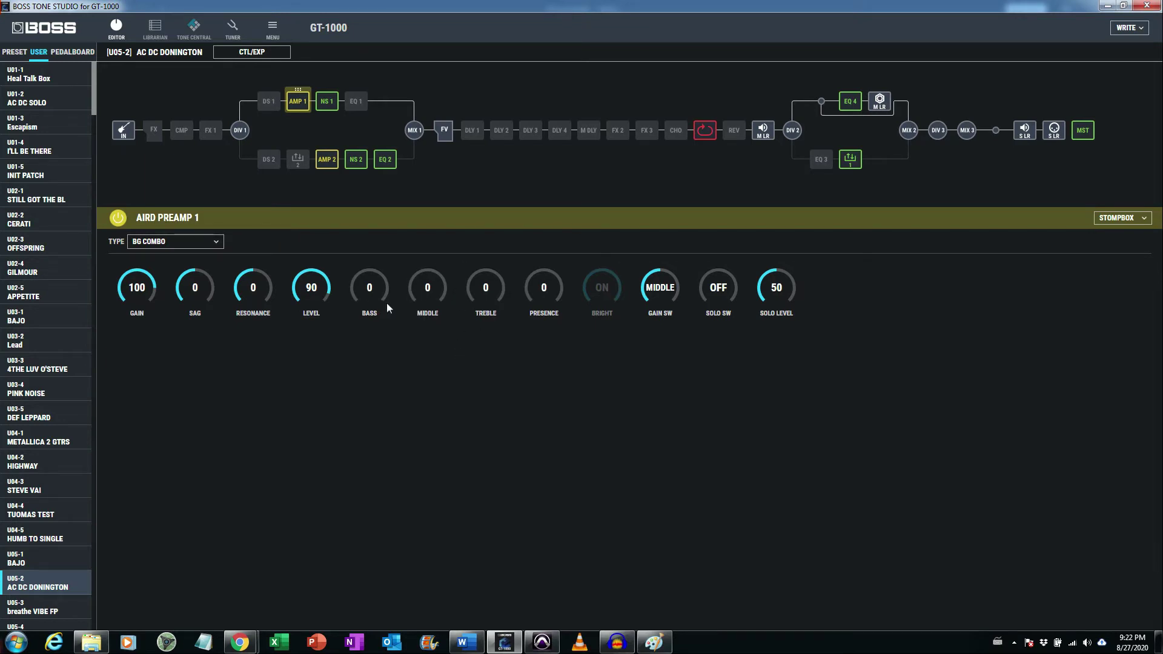
mouse_move(136, 287)
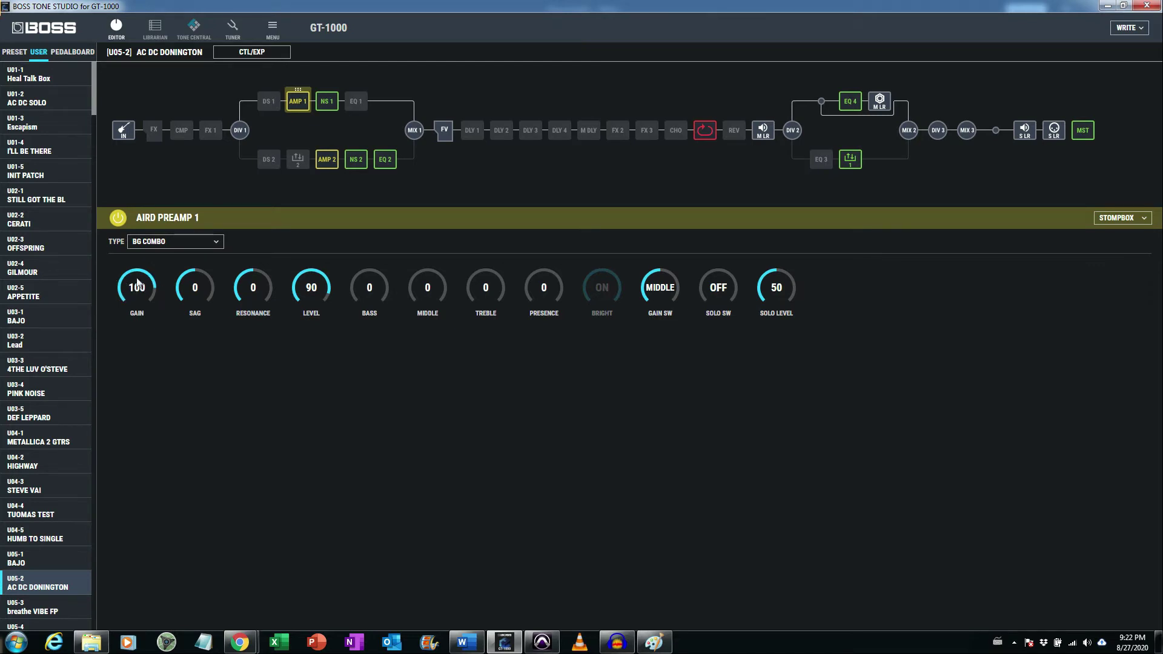
mouse_move(468, 265)
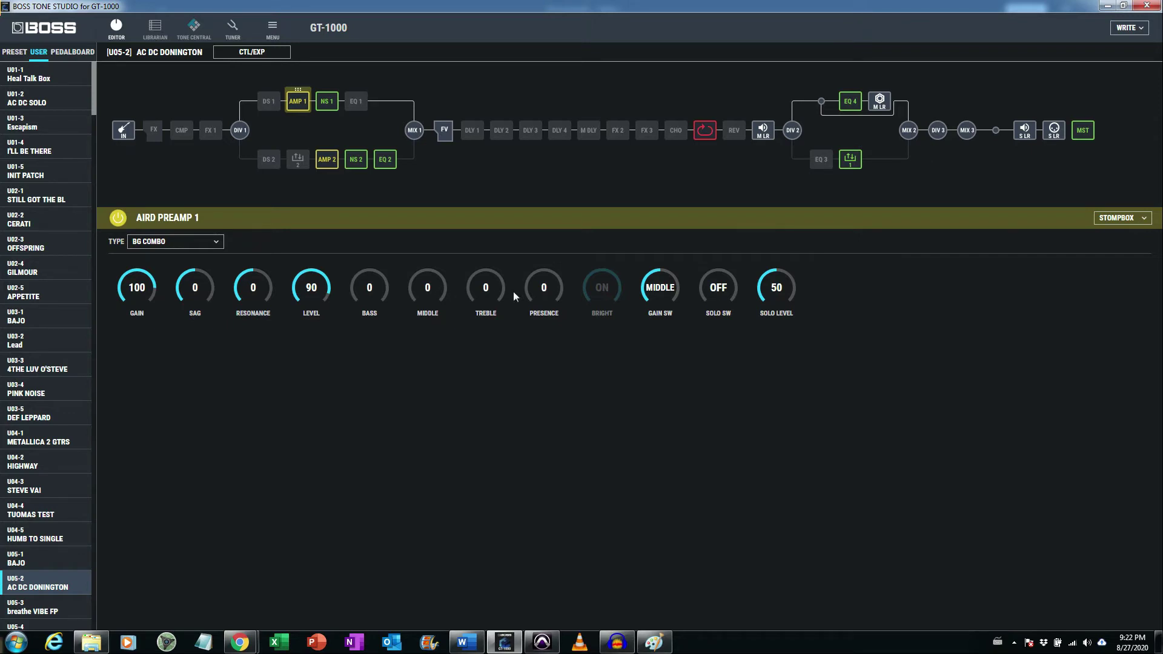
mouse_move(489, 335)
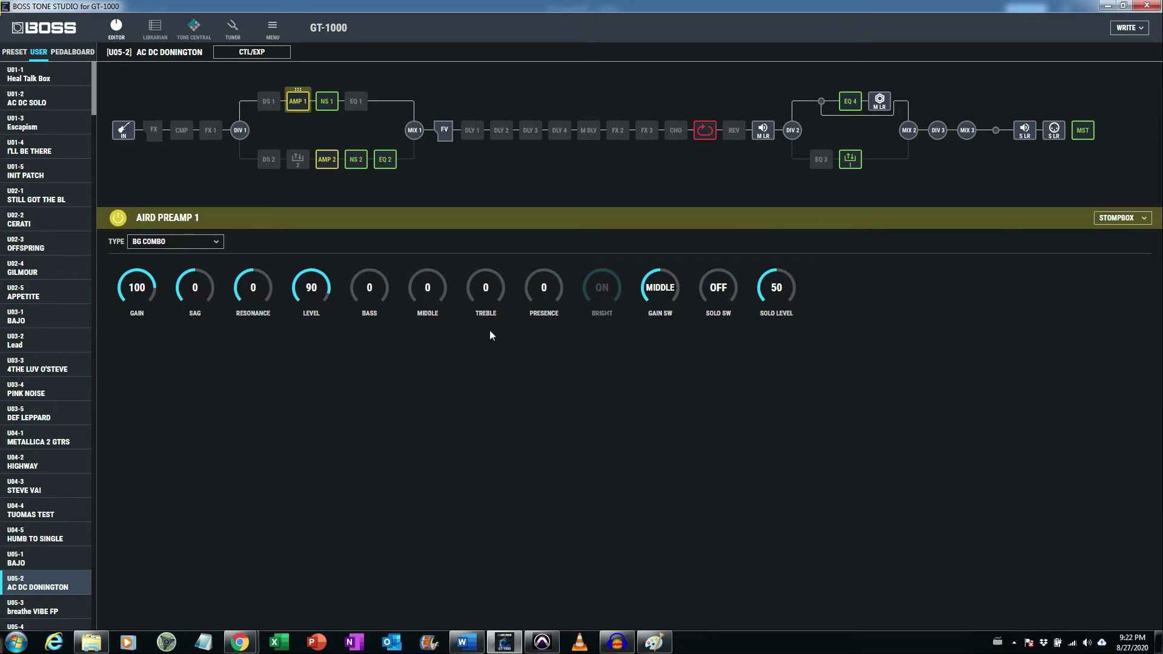
mouse_move(496, 304)
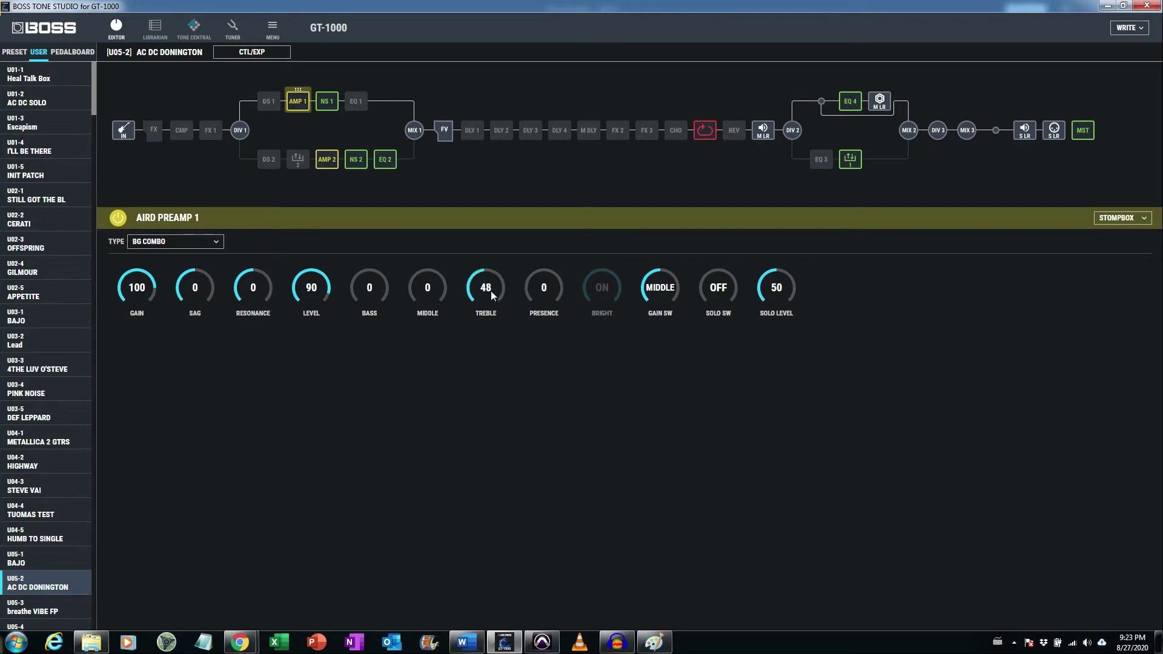
drag(484, 287, 485, 280)
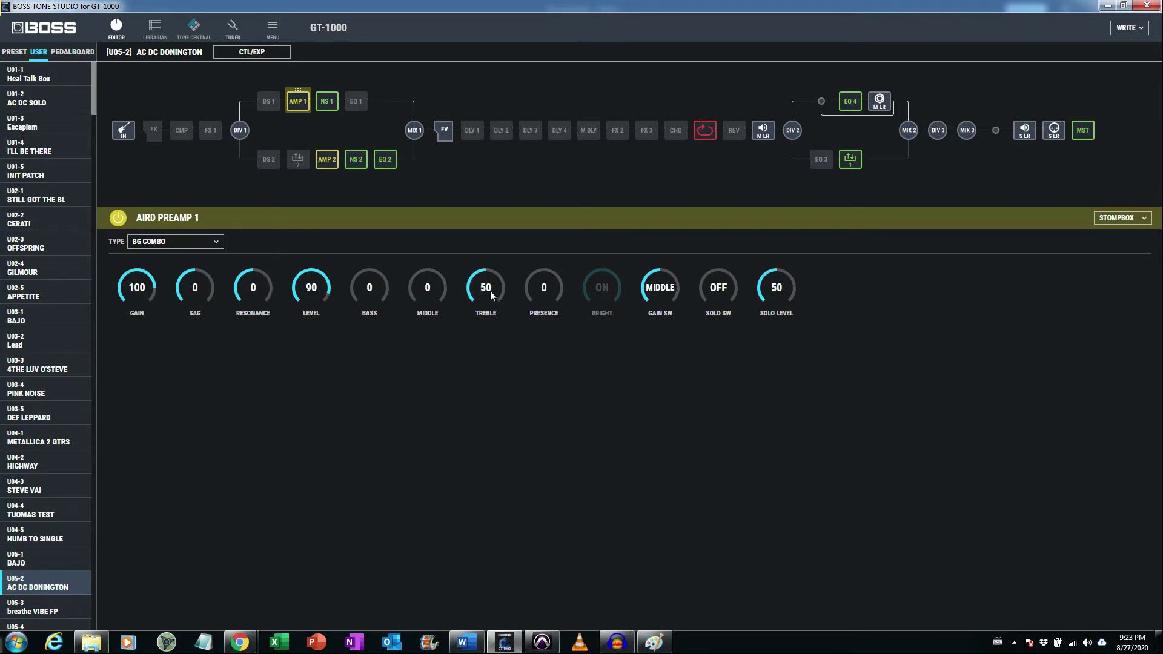
drag(484, 287, 484, 267)
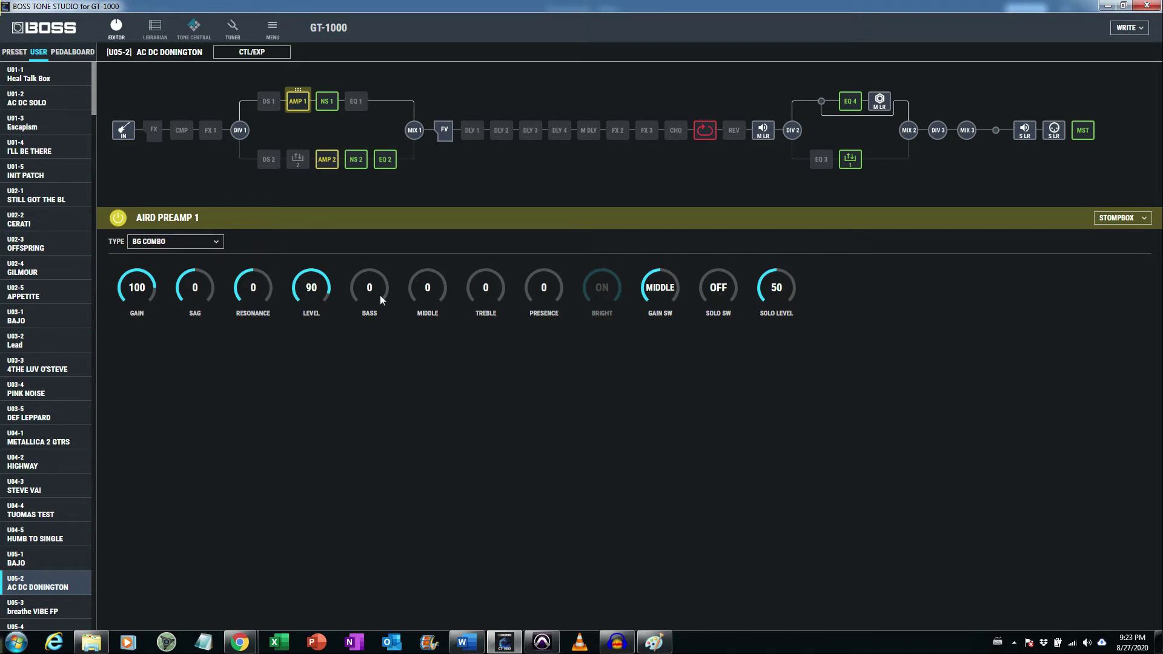
drag(368, 288, 382, 267)
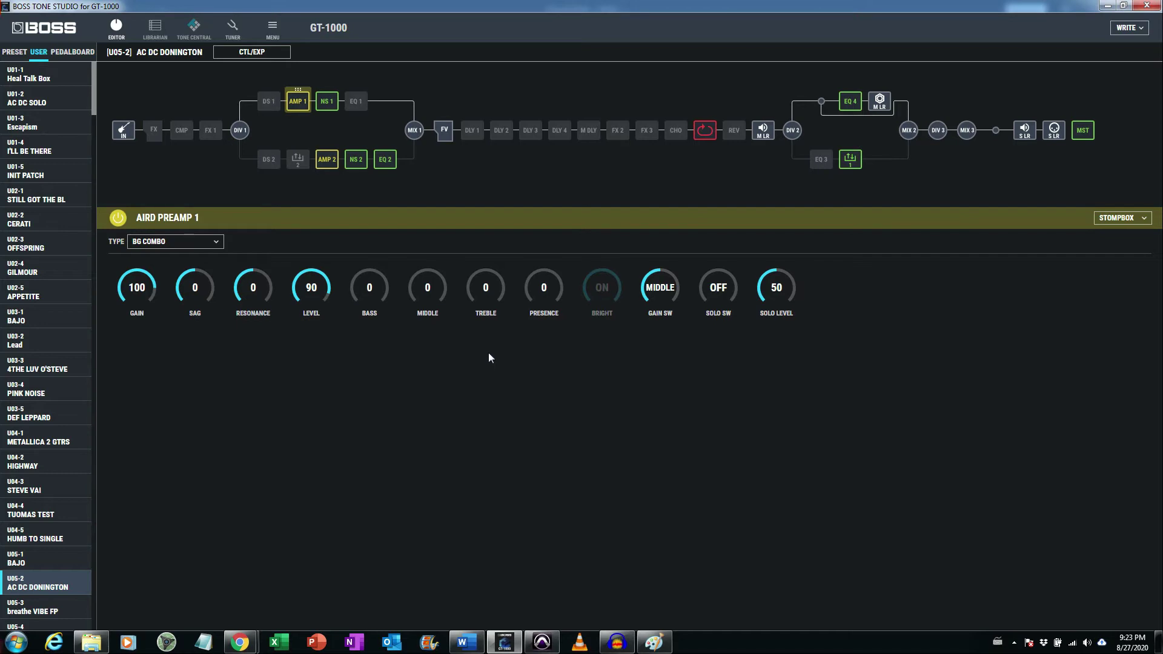
mouse_move(423, 351)
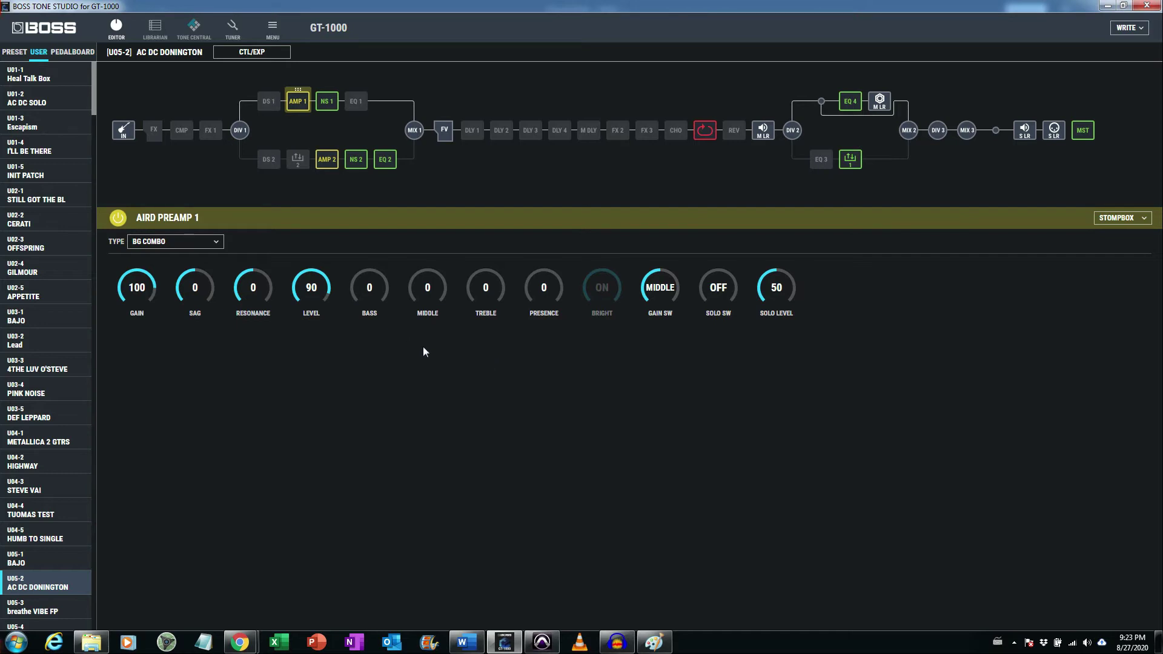
mouse_move(445, 366)
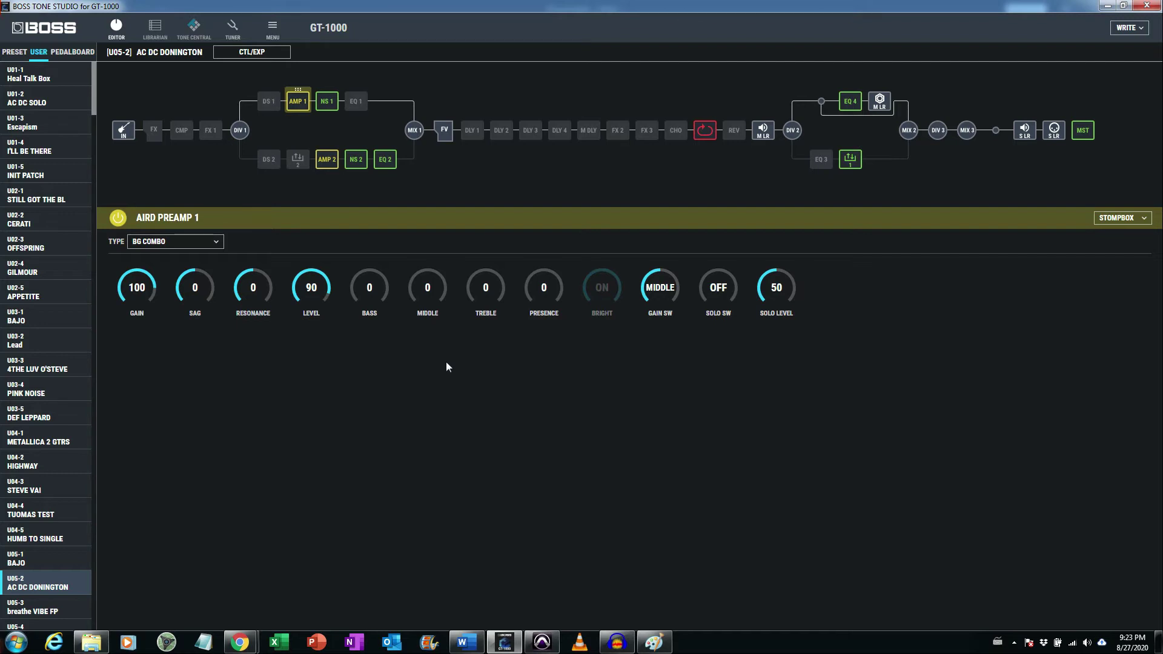
mouse_move(467, 364)
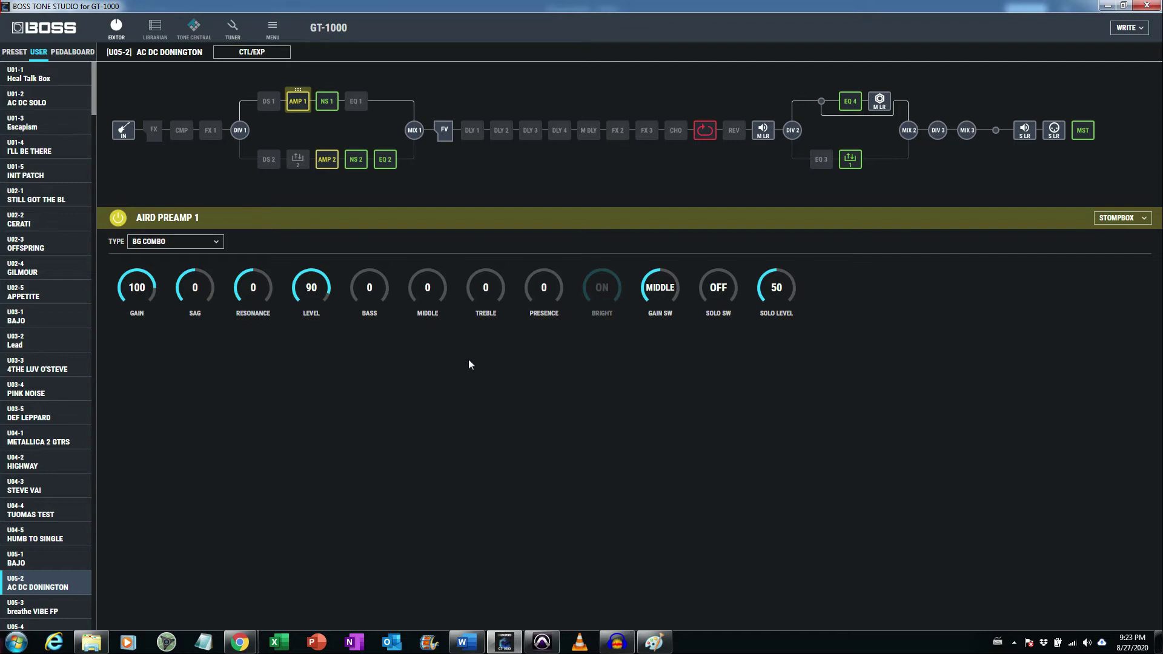
mouse_move(465, 355)
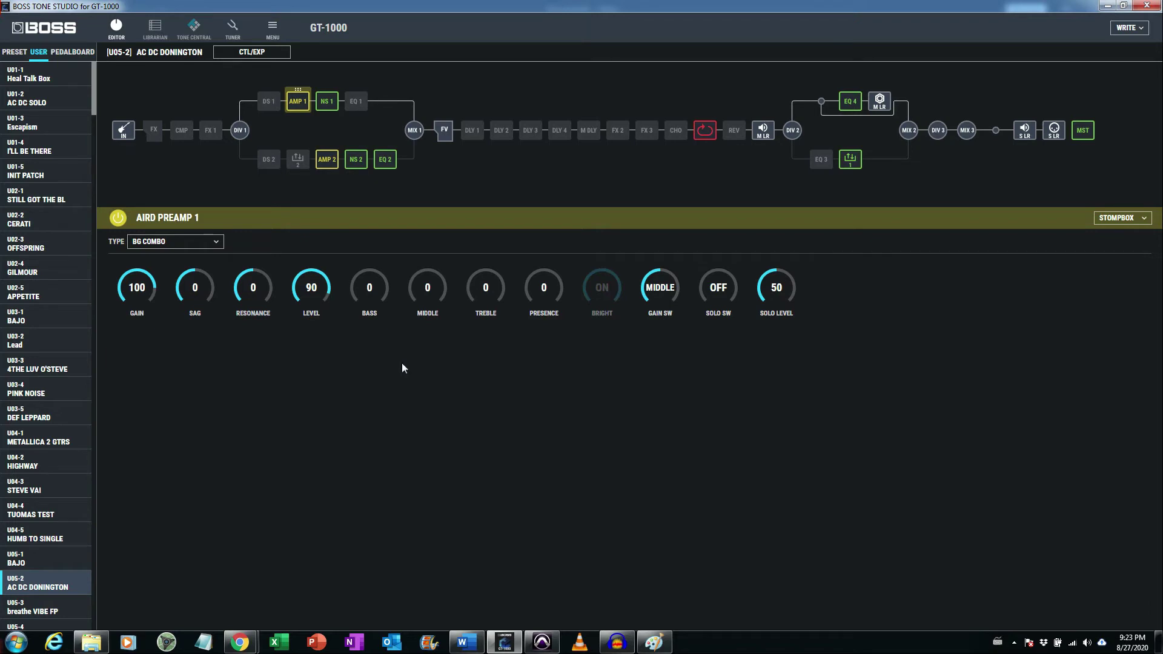
mouse_move(467, 275)
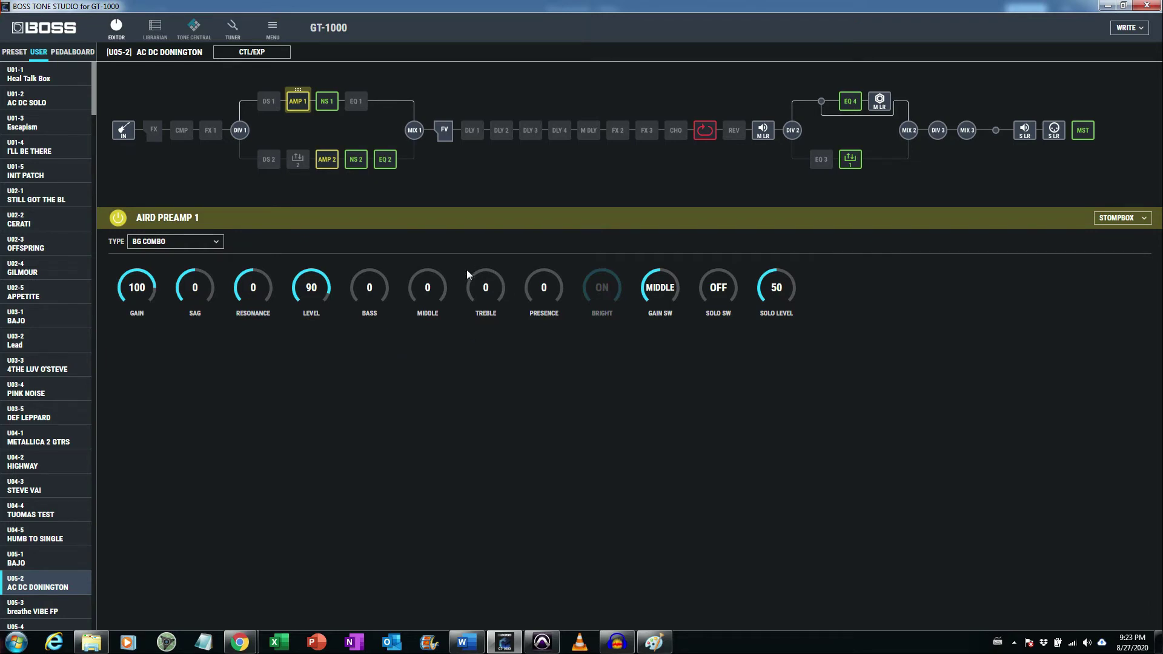
Step: In EQ 1, cut the 500Hz and 1kHz bands to -10 dB, then bring up the amp reference photo
click(355, 101)
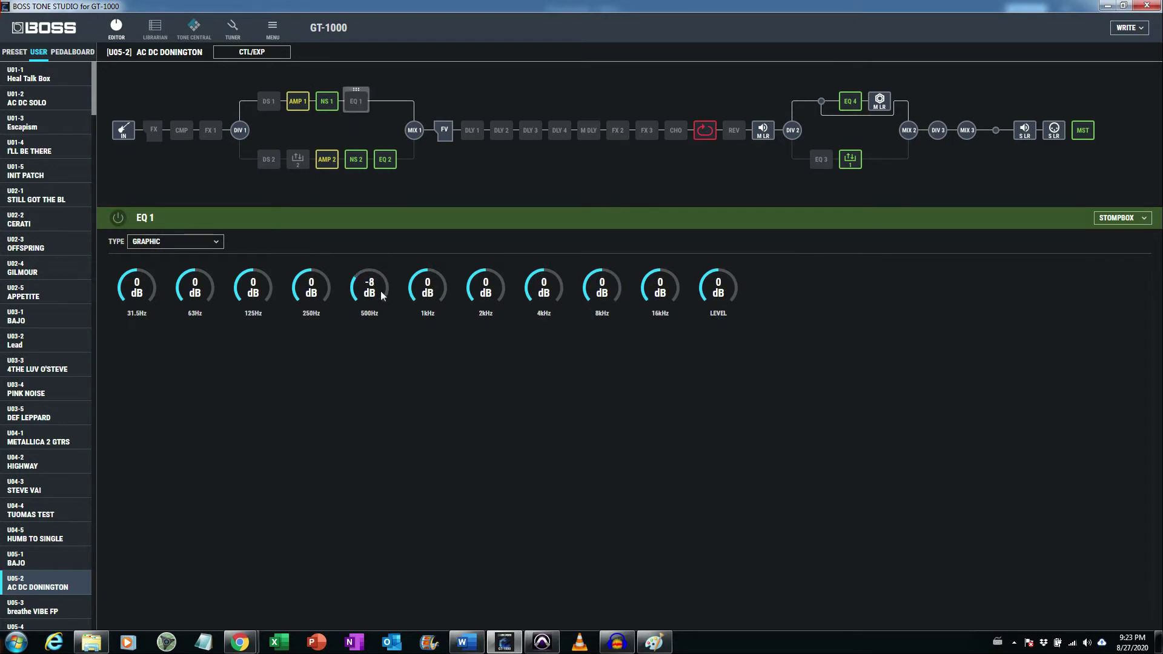
drag(426, 285, 426, 296)
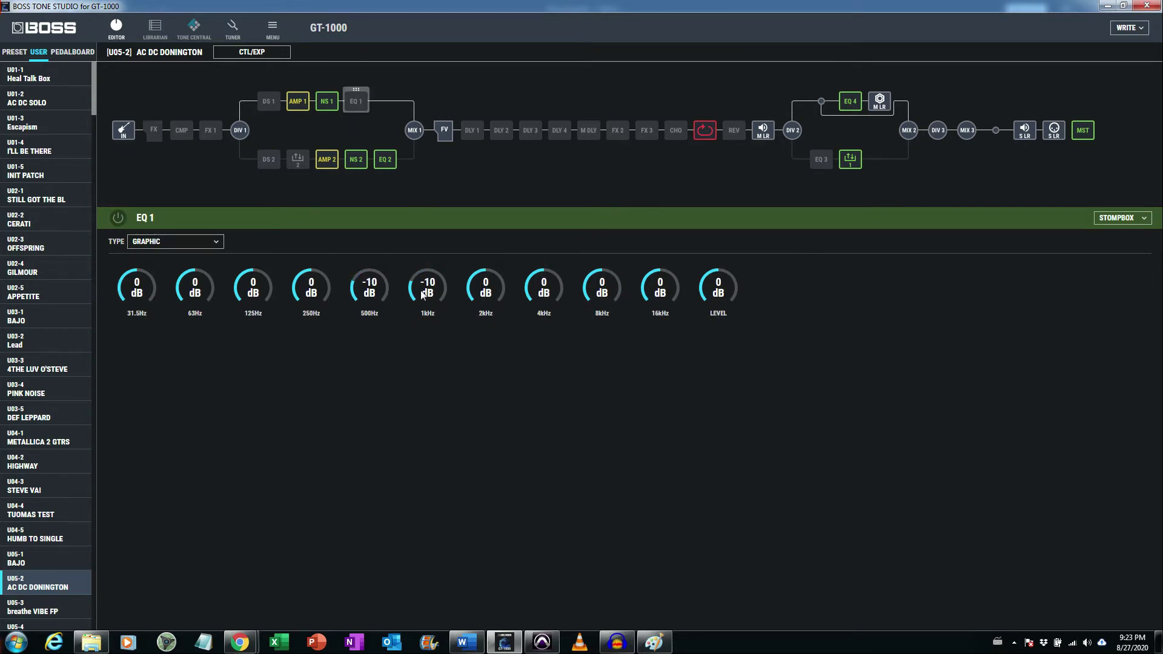
mouse_move(422, 338)
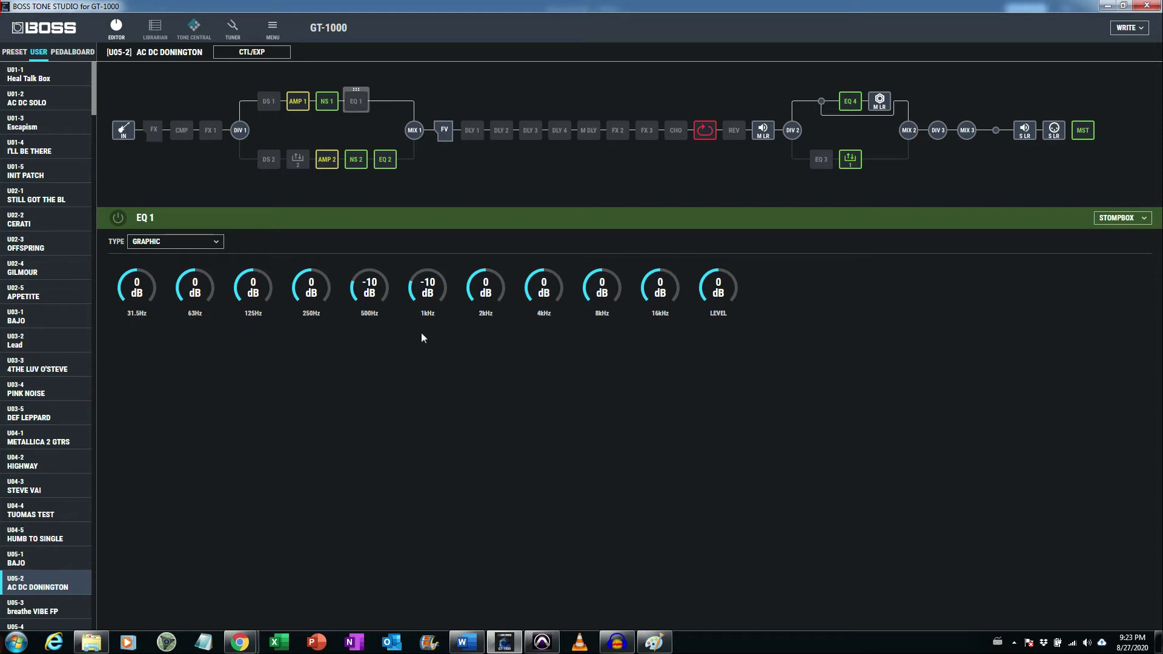
mouse_move(364, 303)
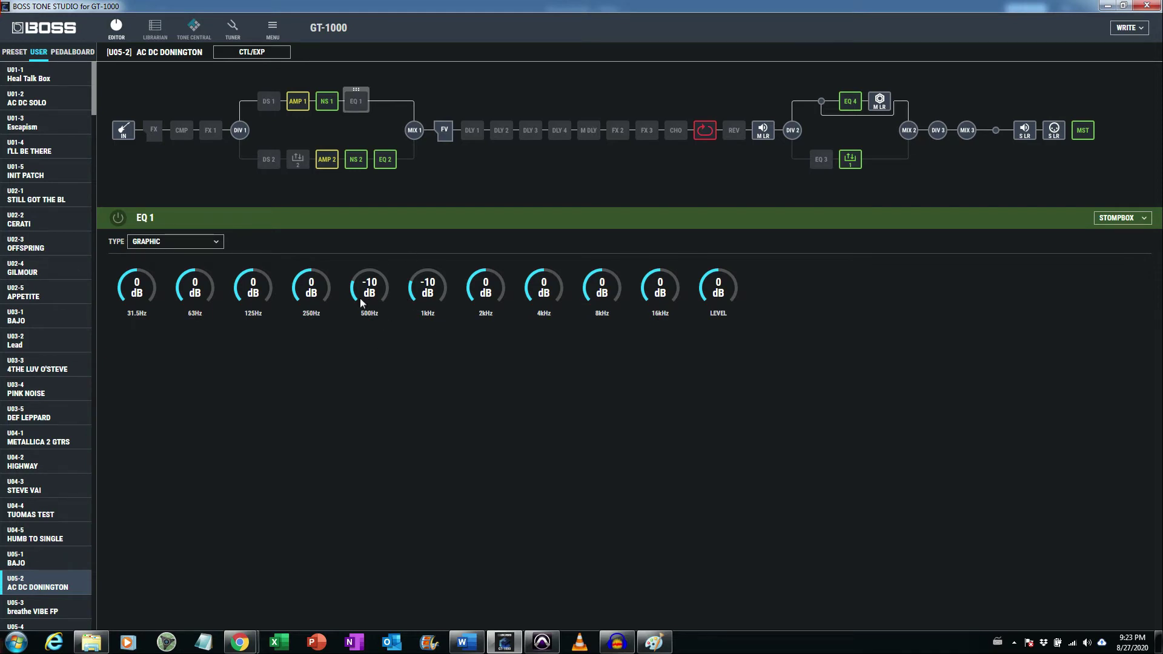
mouse_move(359, 317)
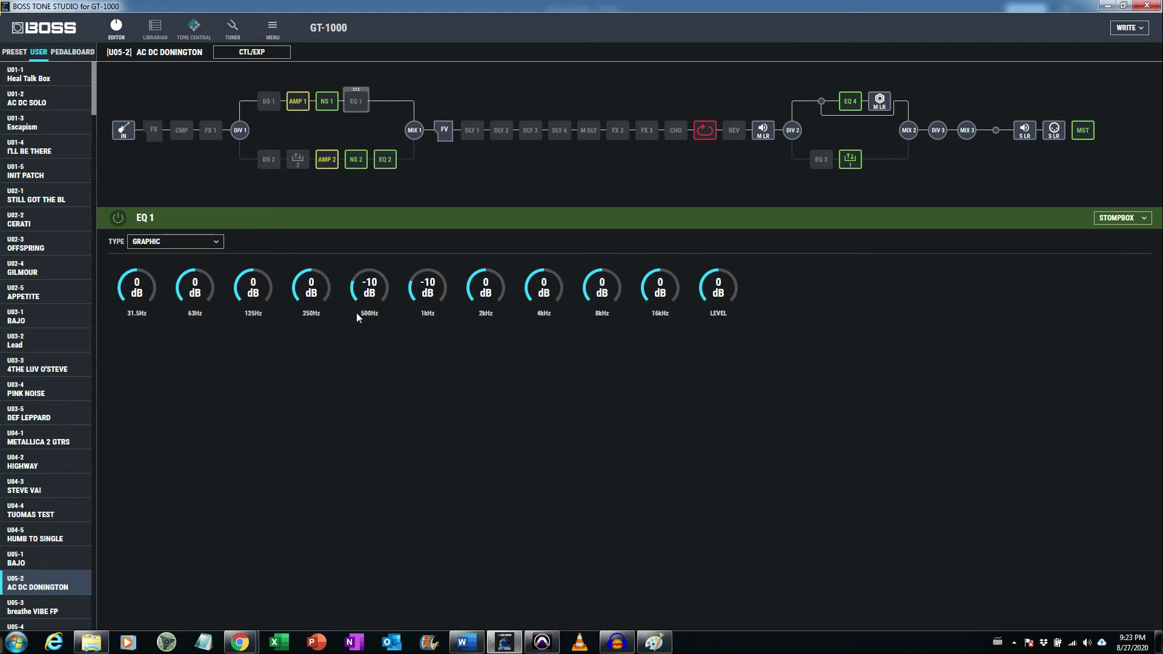
mouse_move(391, 312)
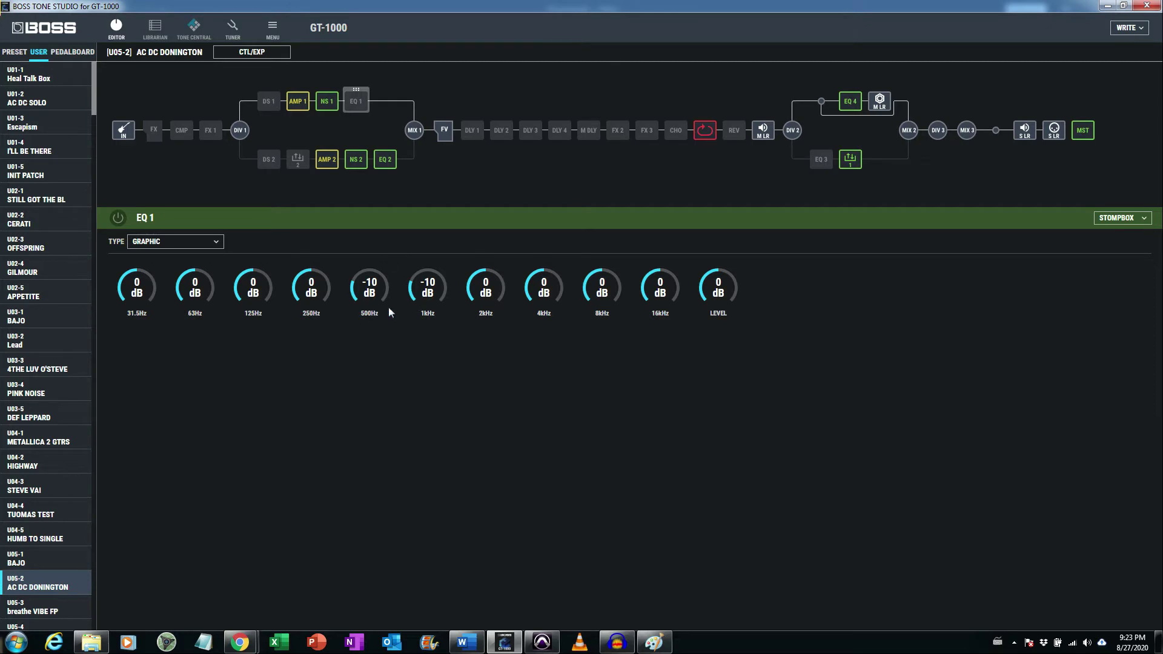
mouse_move(427, 291)
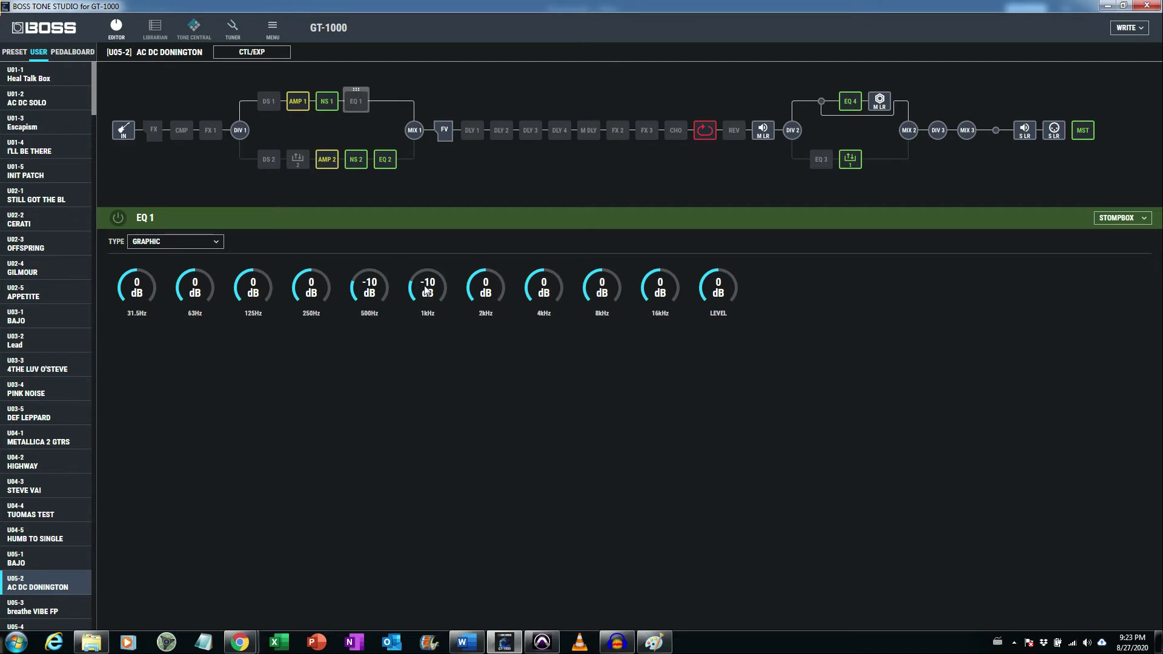
click(651, 642)
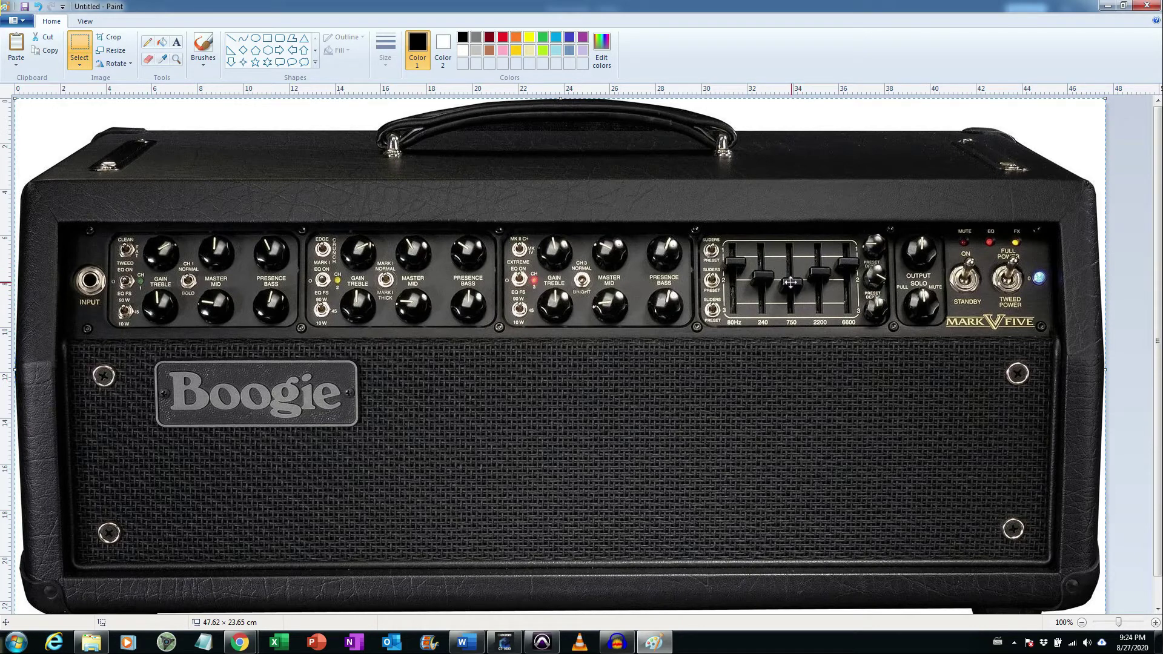
mouse_move(755, 393)
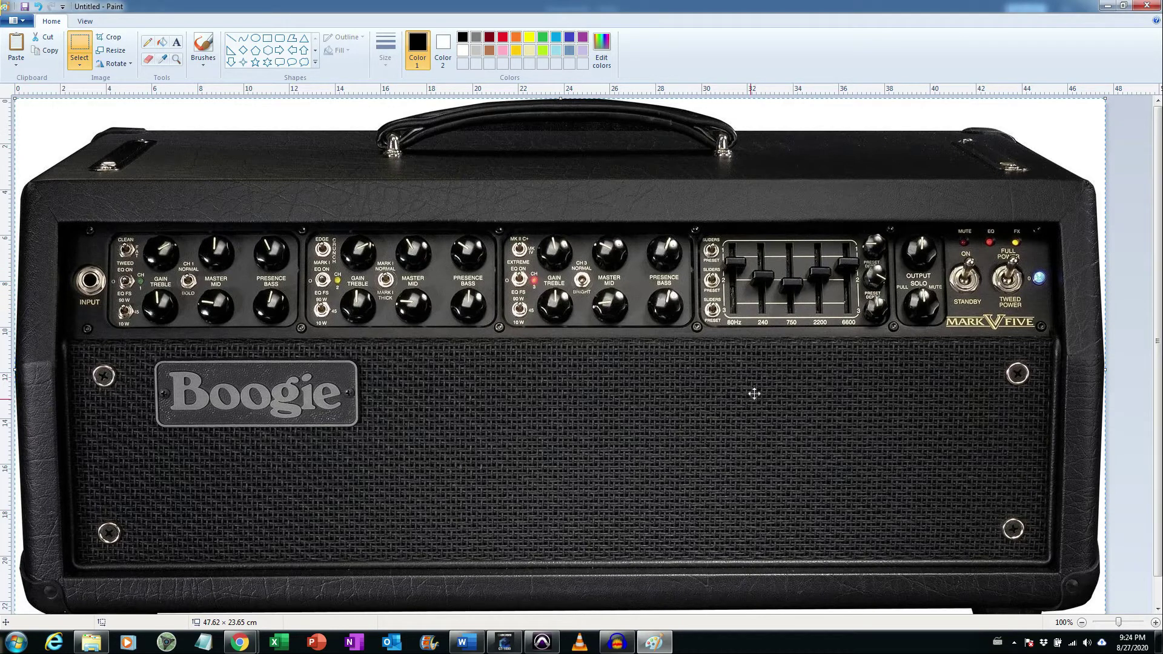
Step: Return to the GT-1000 editor and select the AMP 1 block to show AIRD Preamp 1
click(505, 642)
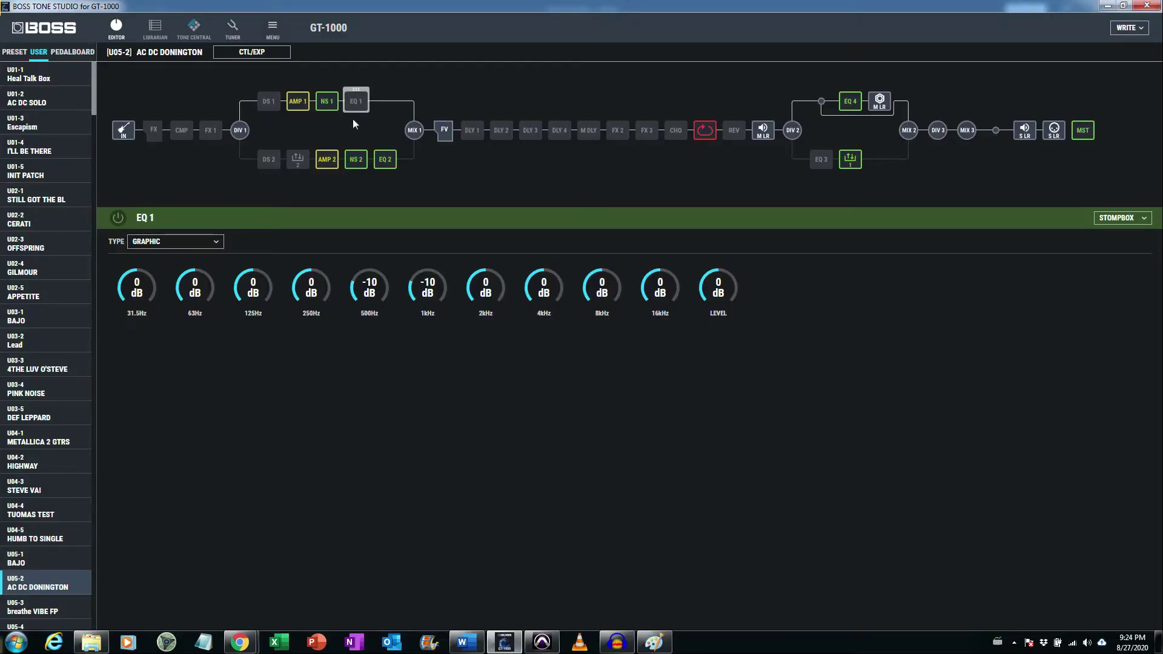
click(297, 101)
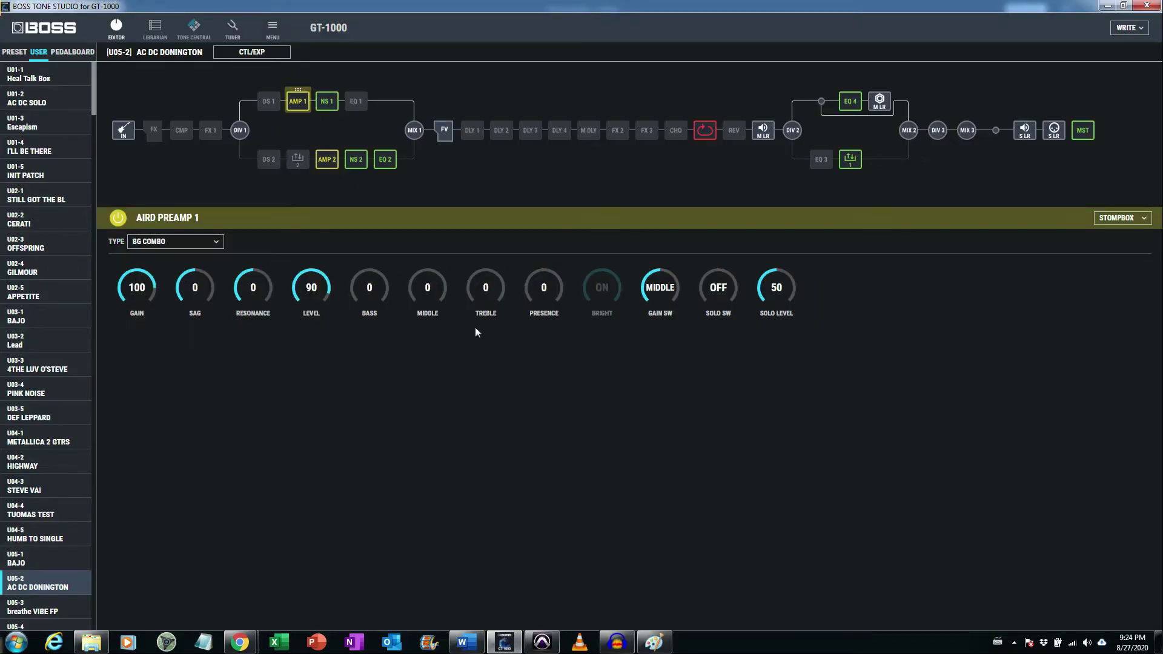
mouse_move(487, 325)
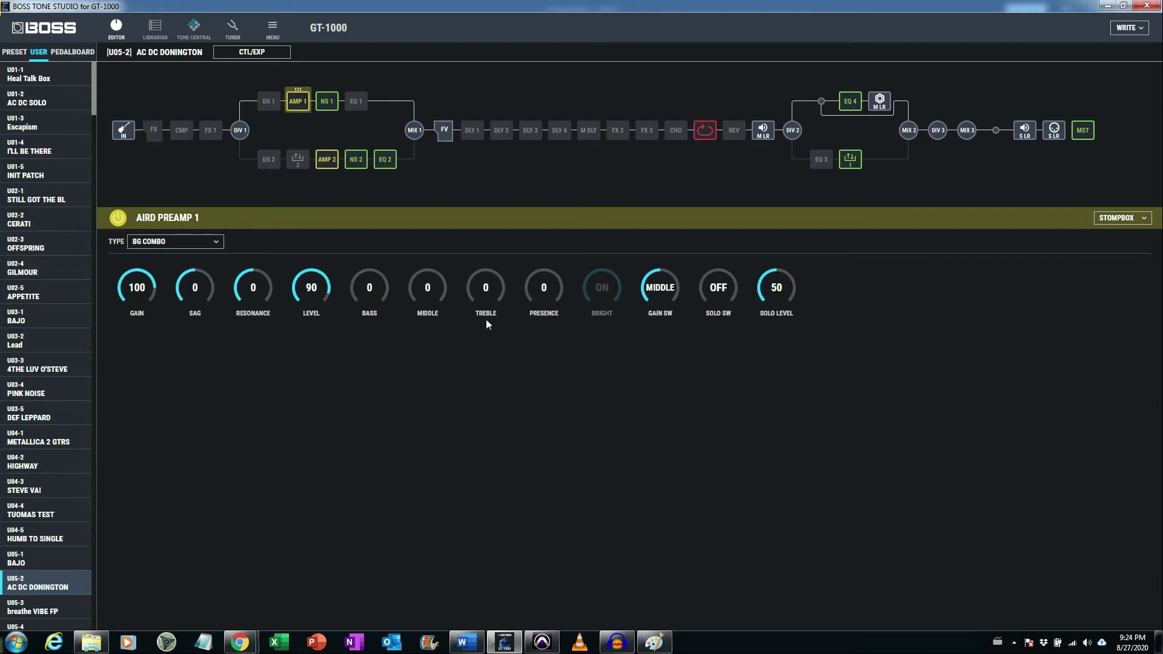
mouse_move(501, 306)
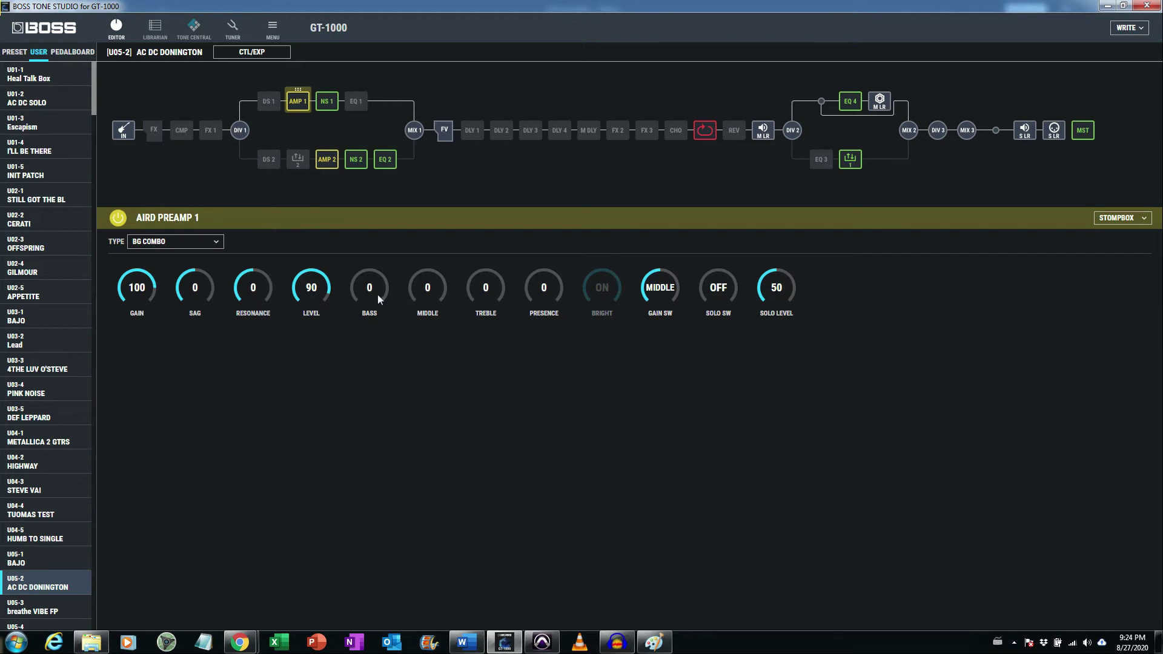
mouse_move(497, 300)
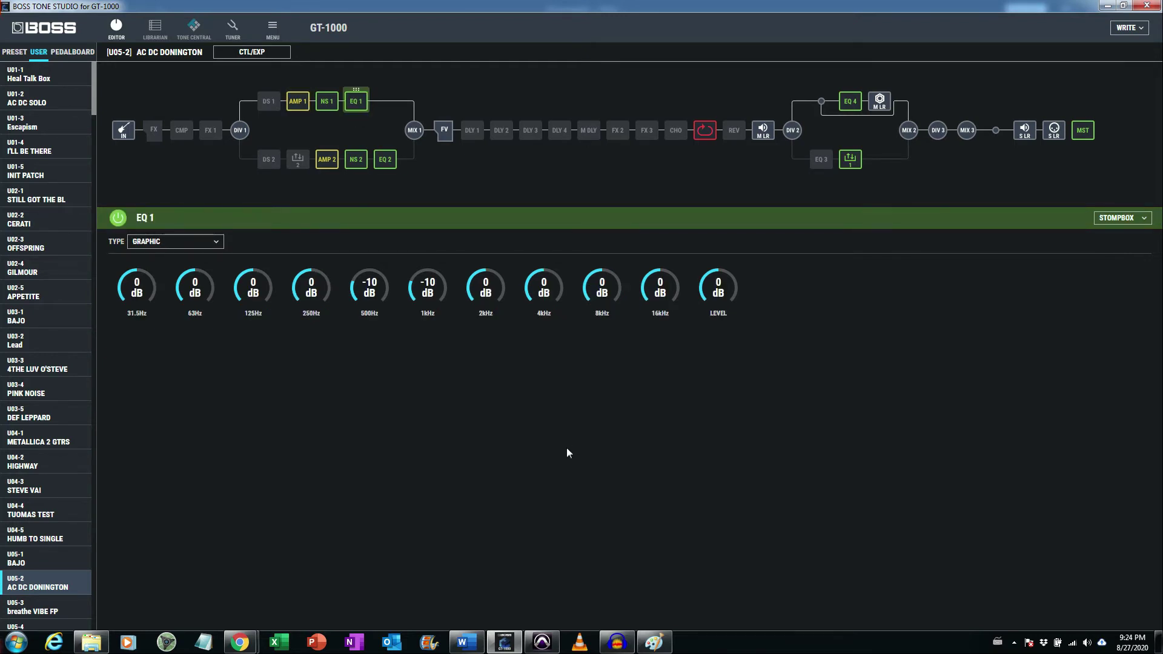
mouse_move(561, 455)
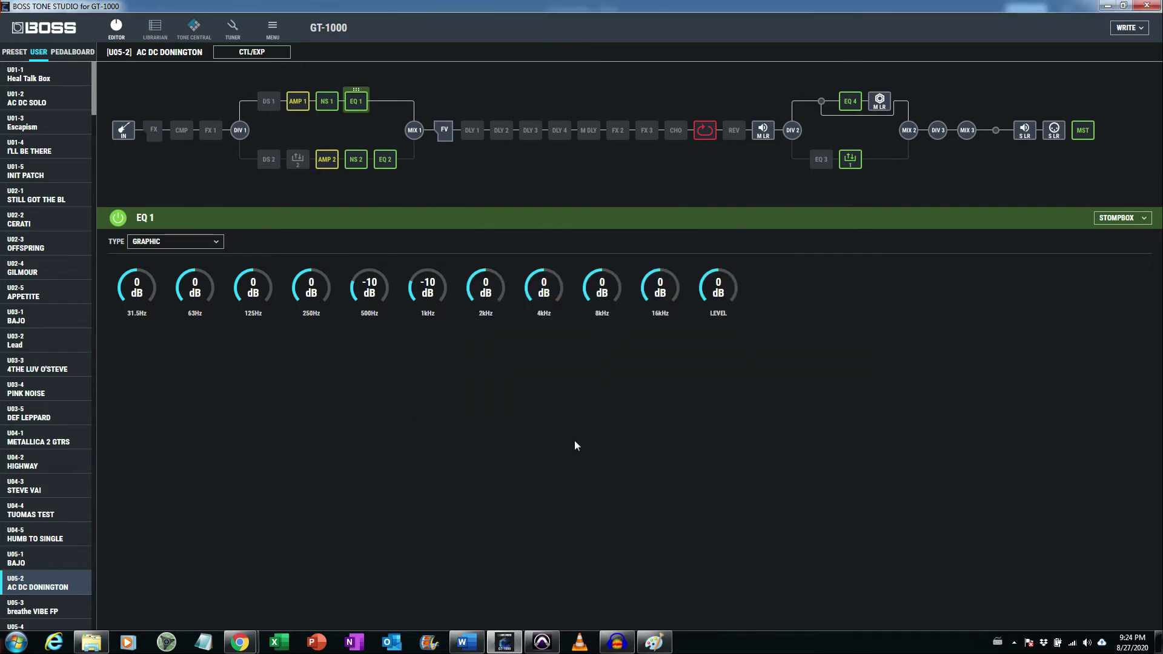
mouse_move(571, 446)
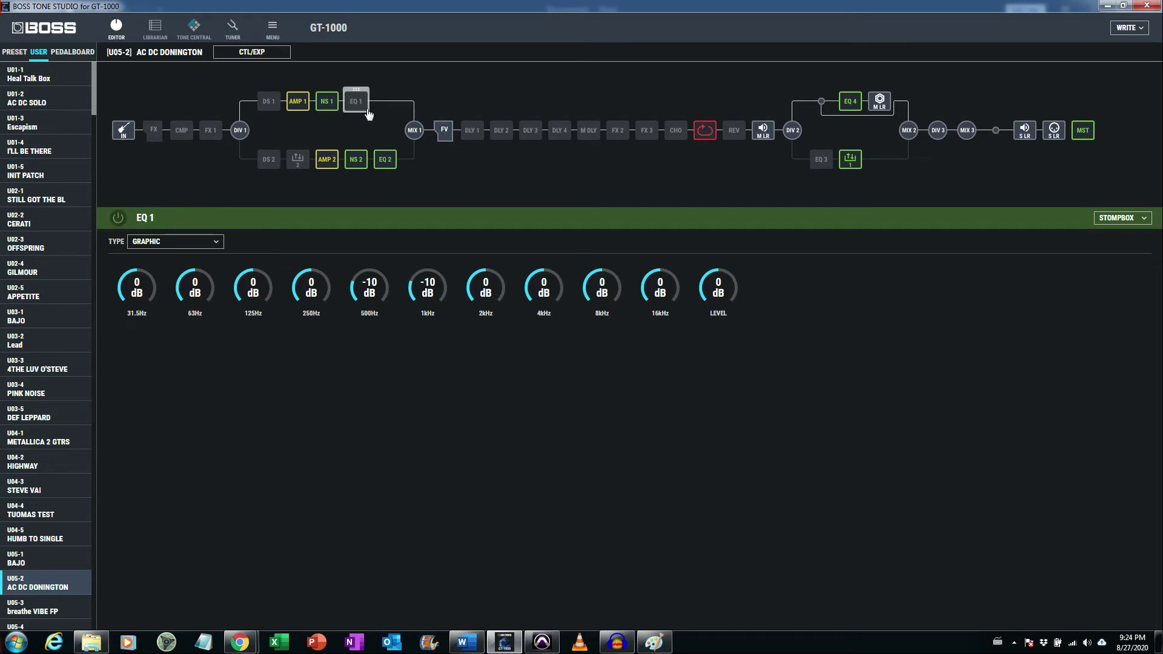
Step: Set AIRD Preamp 1's type to Twin Combo with the Bright switch off
click(297, 100)
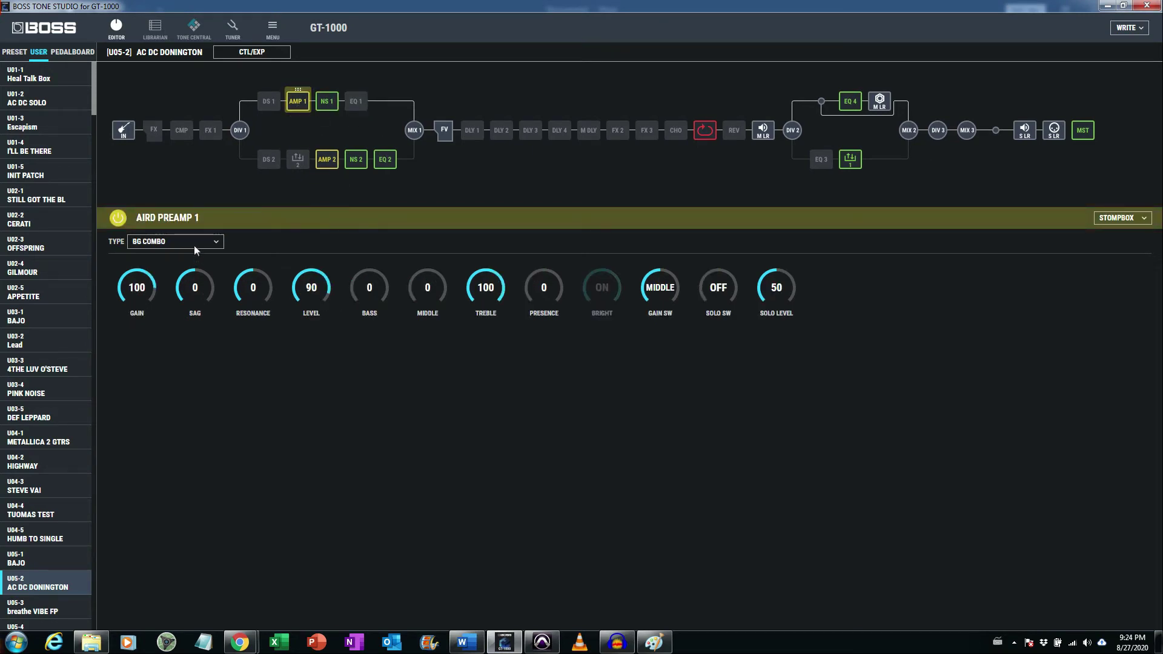
click(174, 241)
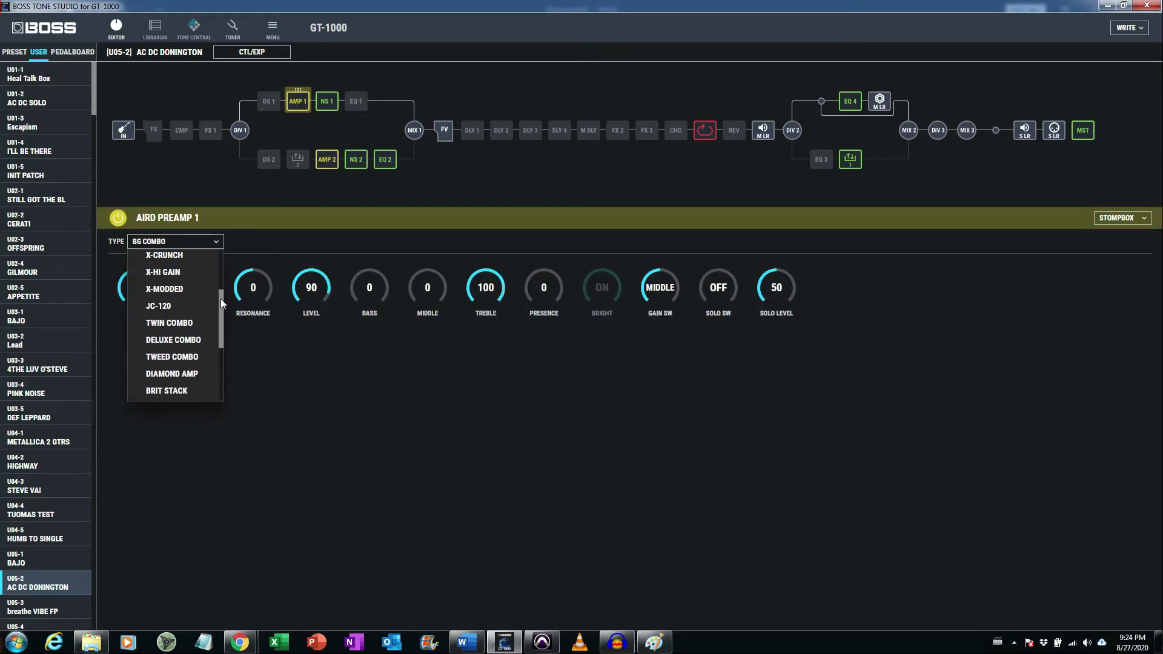
click(168, 322)
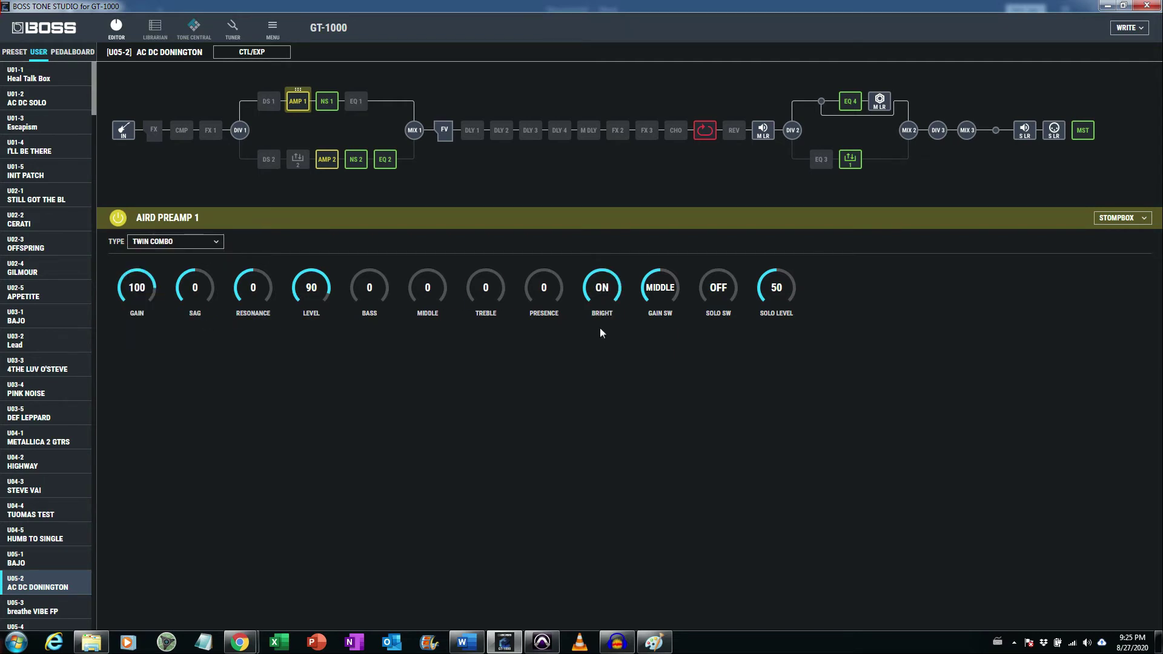
click(602, 287)
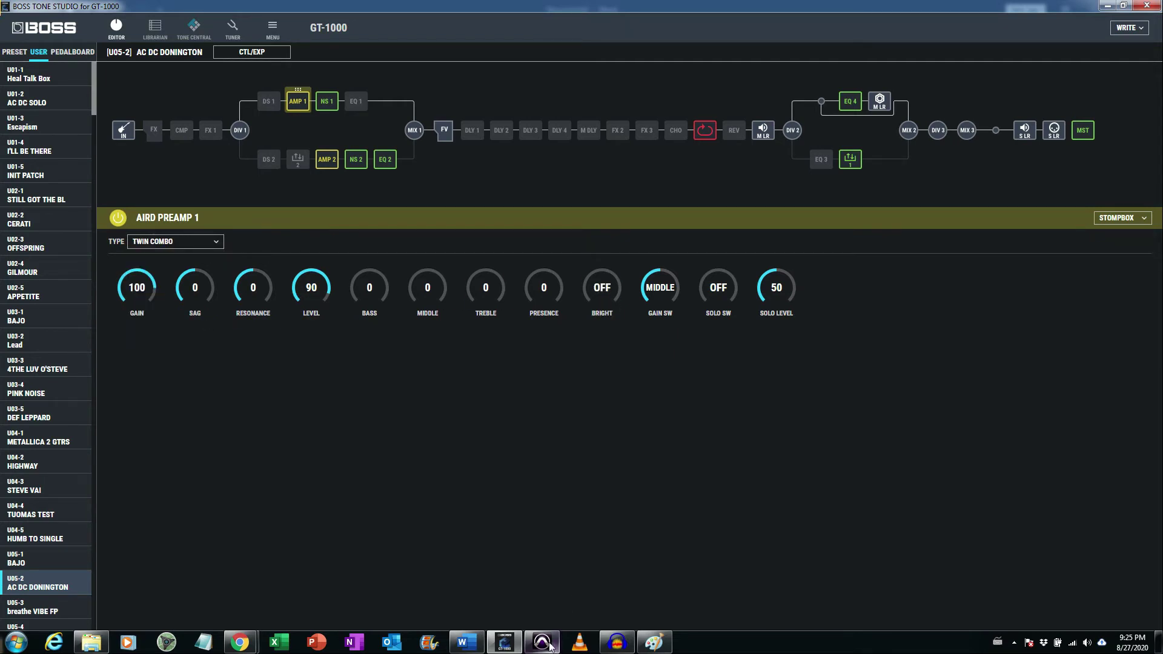
Step: Switch to the Pro Tools guitar comparison session and play the recorded tracks
click(503, 642)
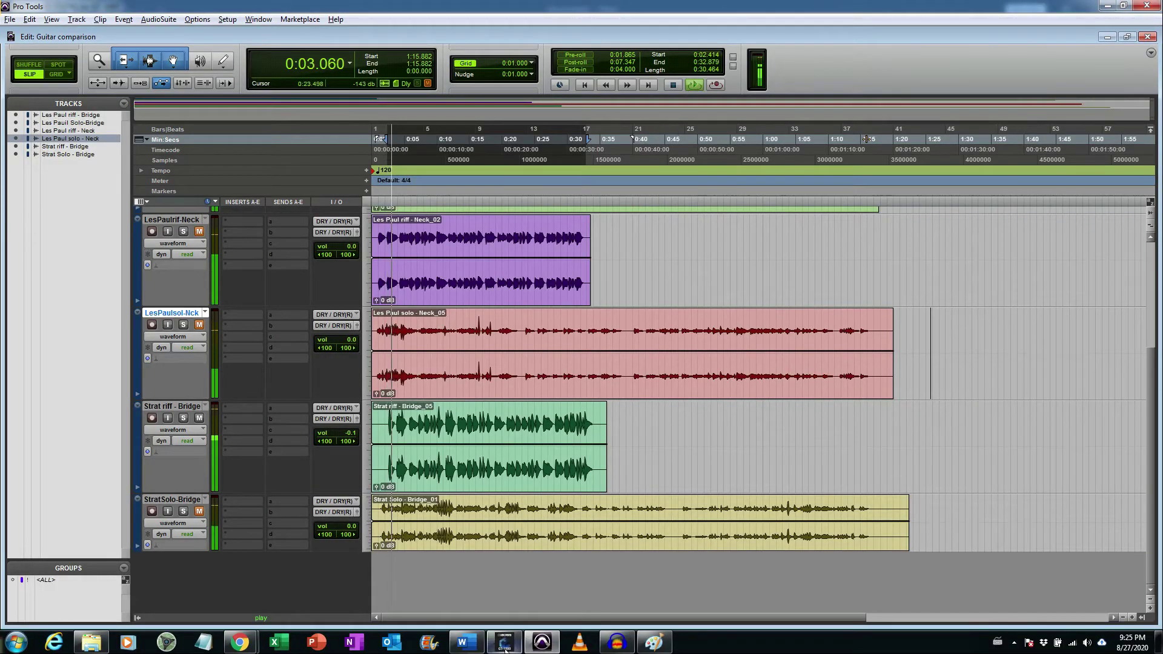
click(504, 642)
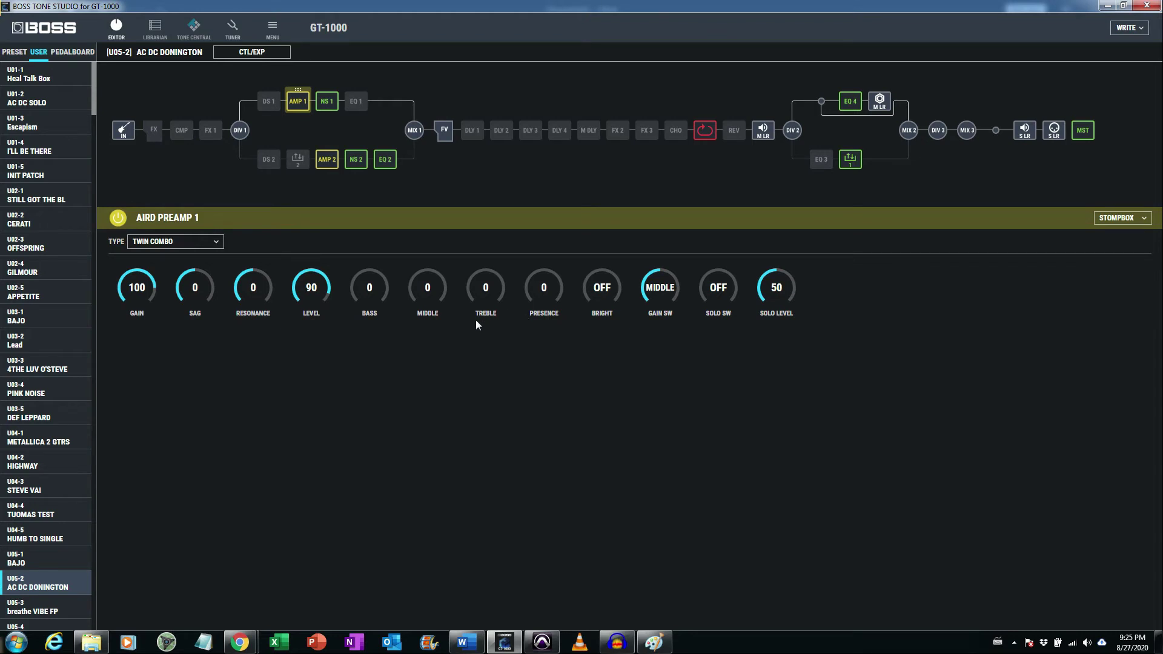
mouse_move(438, 302)
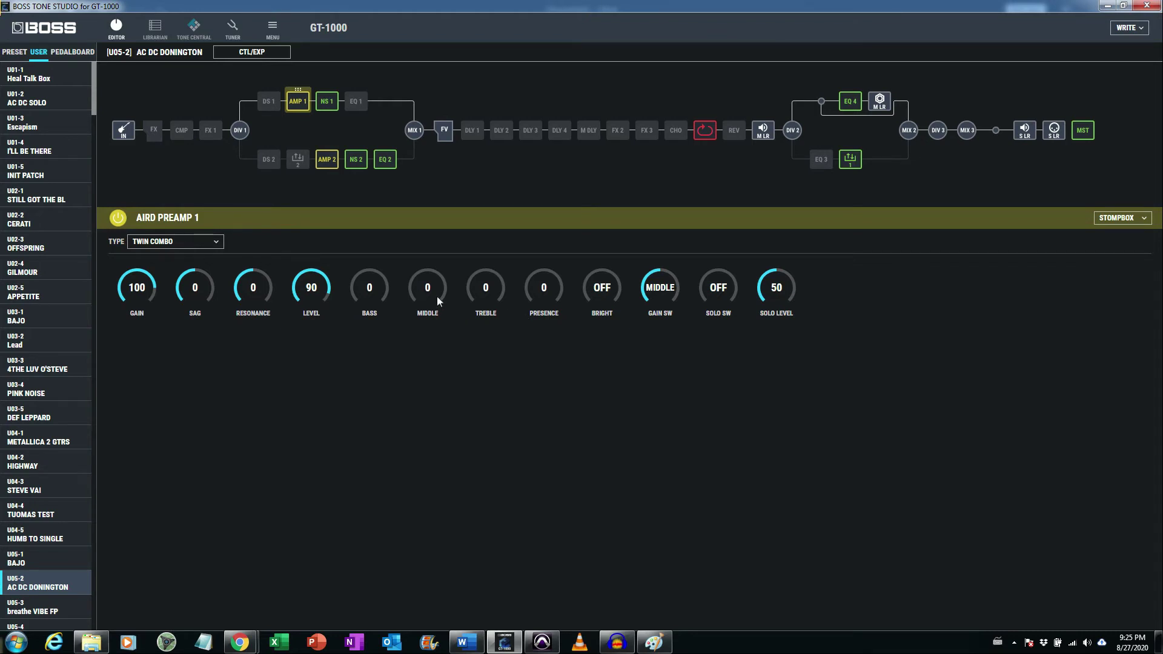
Step: Push the Twin Combo's Middle up to 100 and set the Gain switch to High
drag(426, 287, 426, 280)
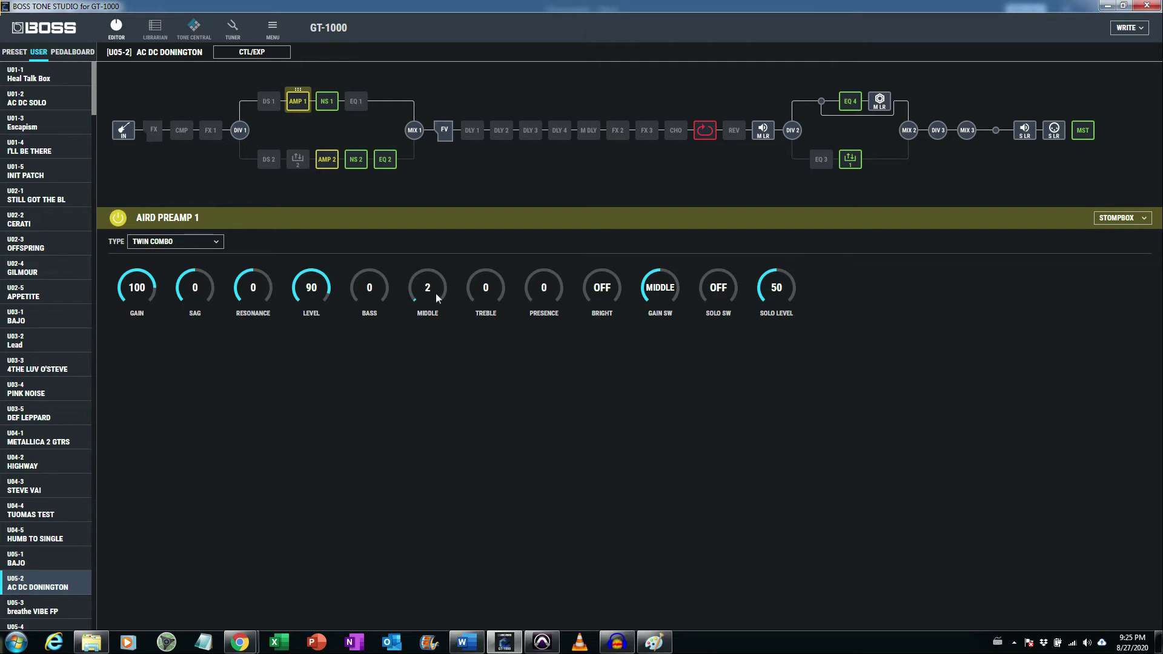
drag(426, 288, 426, 259)
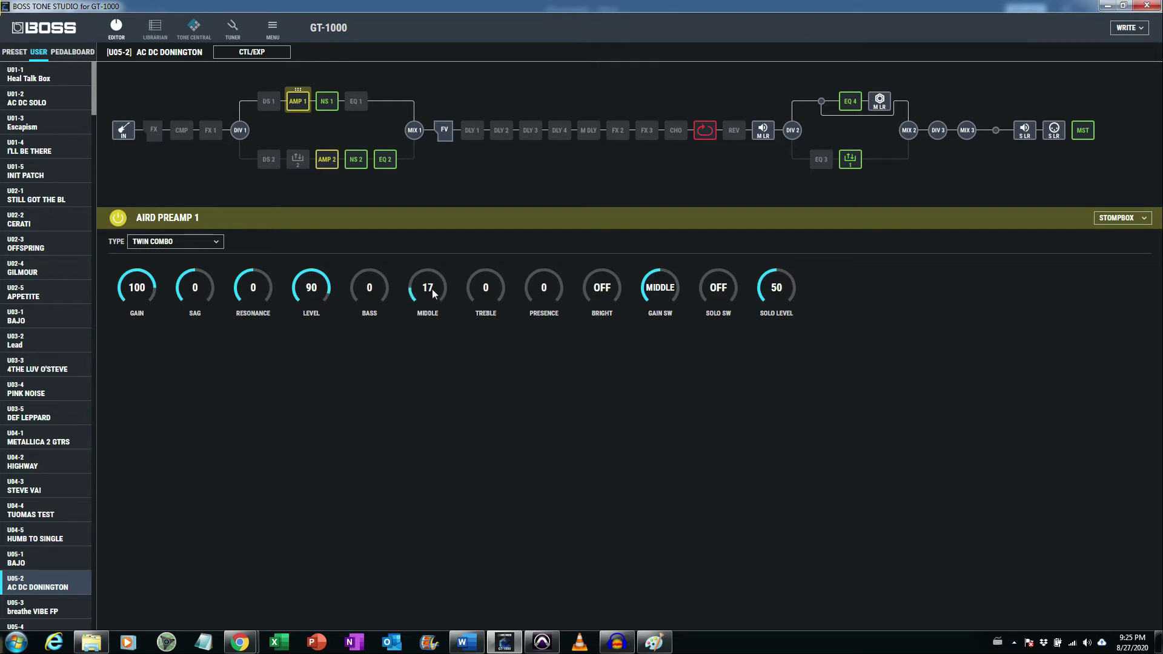
drag(426, 287, 426, 282)
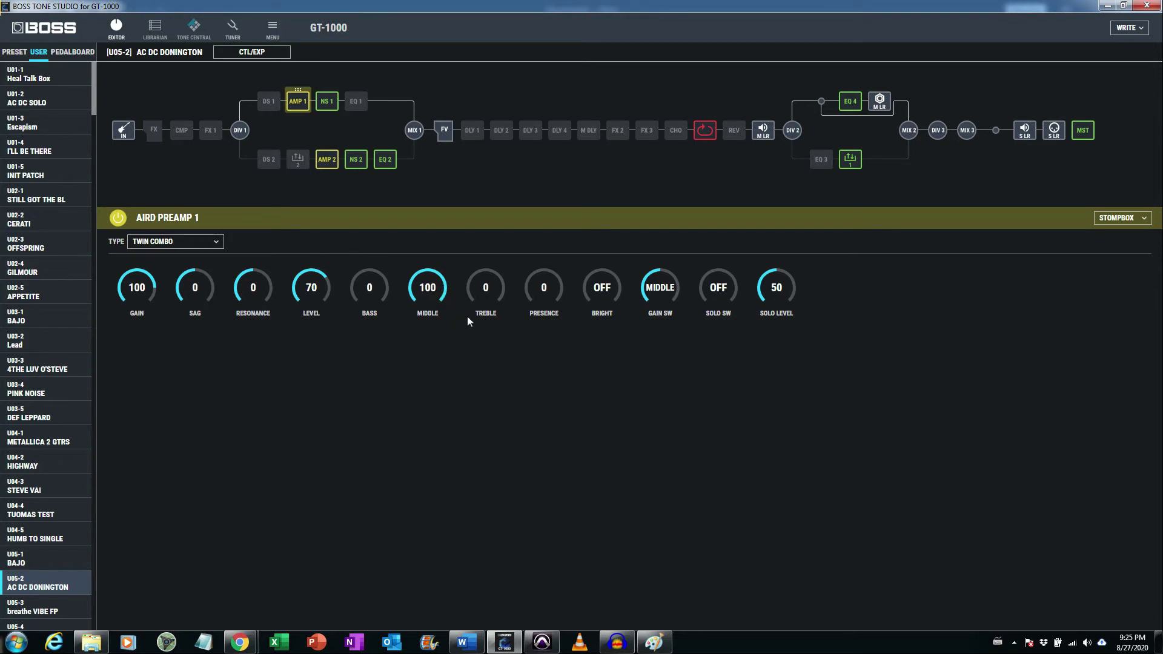
click(659, 287)
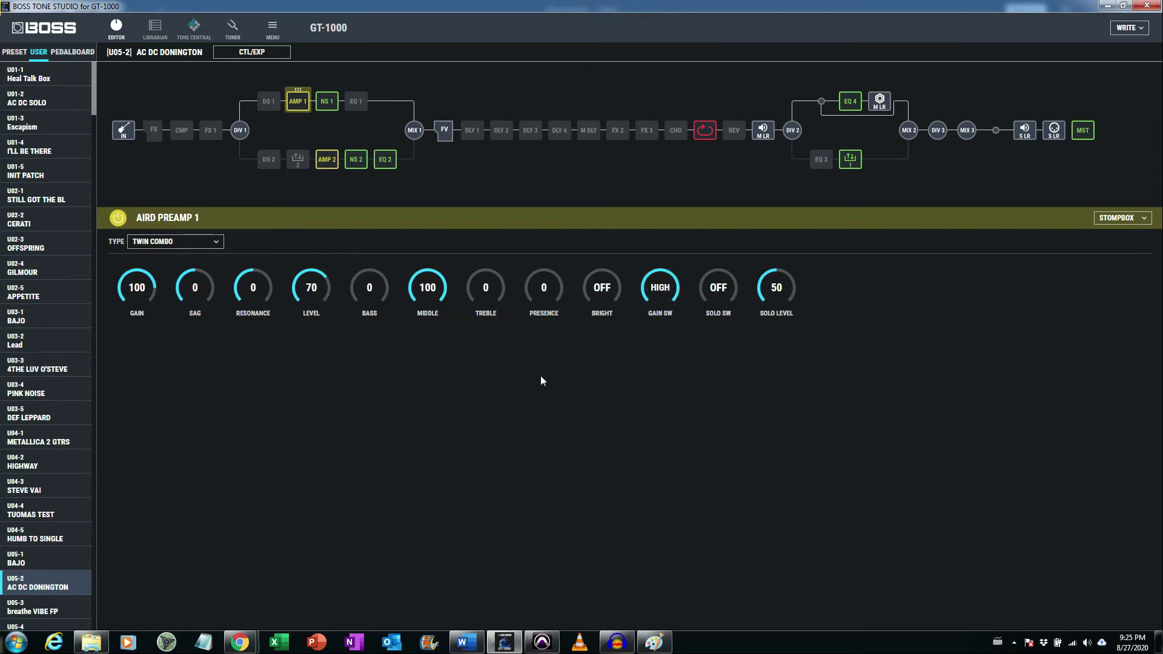
mouse_move(540, 382)
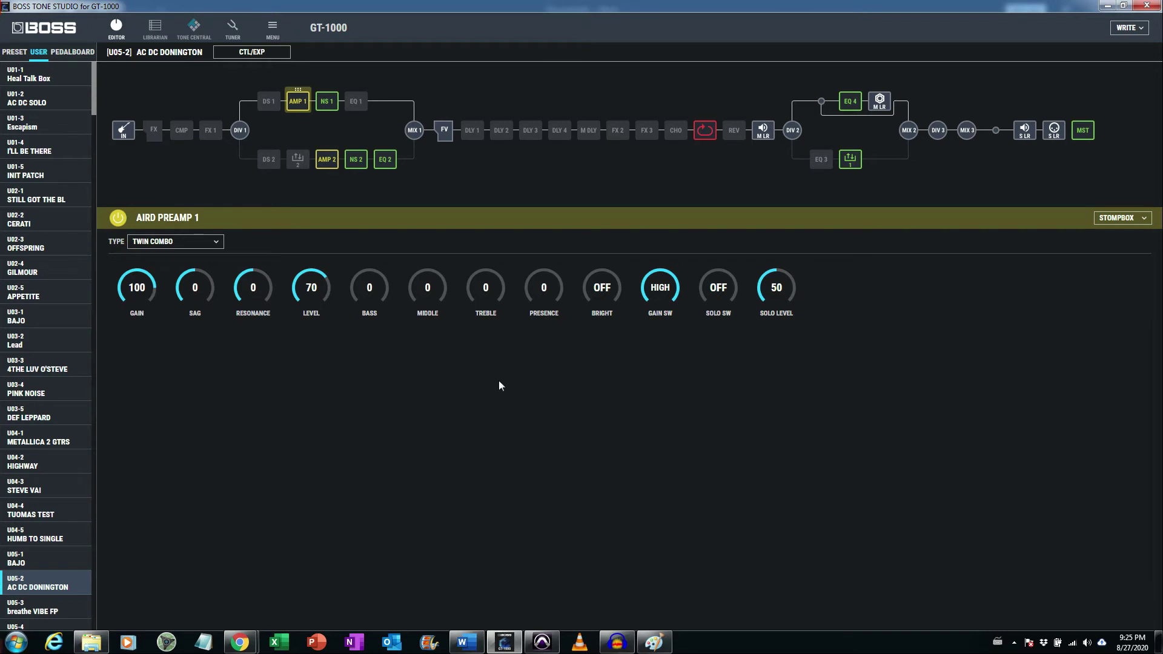
mouse_move(399, 375)
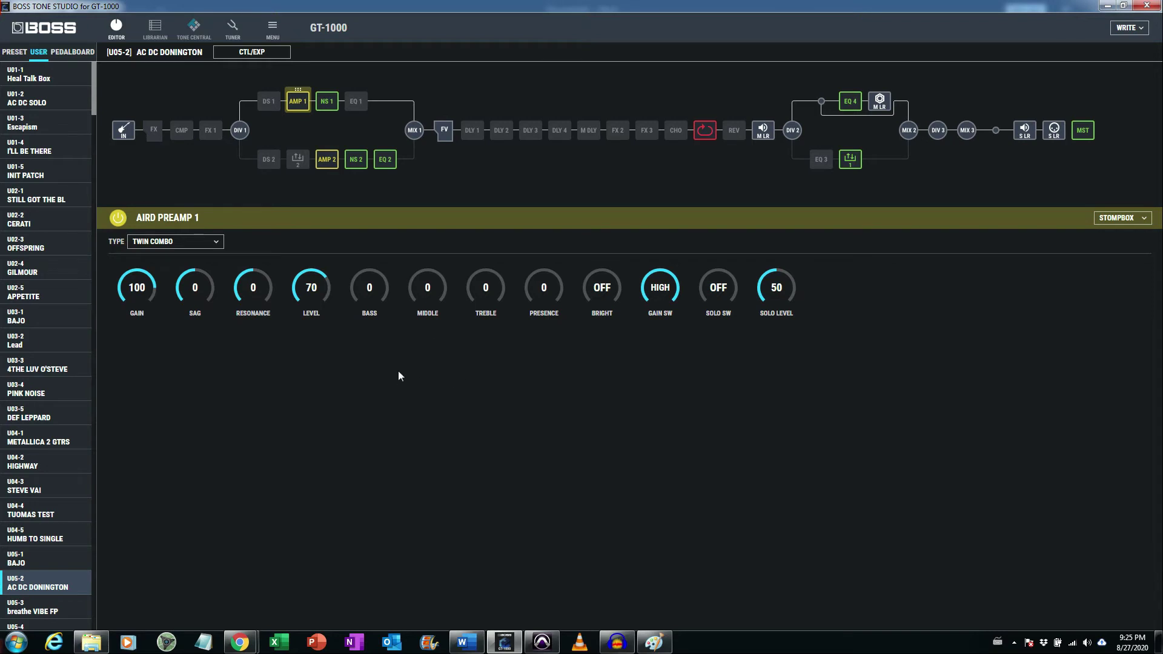
mouse_move(445, 378)
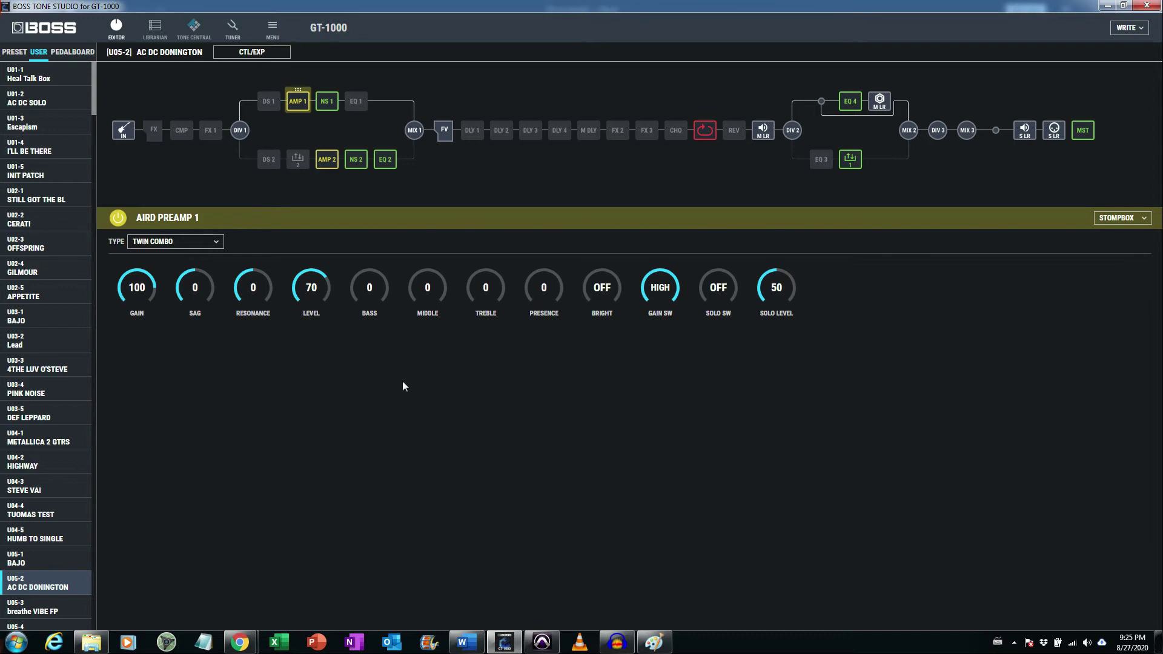
mouse_move(531, 378)
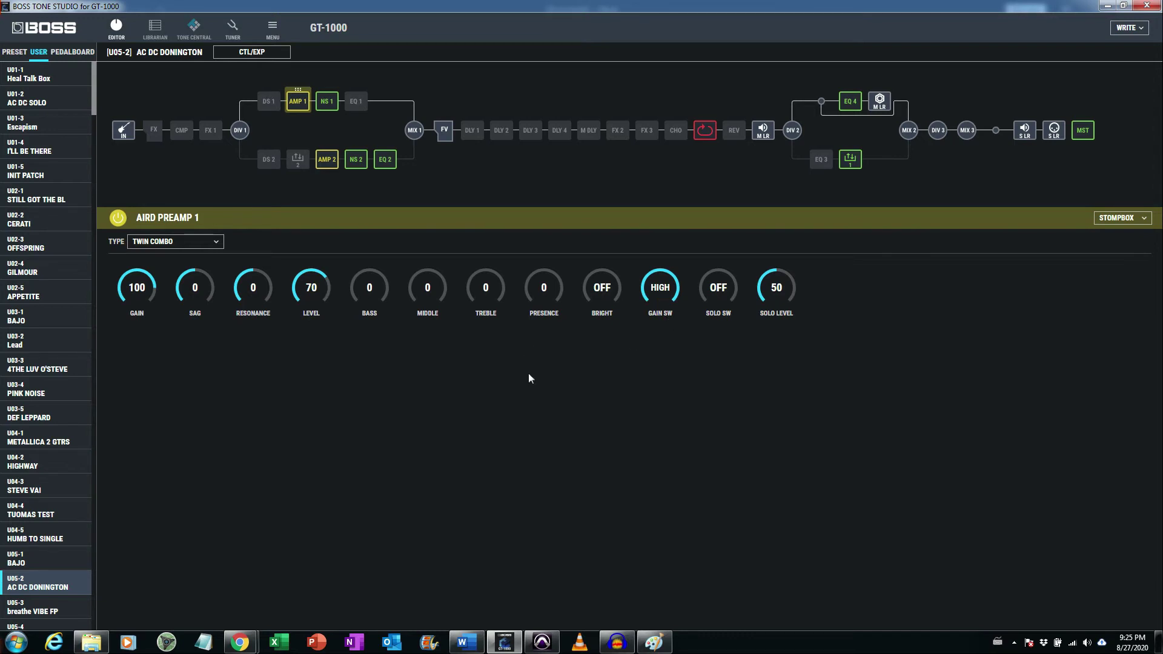
mouse_move(462, 362)
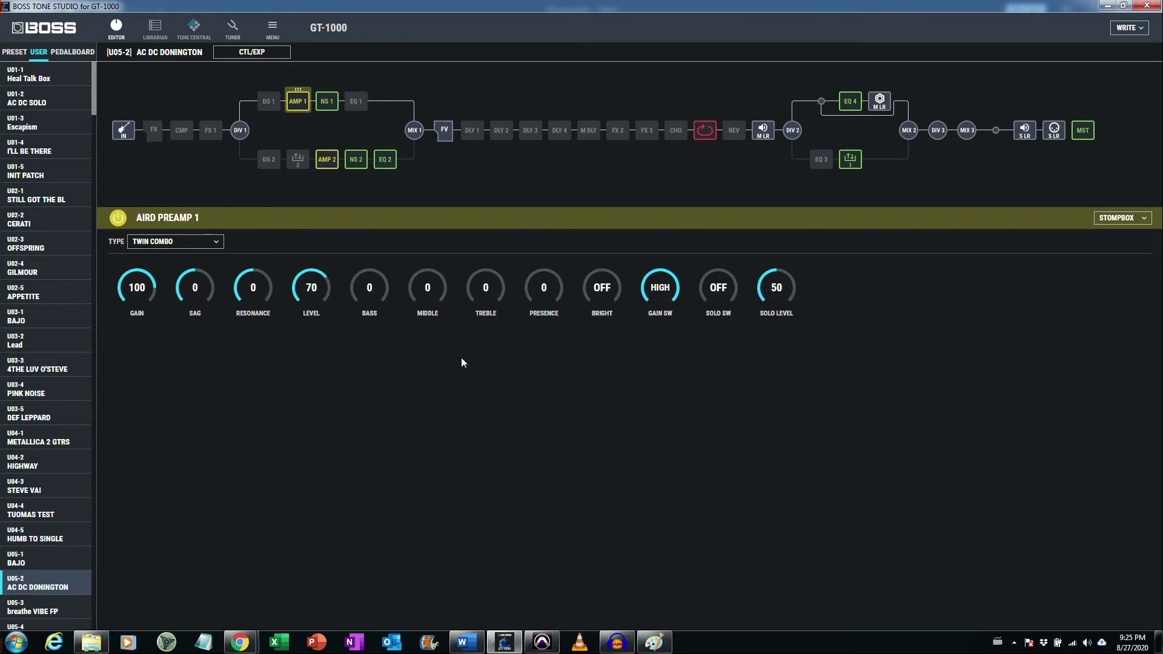
mouse_move(468, 341)
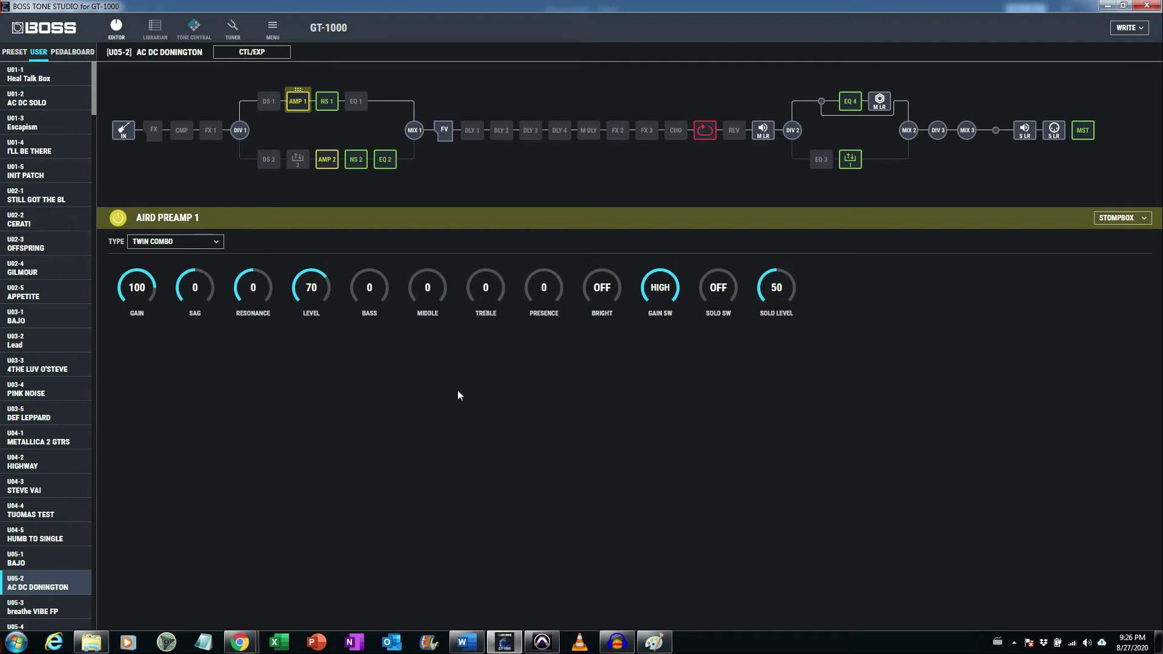
Step: Sweep Treble up to about 83 and Bass up to 100, returning both to 0
drag(484, 287, 493, 275)
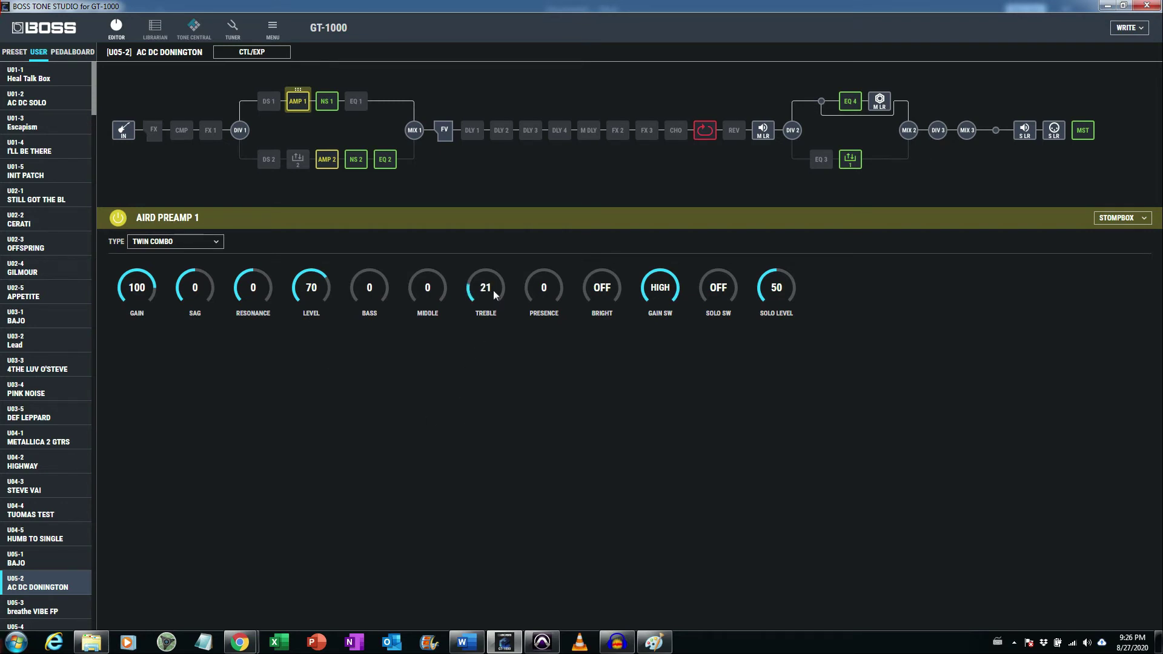
drag(484, 287, 484, 259)
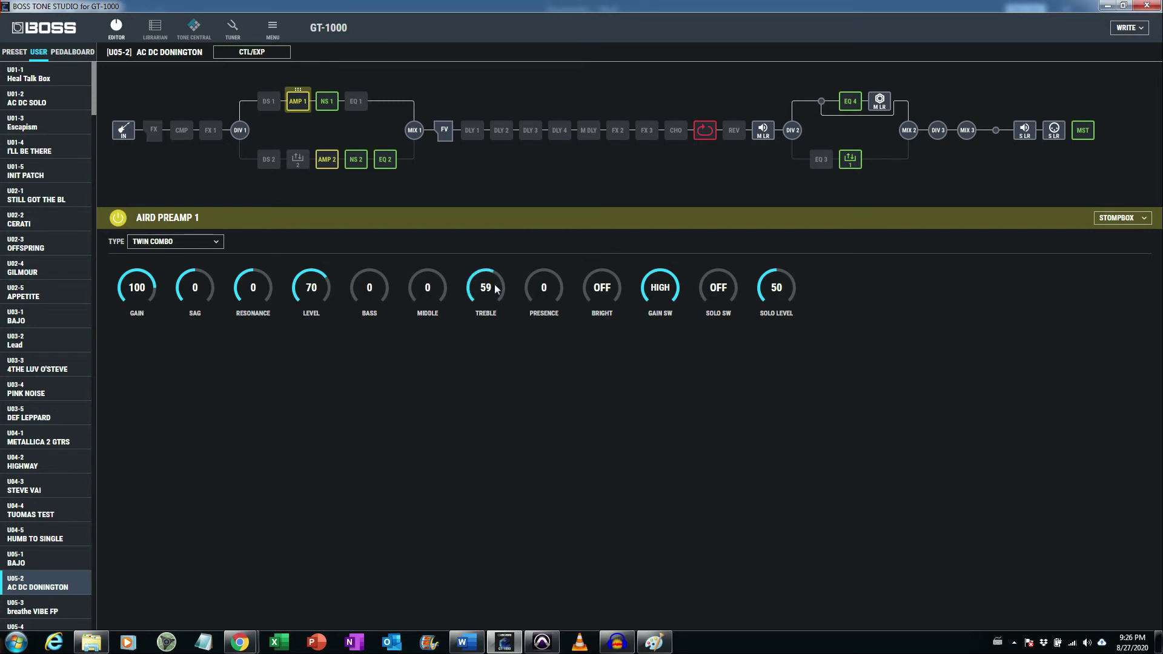
drag(485, 288, 484, 267)
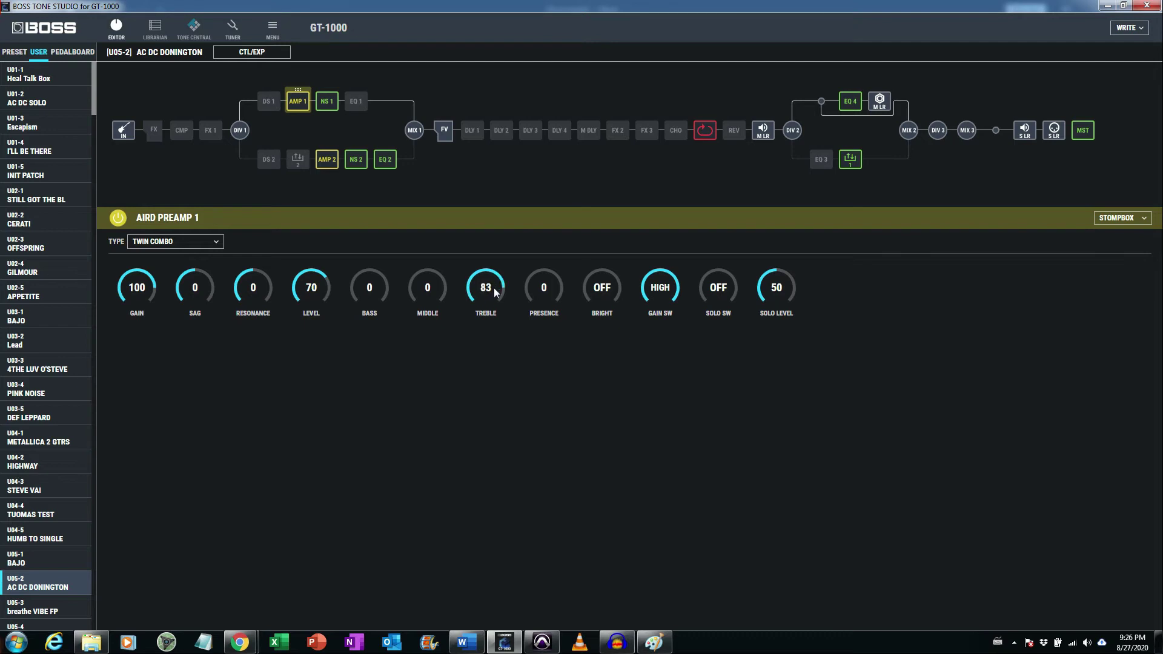
drag(484, 289, 484, 266)
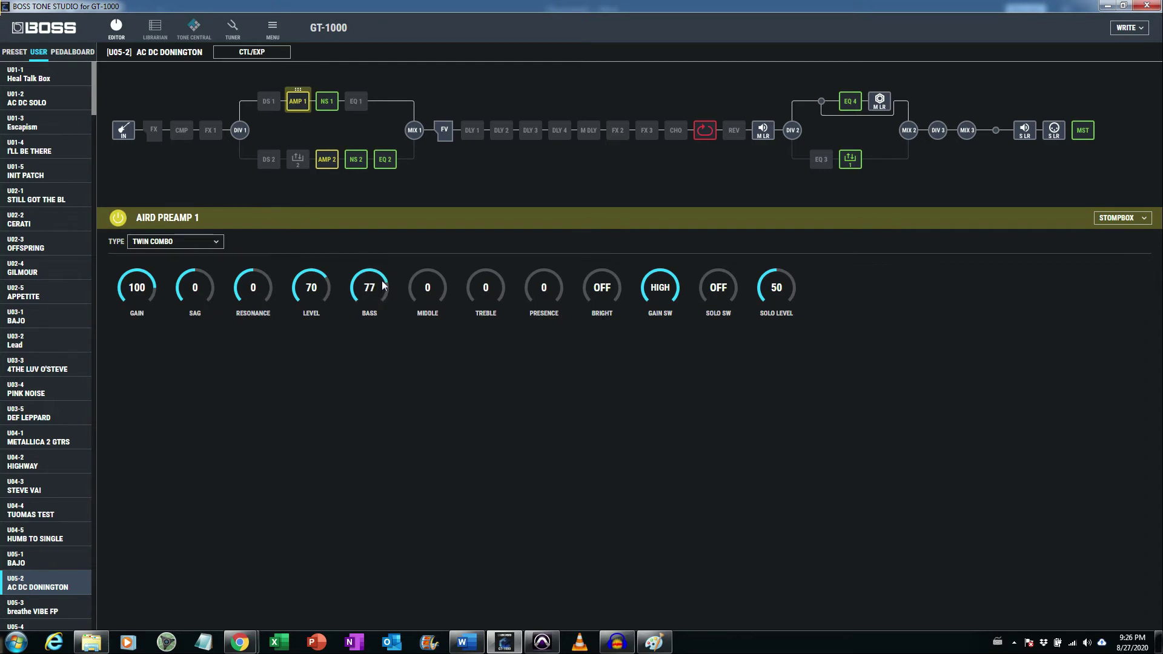
drag(368, 289, 368, 263)
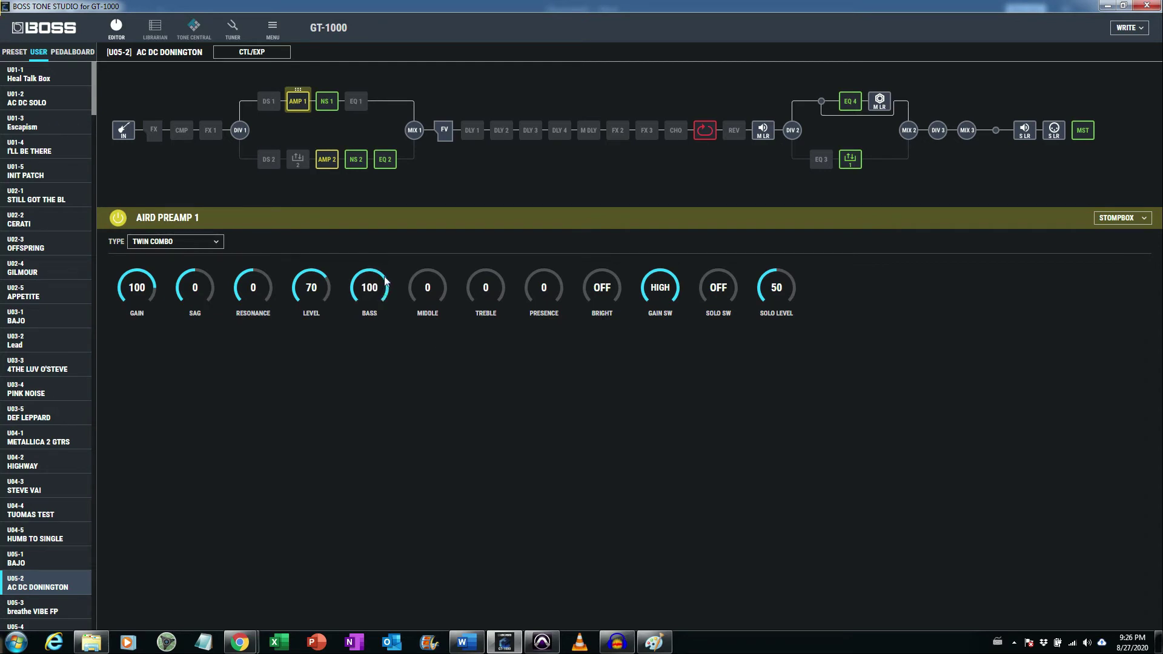
drag(368, 287, 385, 306)
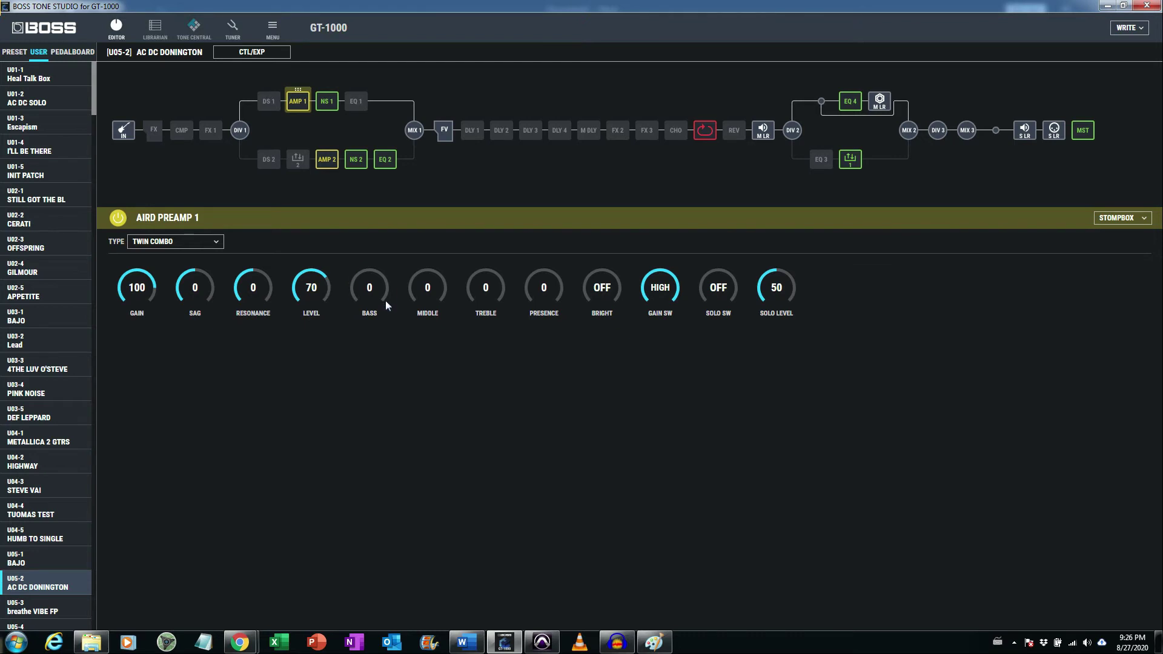
mouse_move(419, 318)
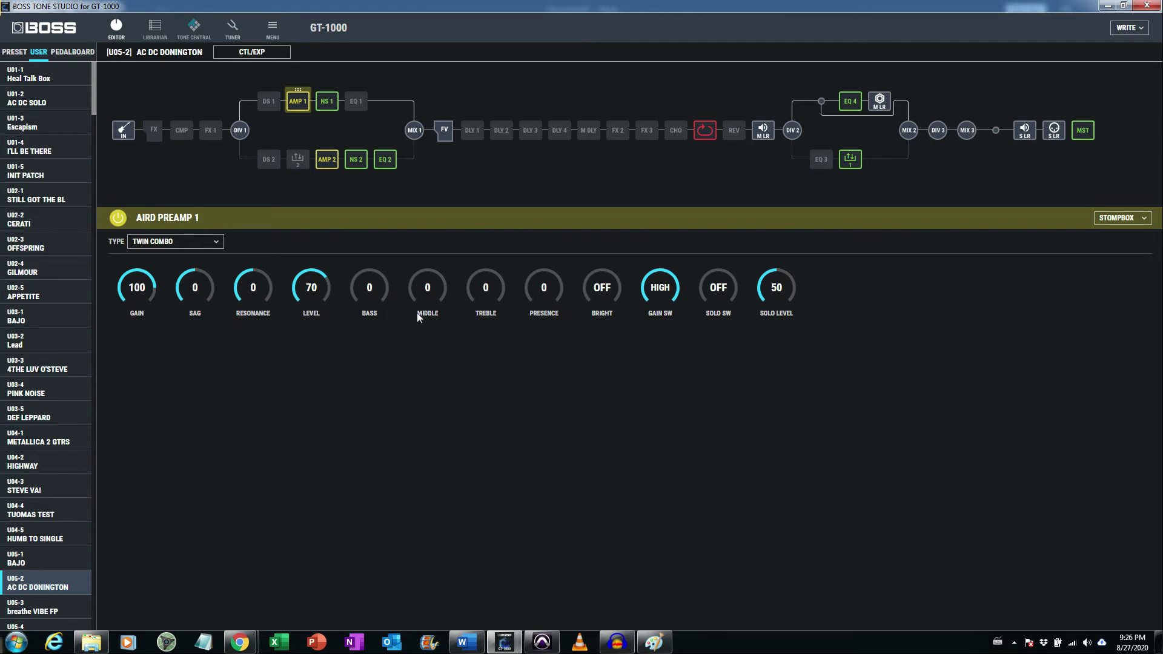
mouse_move(425, 304)
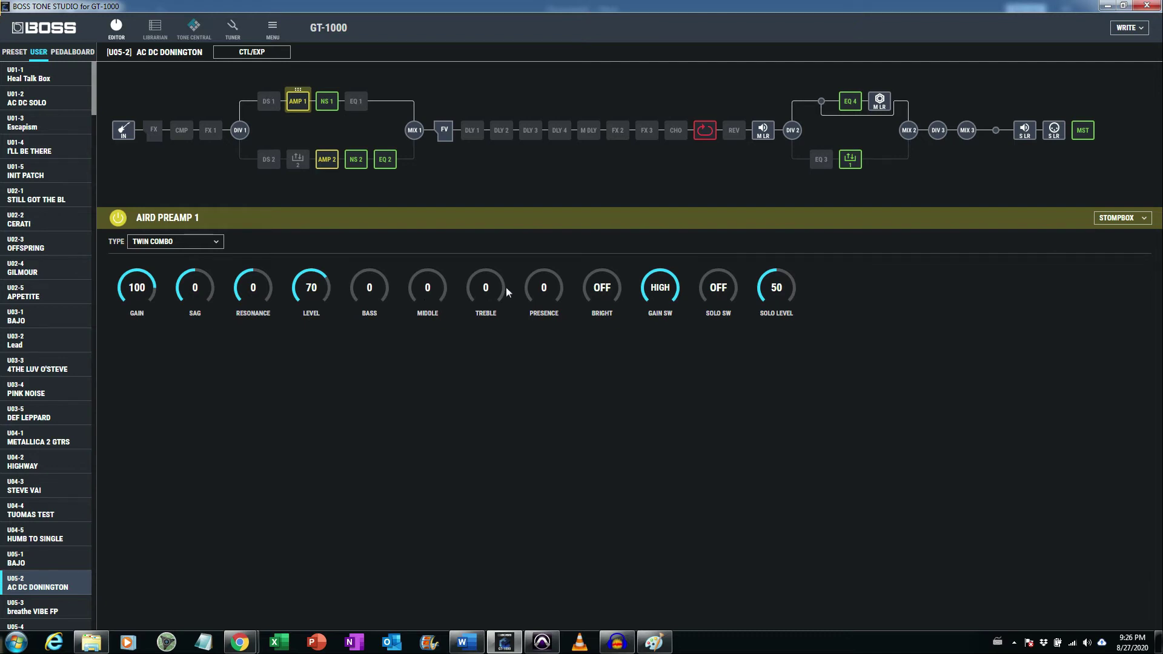
mouse_move(385, 333)
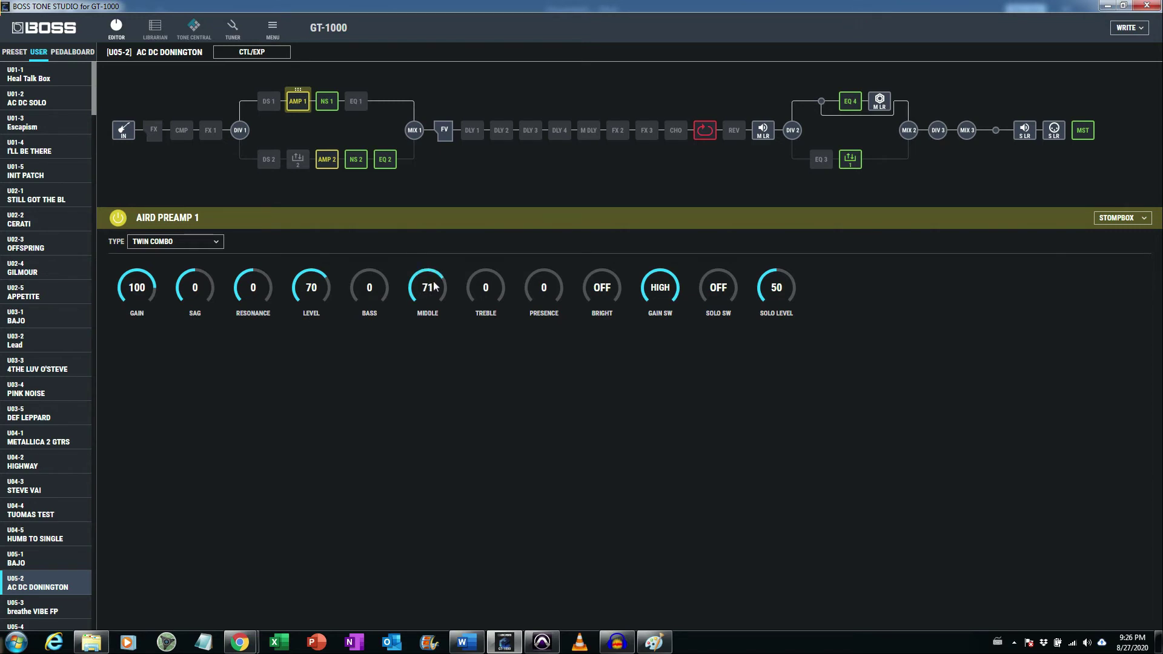
Step: Try Treble at about 56 and back to 0, then set Middle to 100
drag(484, 287, 485, 304)
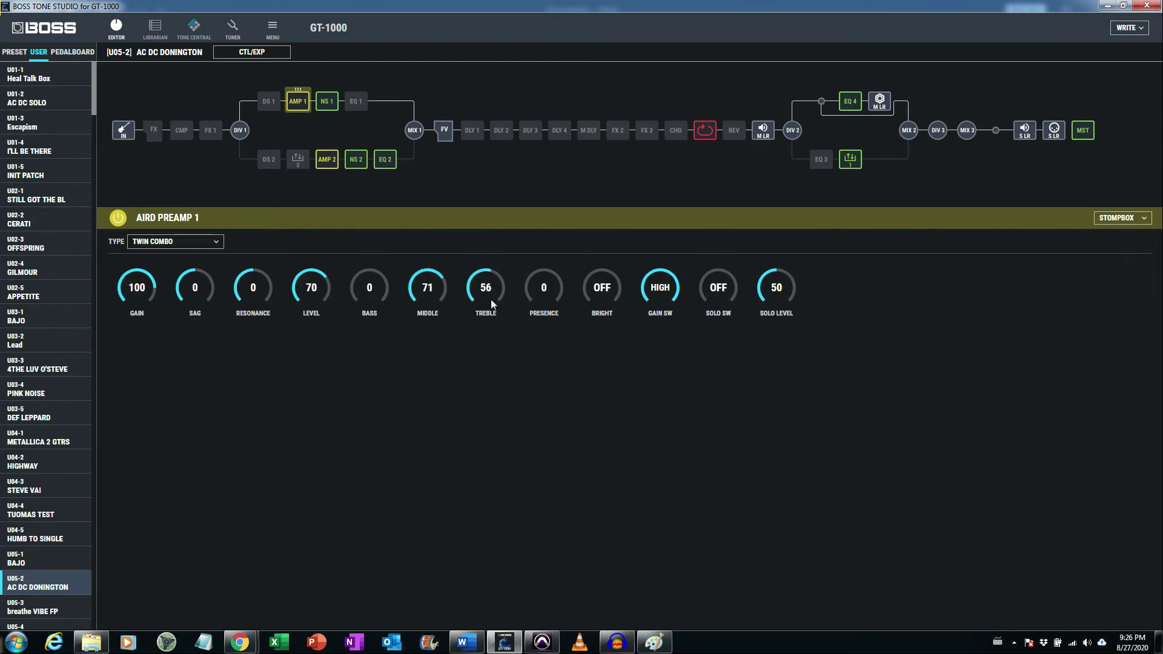
drag(485, 289, 484, 297)
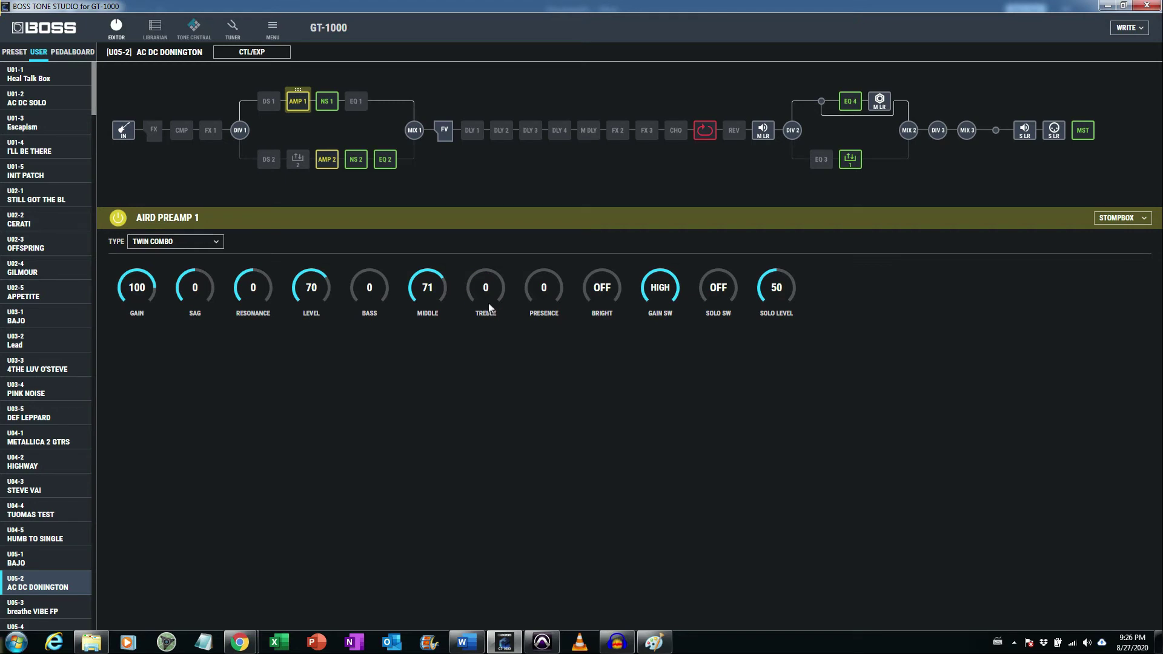
drag(485, 289, 484, 280)
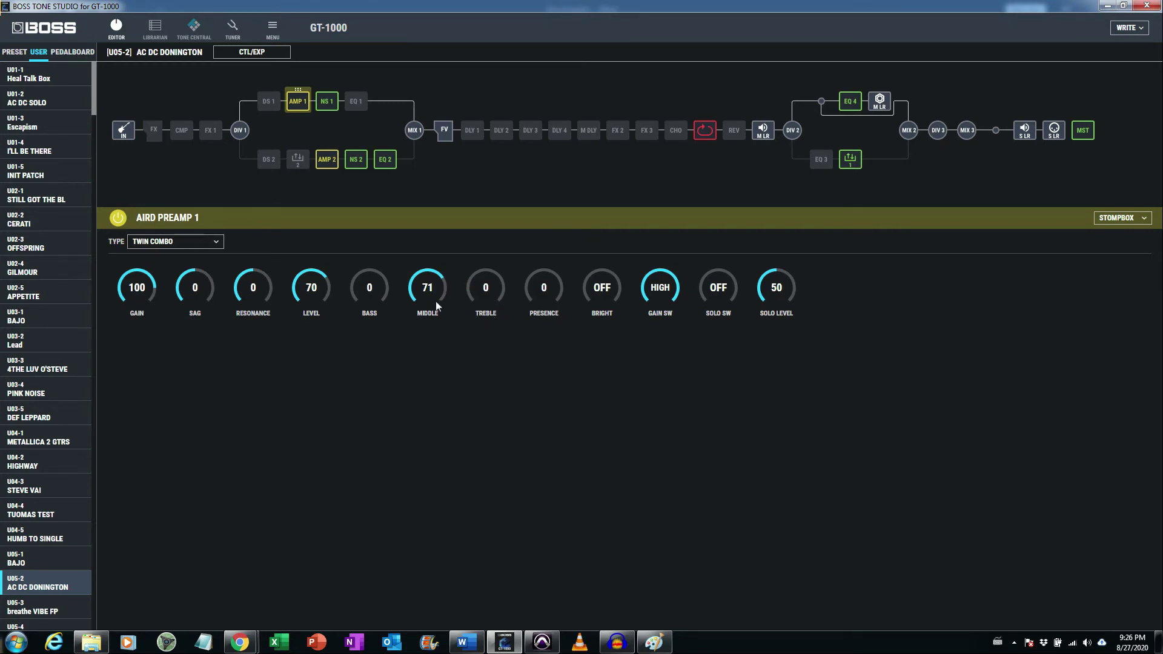
drag(426, 288, 426, 267)
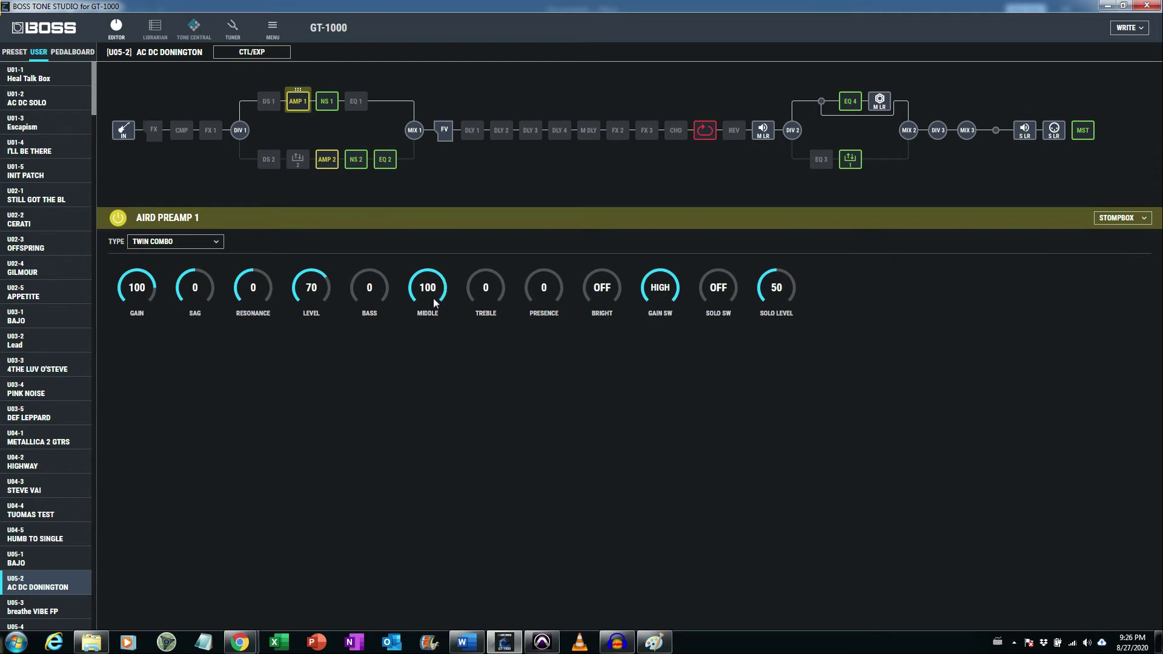
click(426, 287)
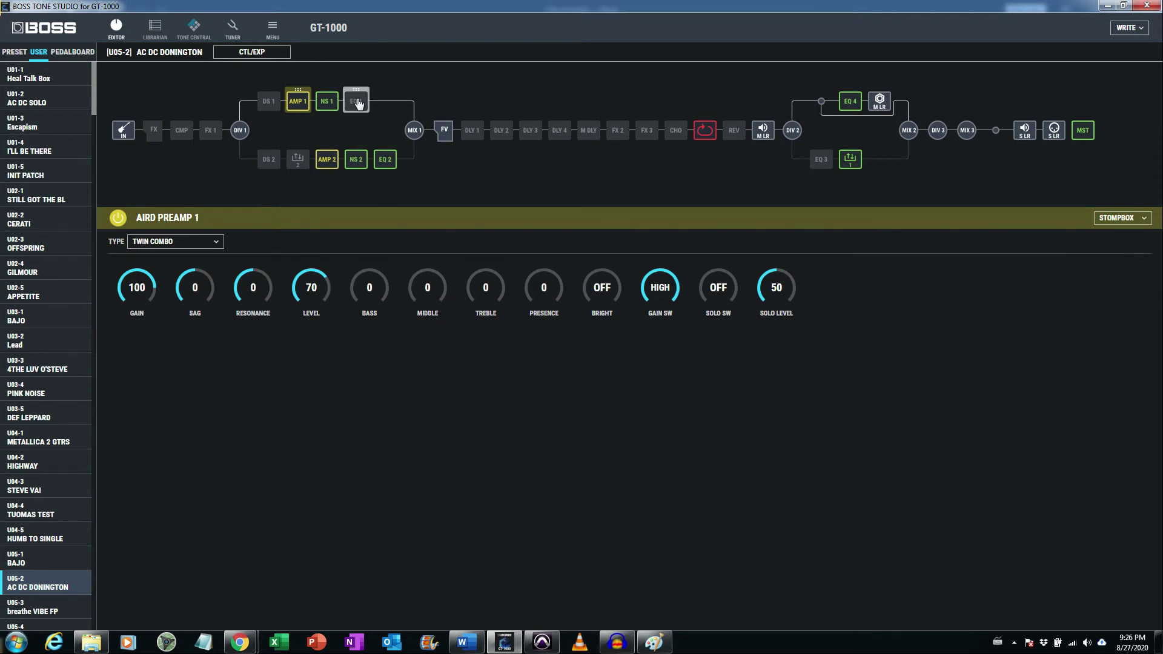
click(356, 101)
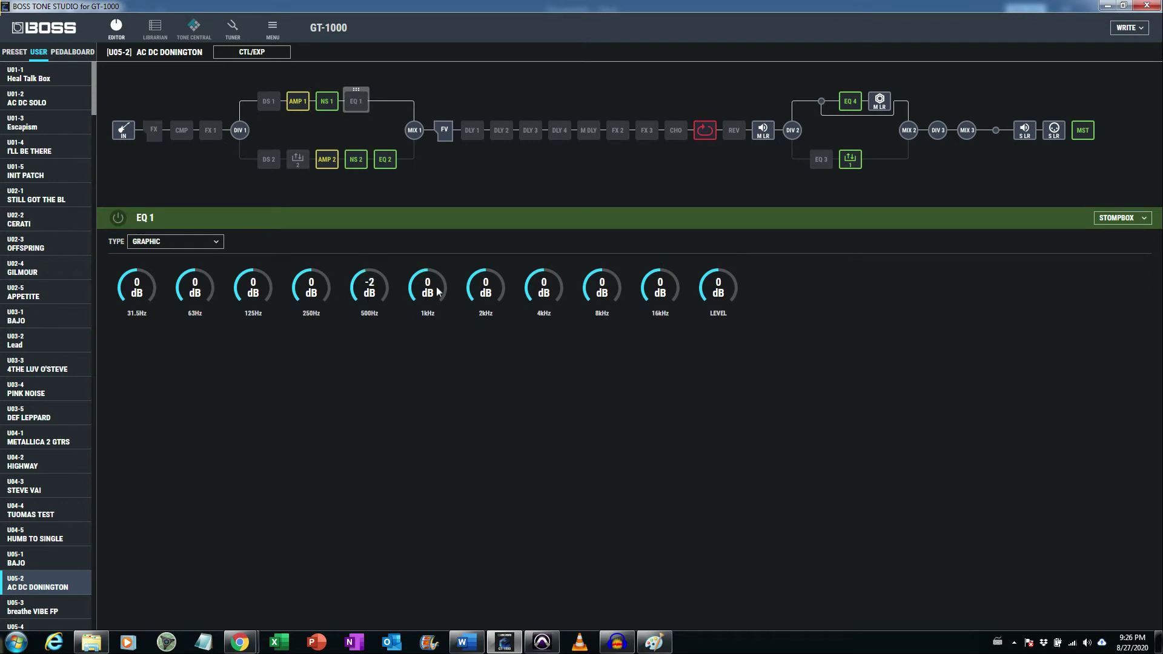
click(326, 100)
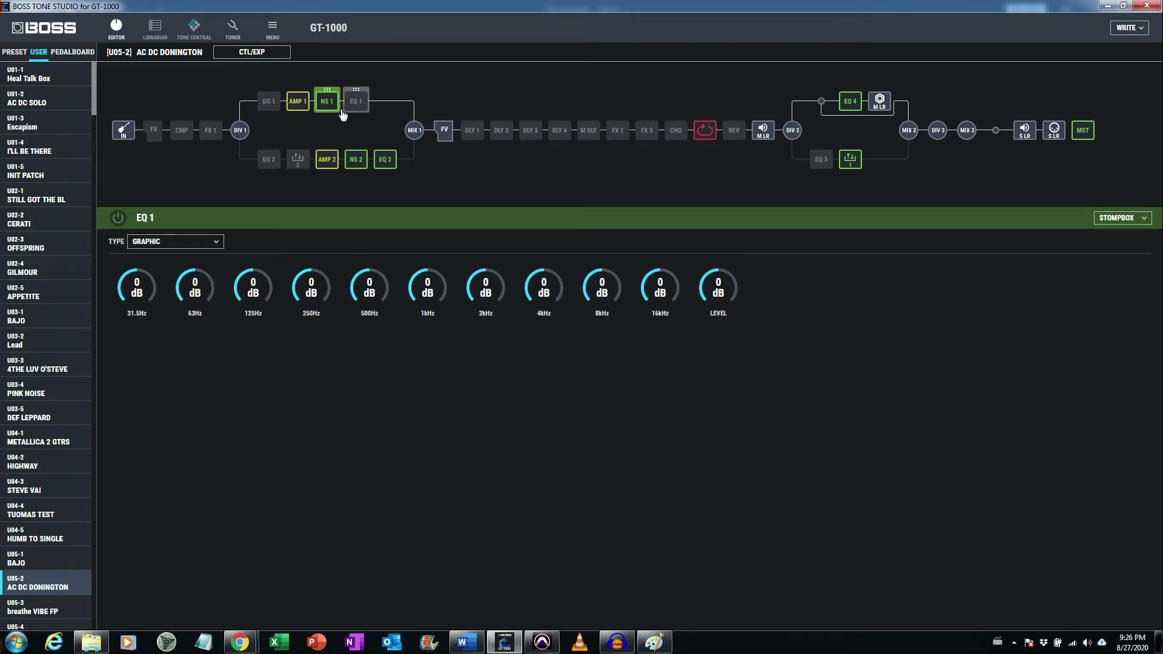
click(297, 101)
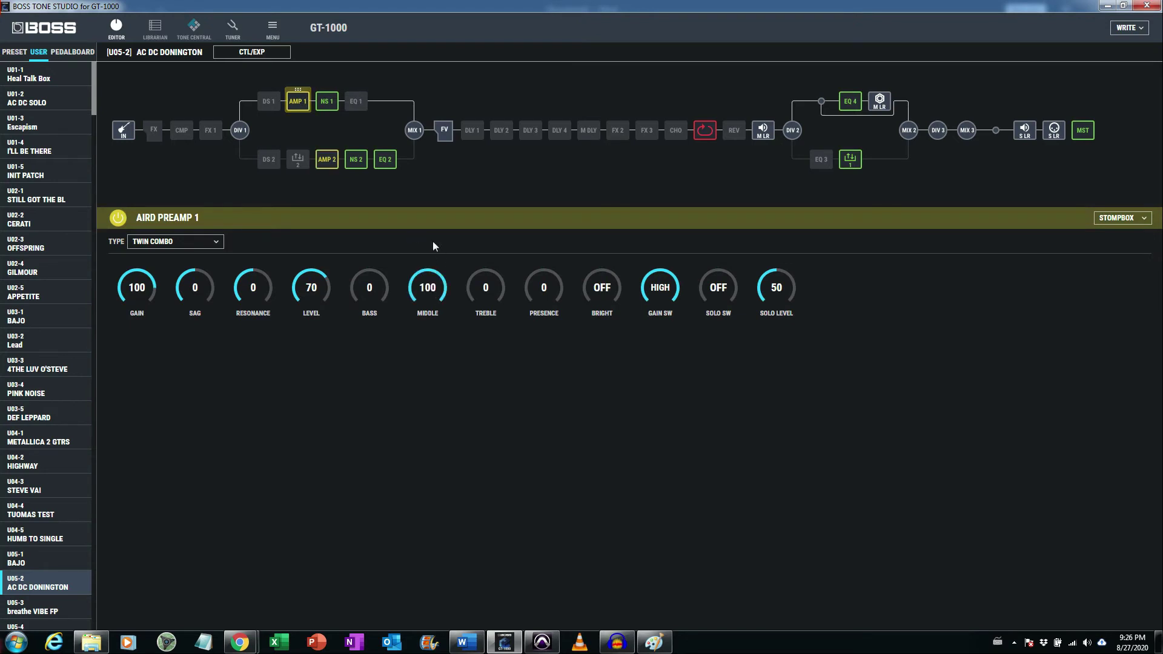
click(355, 101)
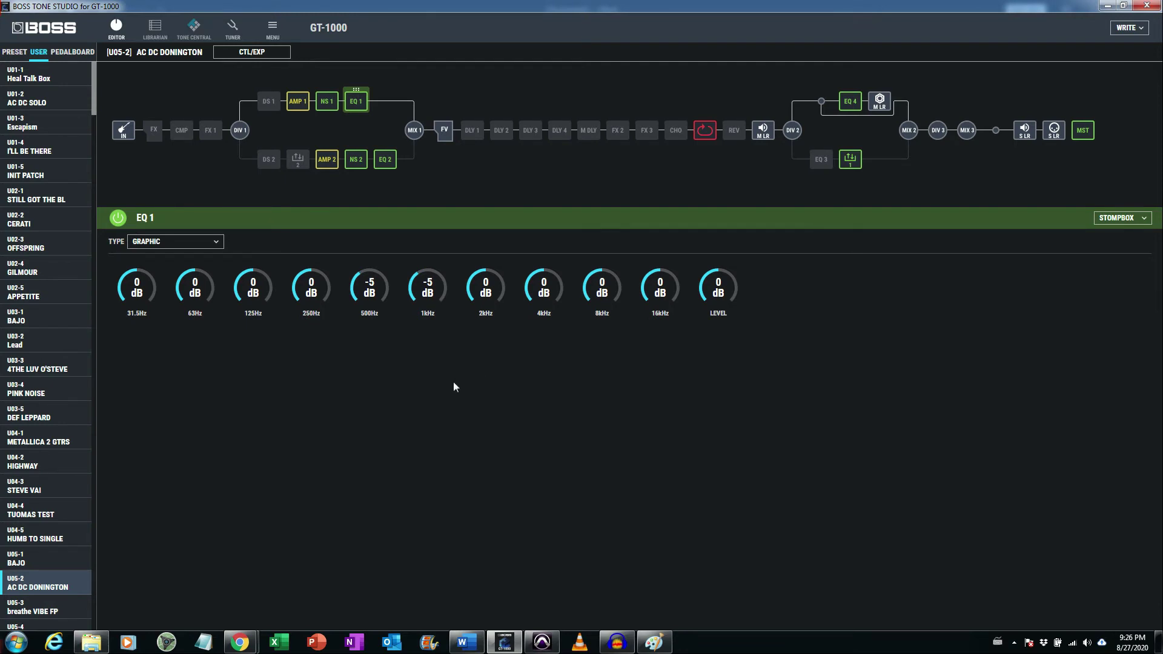
mouse_move(444, 391)
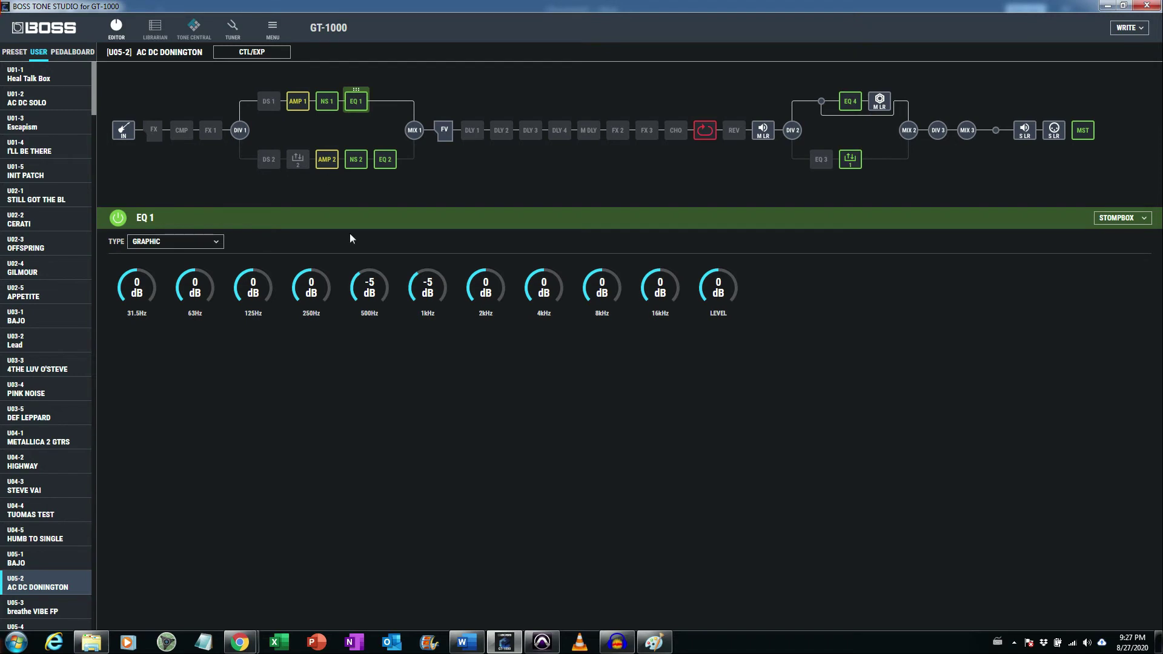
click(296, 101)
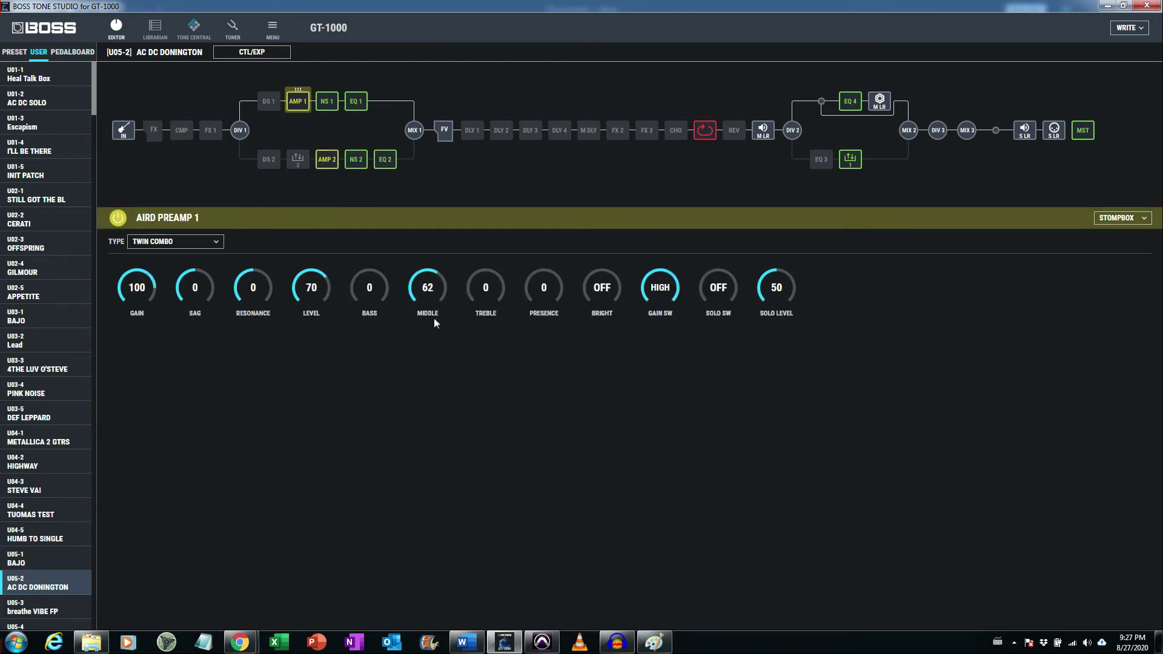
click(355, 100)
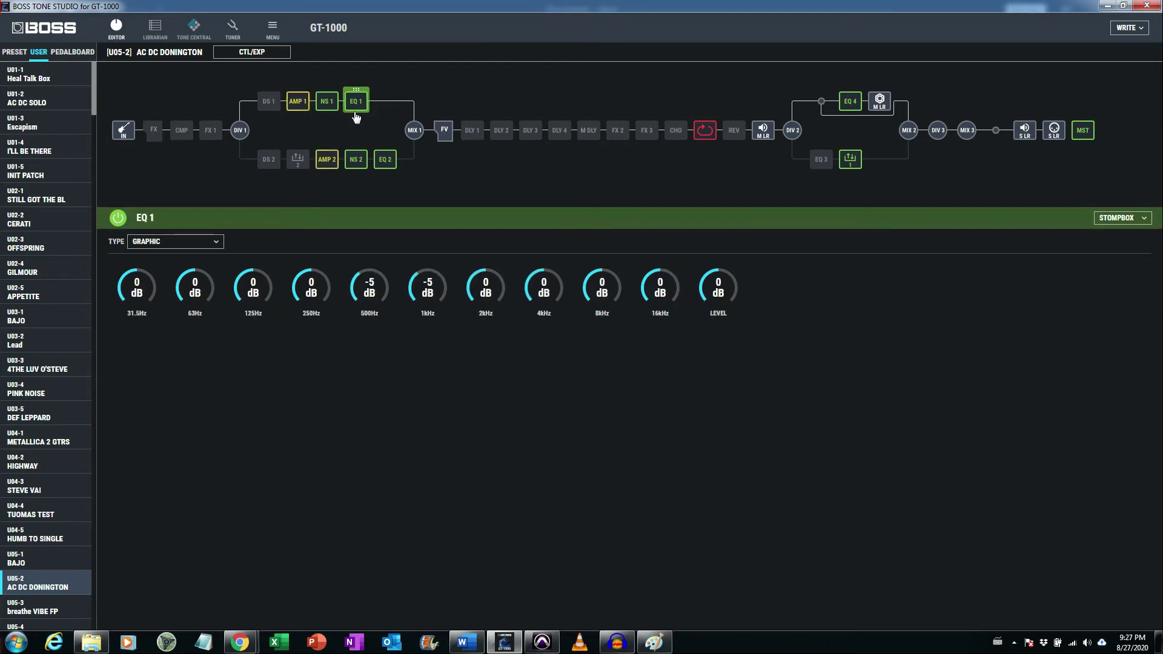
click(297, 101)
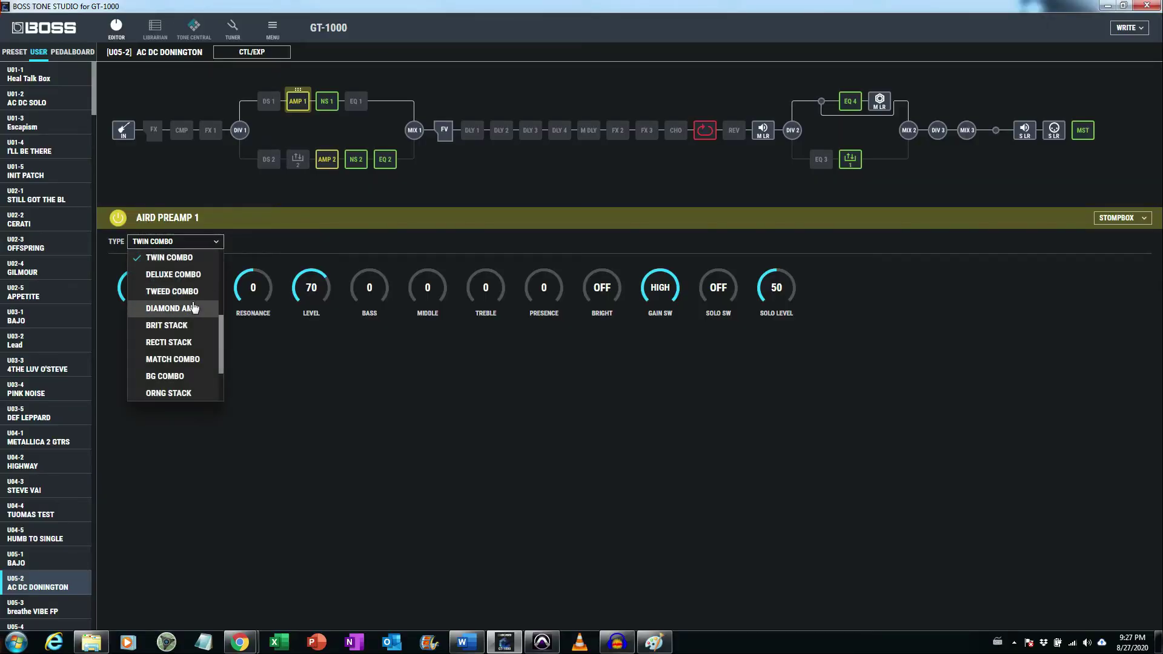
Step: Switch AIRD Preamp 1 to Diamond Amp and push gain to full, middle and bass to about 98
click(171, 307)
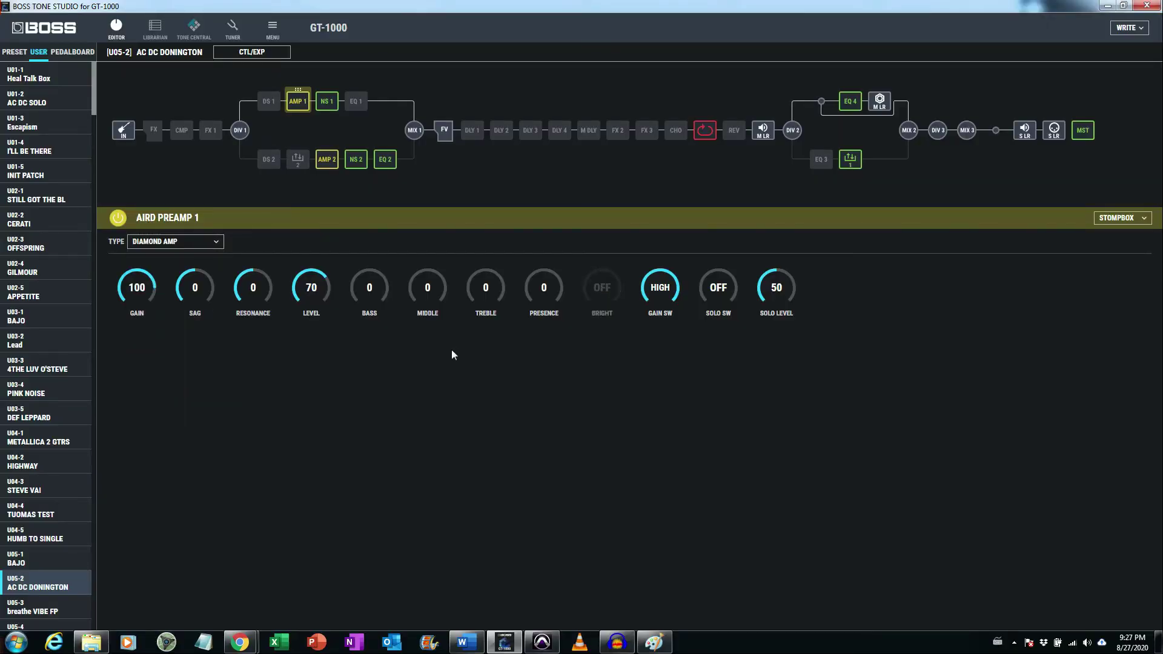
mouse_move(289, 351)
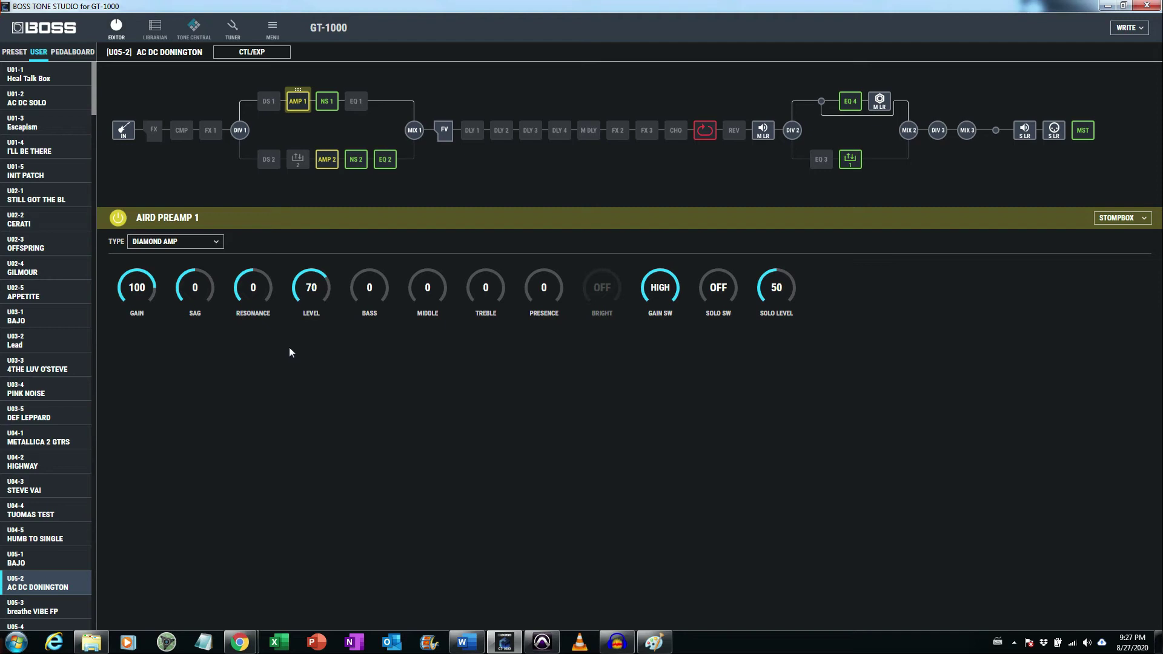
mouse_move(144, 296)
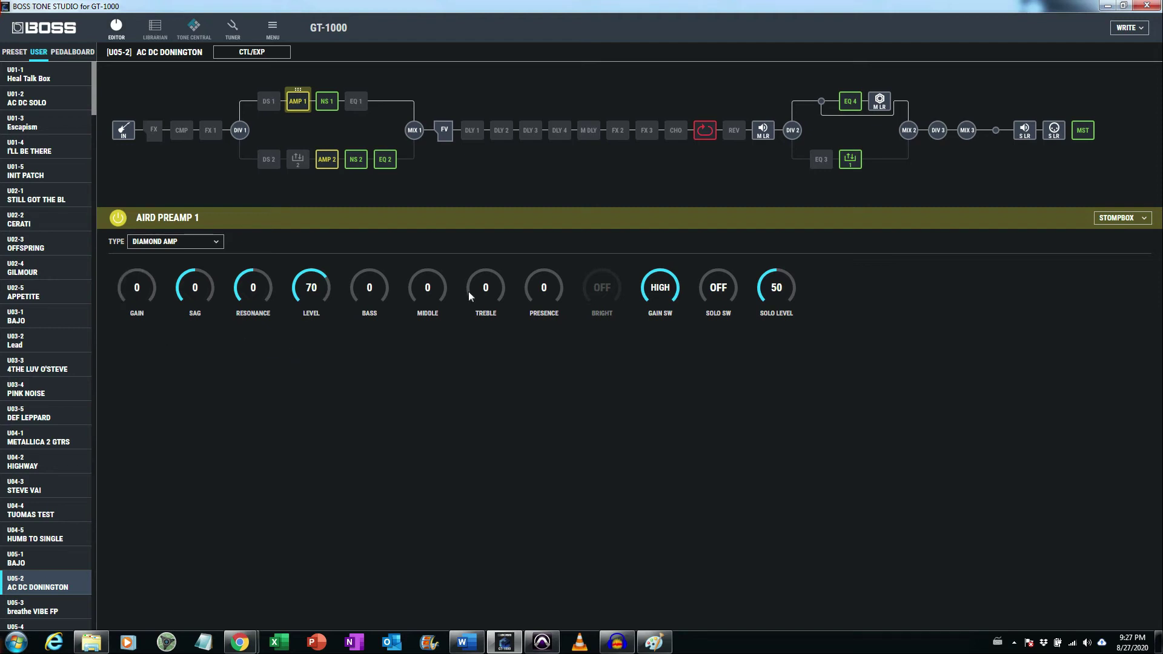
mouse_move(391, 306)
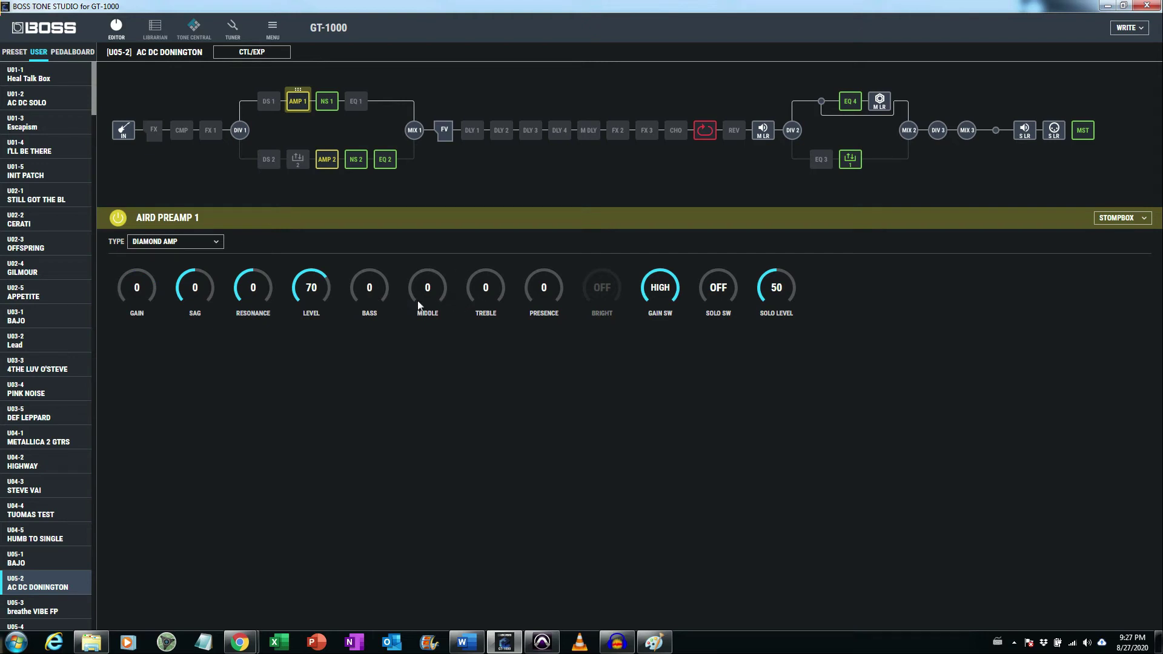
mouse_move(411, 304)
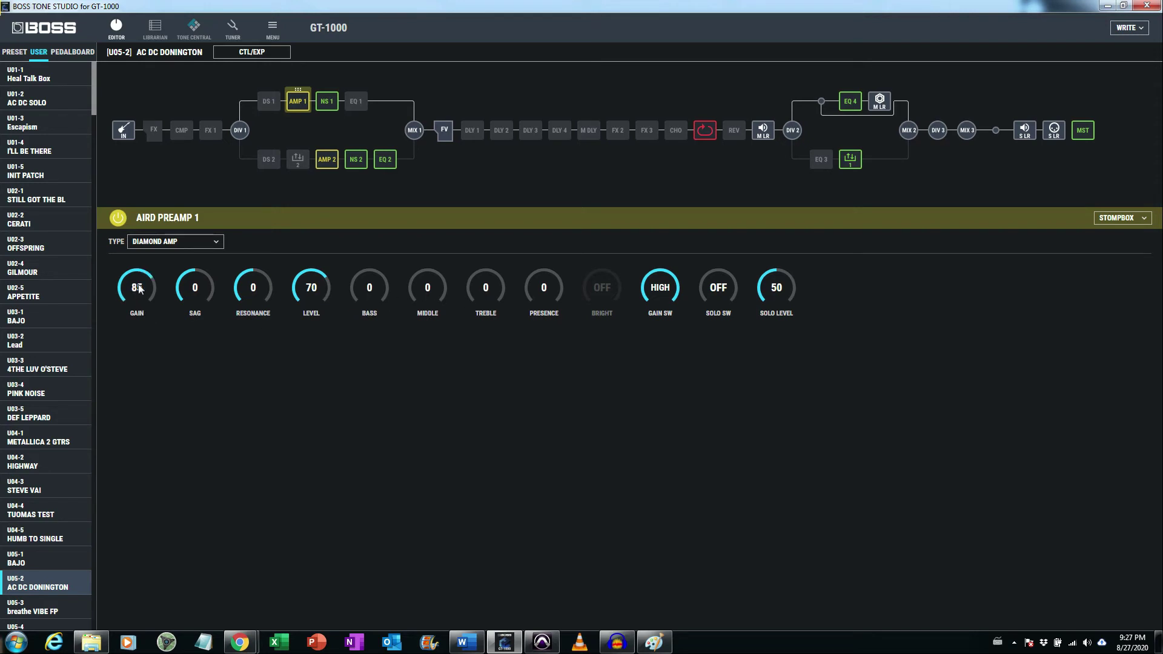
drag(136, 287, 140, 267)
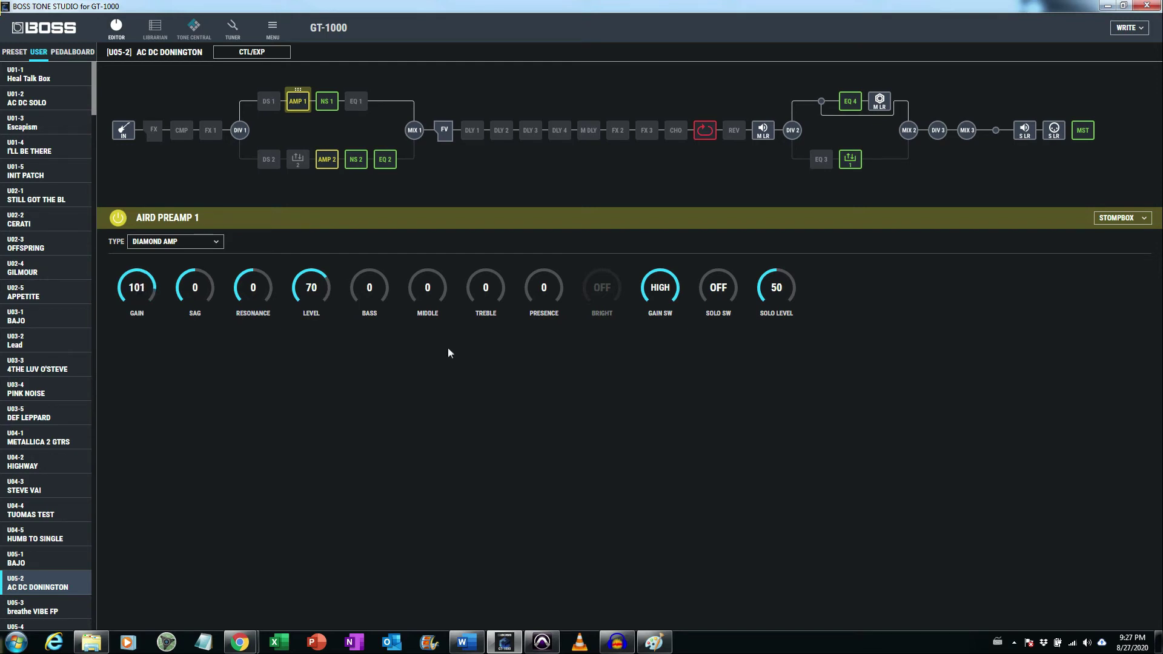
drag(426, 287, 437, 293)
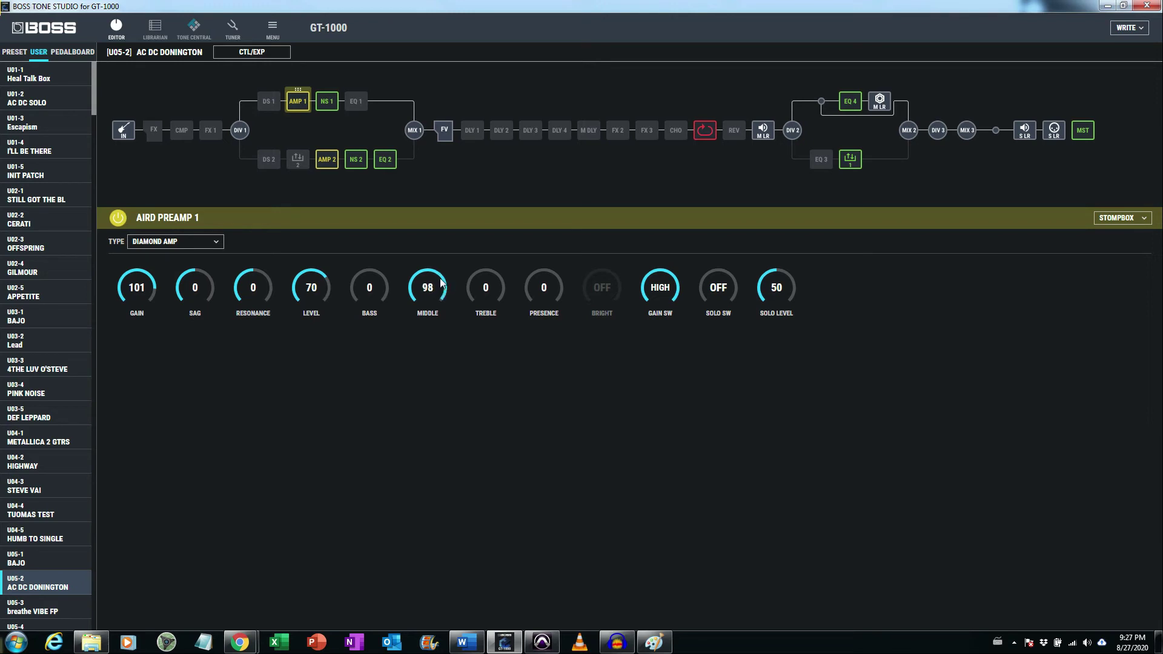
drag(426, 287, 427, 308)
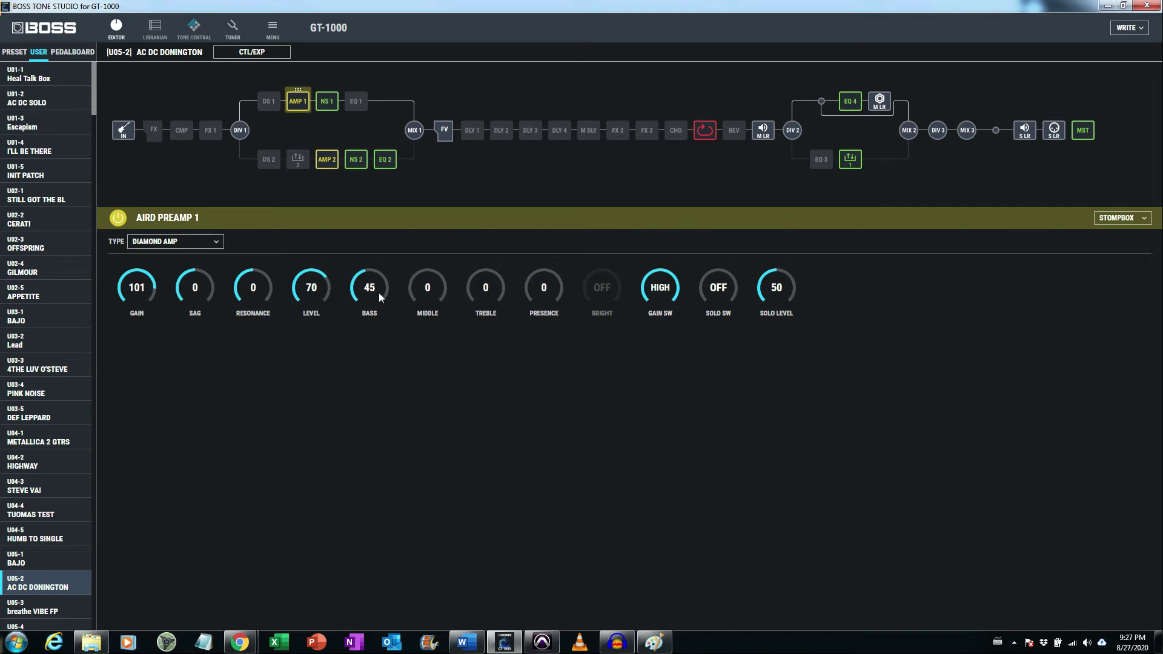
drag(368, 287, 378, 266)
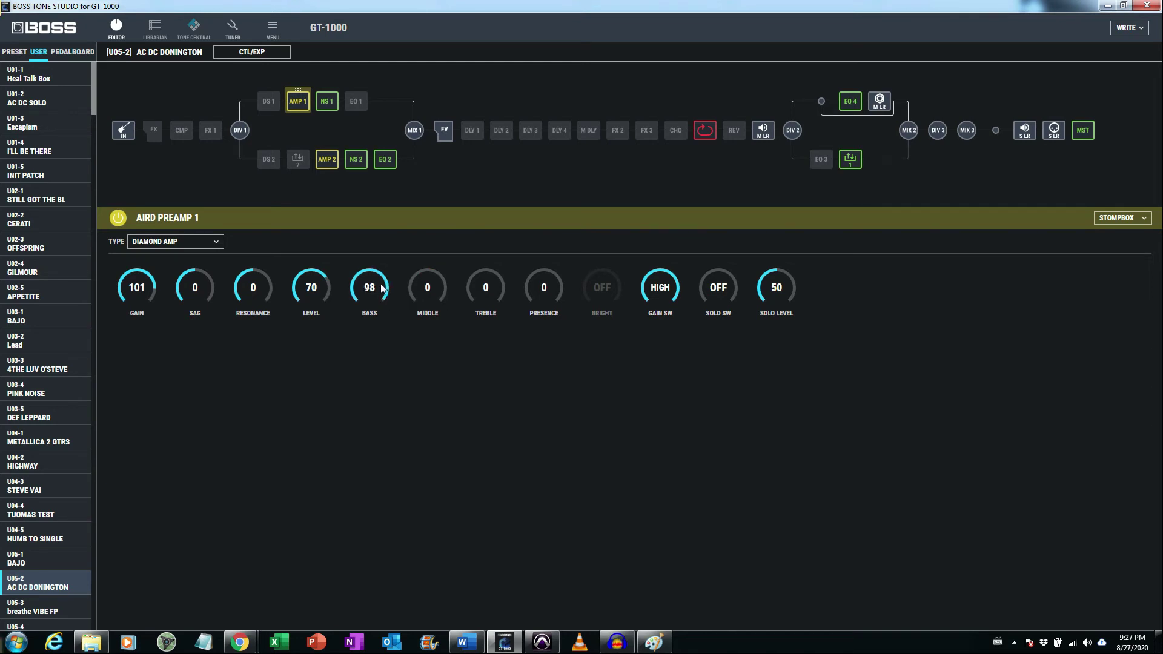
Step: Sweep the treble up to 100 and back down to 0, then review the Word tone-stack diagram
drag(369, 287, 368, 311)
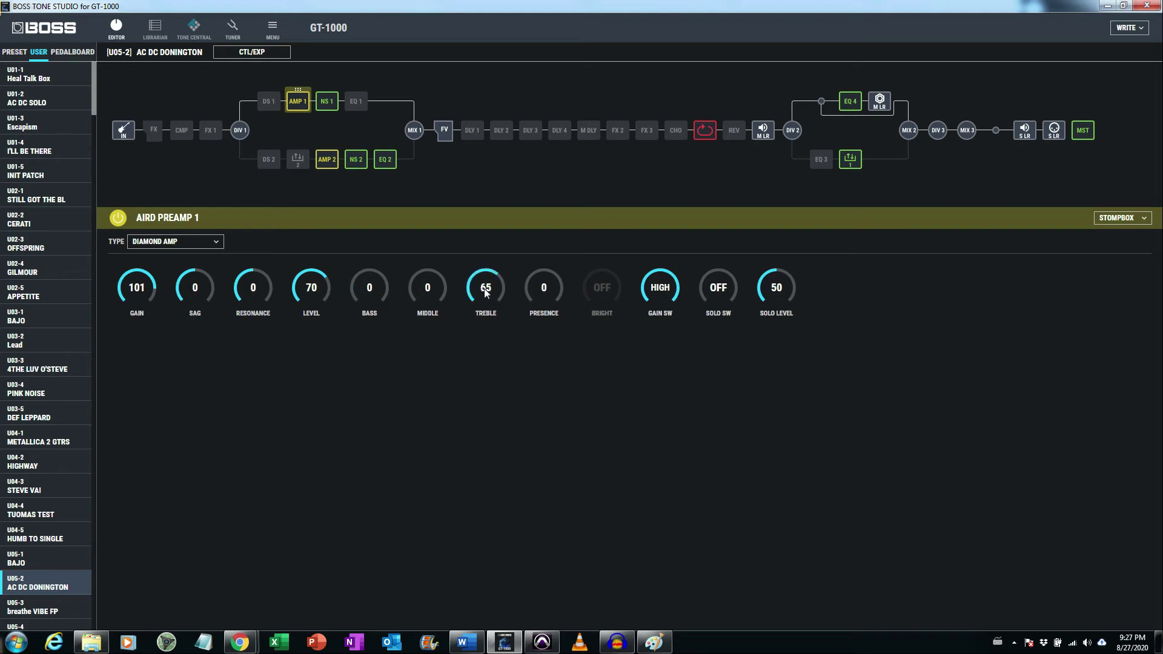
drag(484, 288, 485, 252)
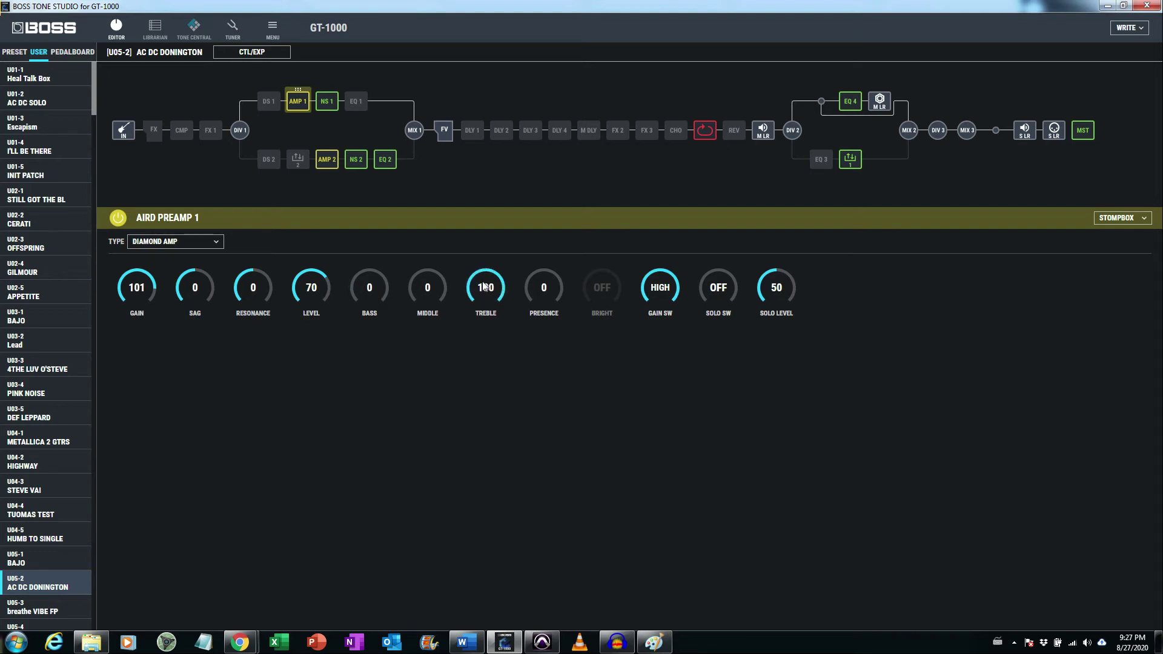
drag(484, 287, 484, 308)
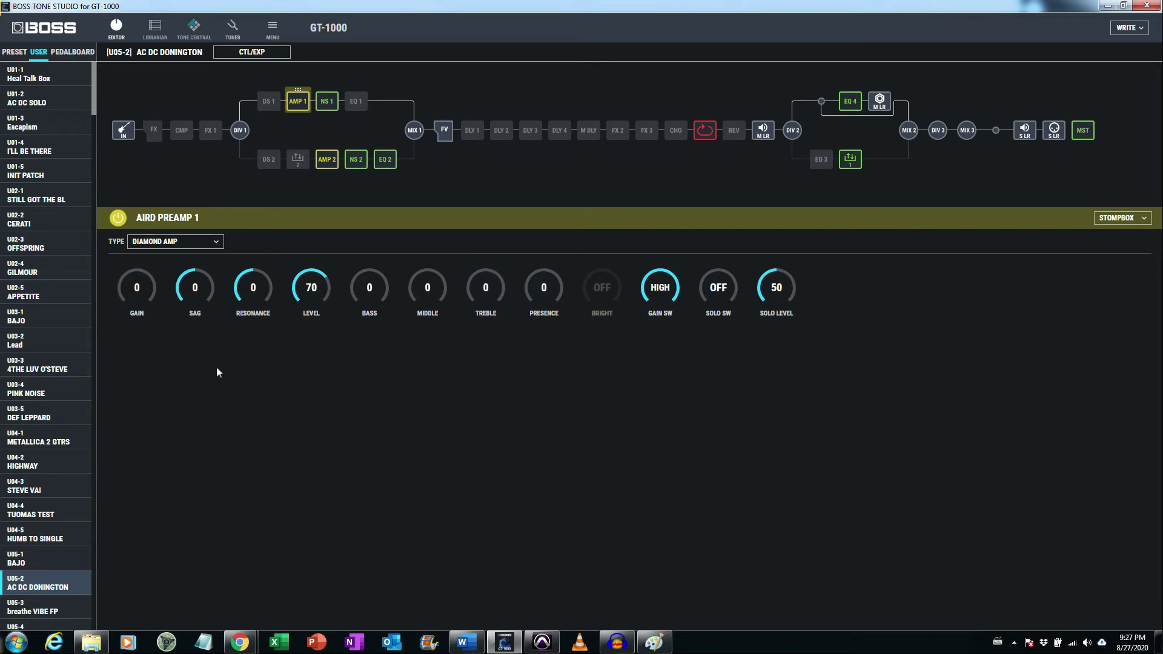
mouse_move(343, 384)
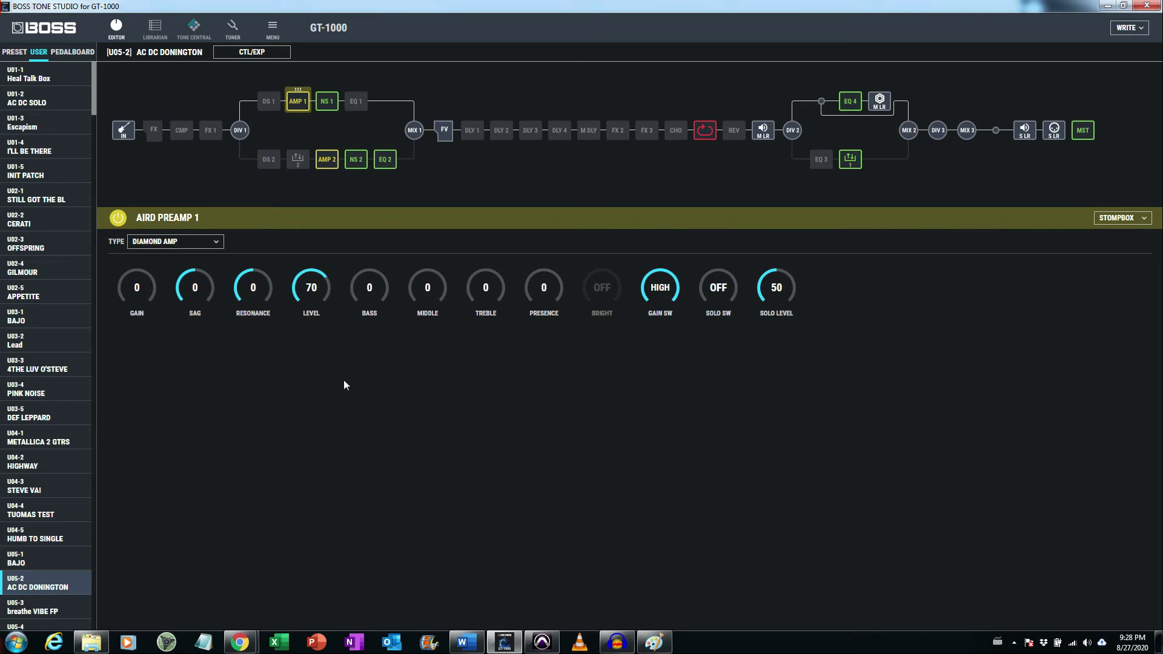
mouse_move(447, 598)
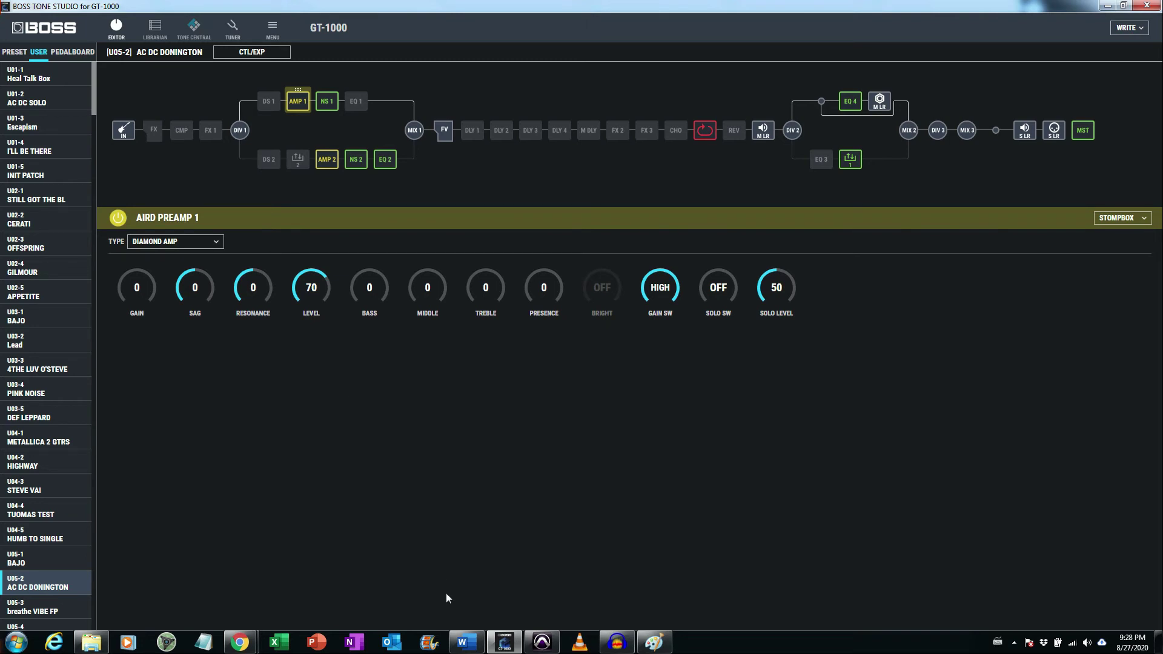
click(465, 642)
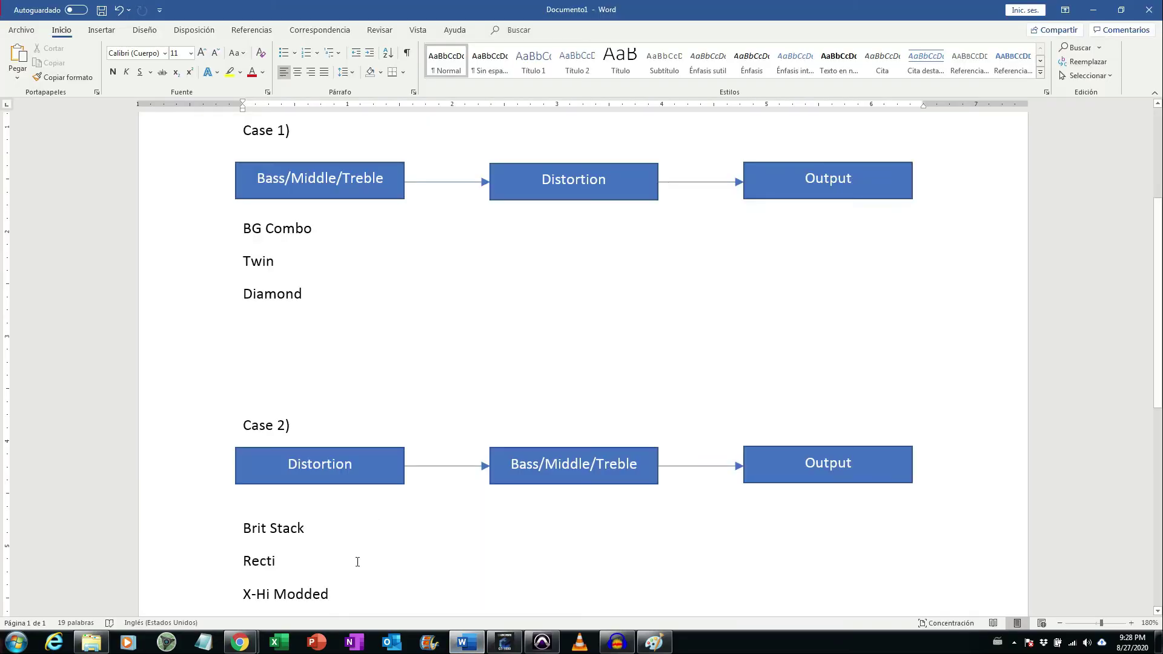
scroll(down, 3)
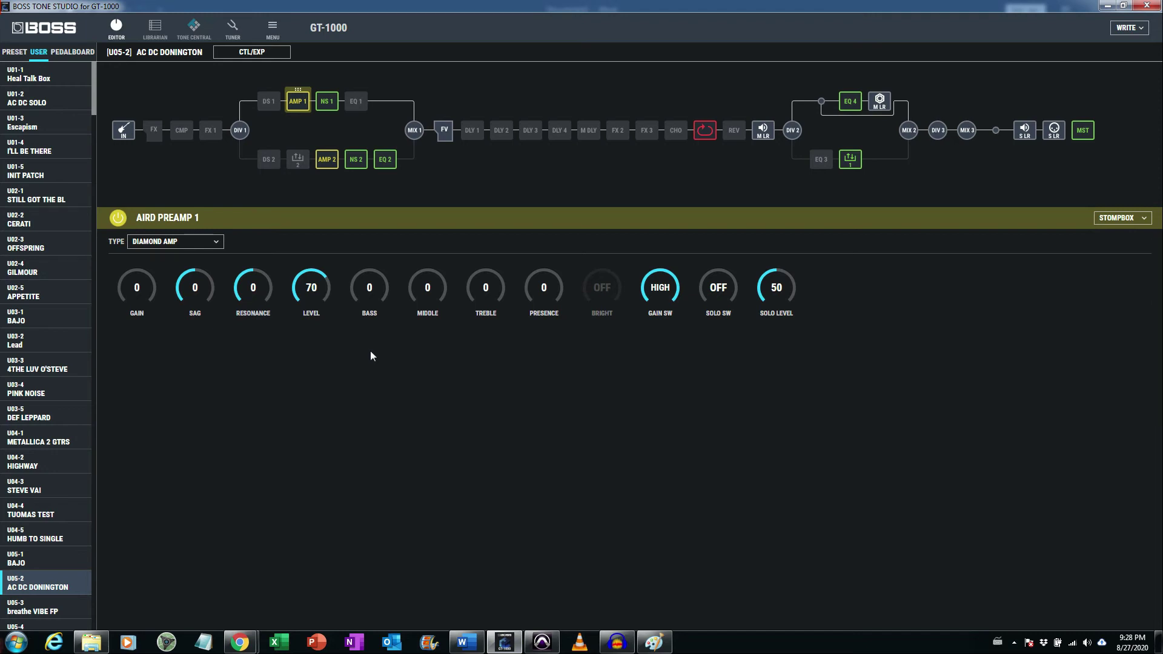
mouse_move(270, 241)
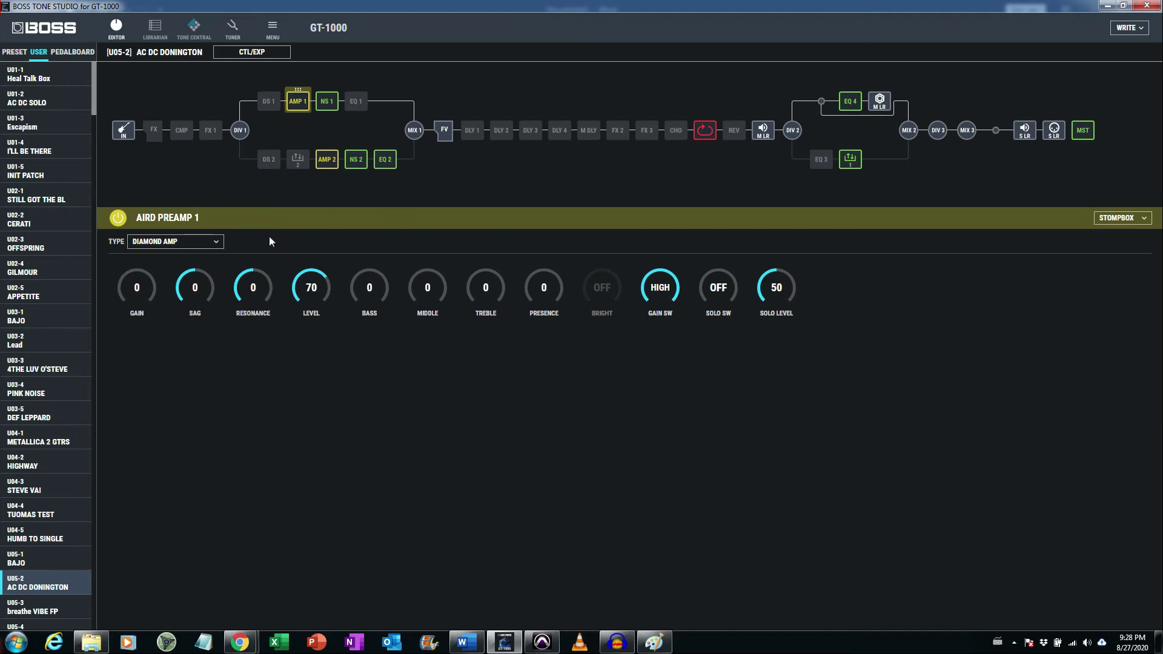
Step: Switch AIRD Preamp 1 to Brit Stack and nudge its treble and middle knobs
click(174, 241)
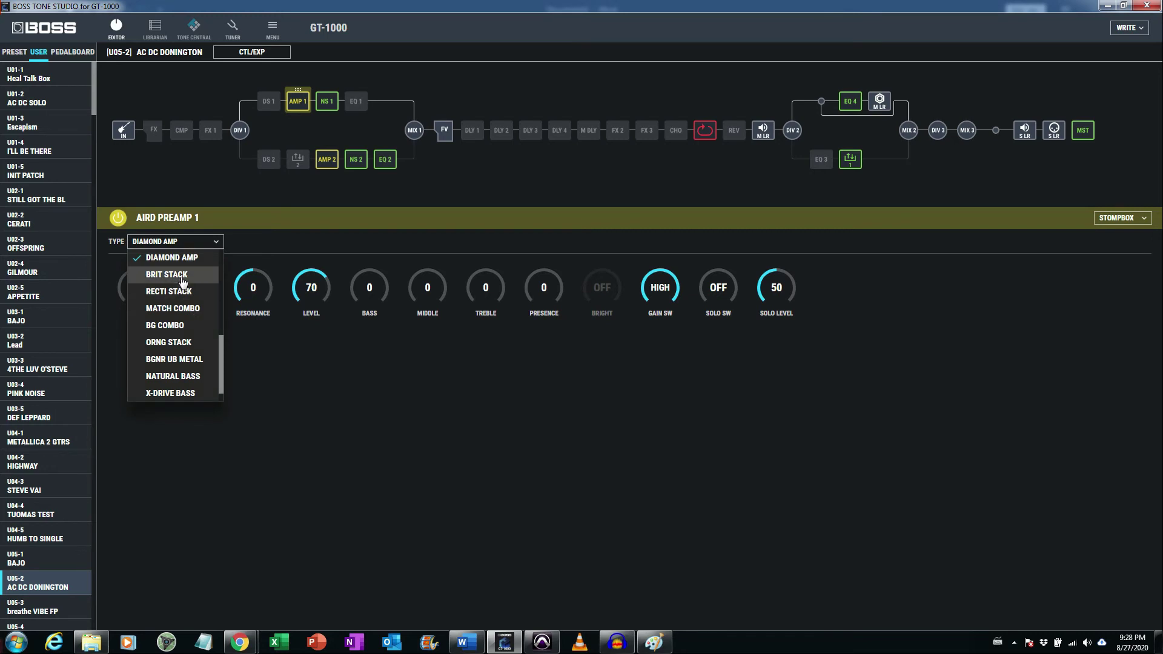
click(166, 275)
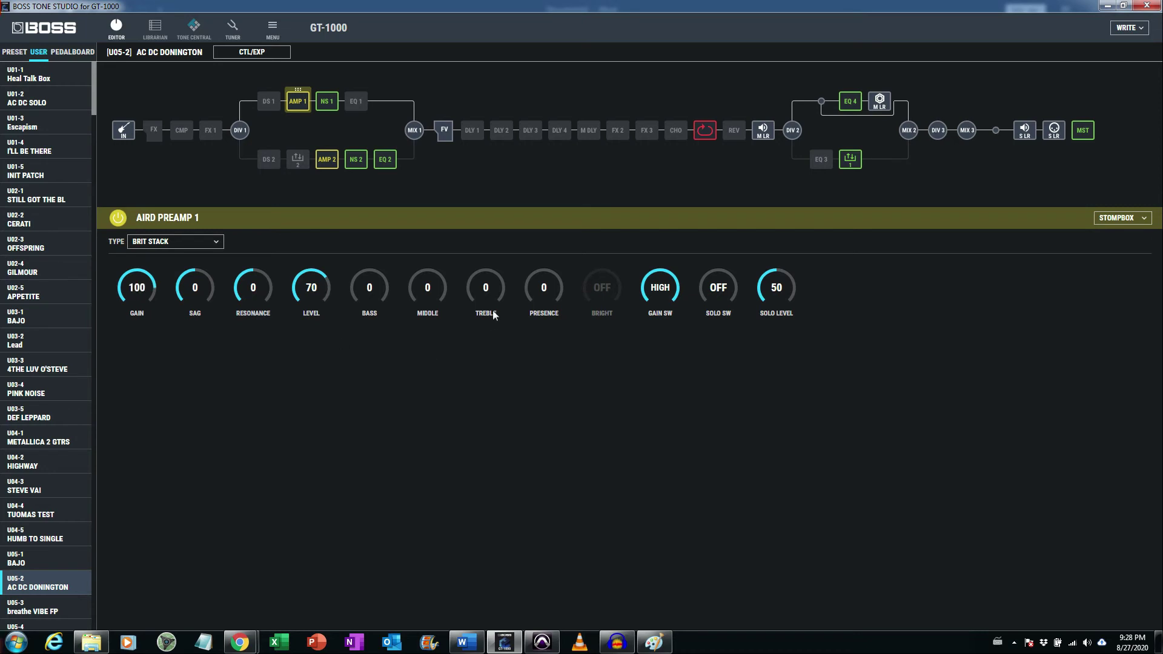
drag(484, 296, 484, 287)
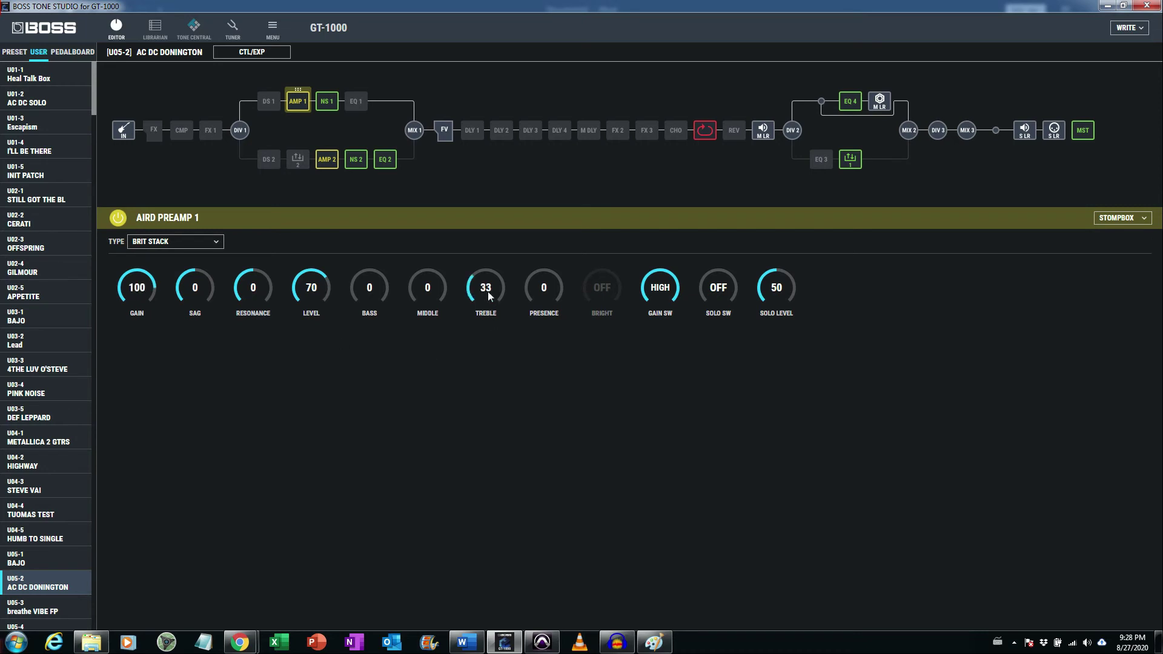
drag(485, 287, 488, 300)
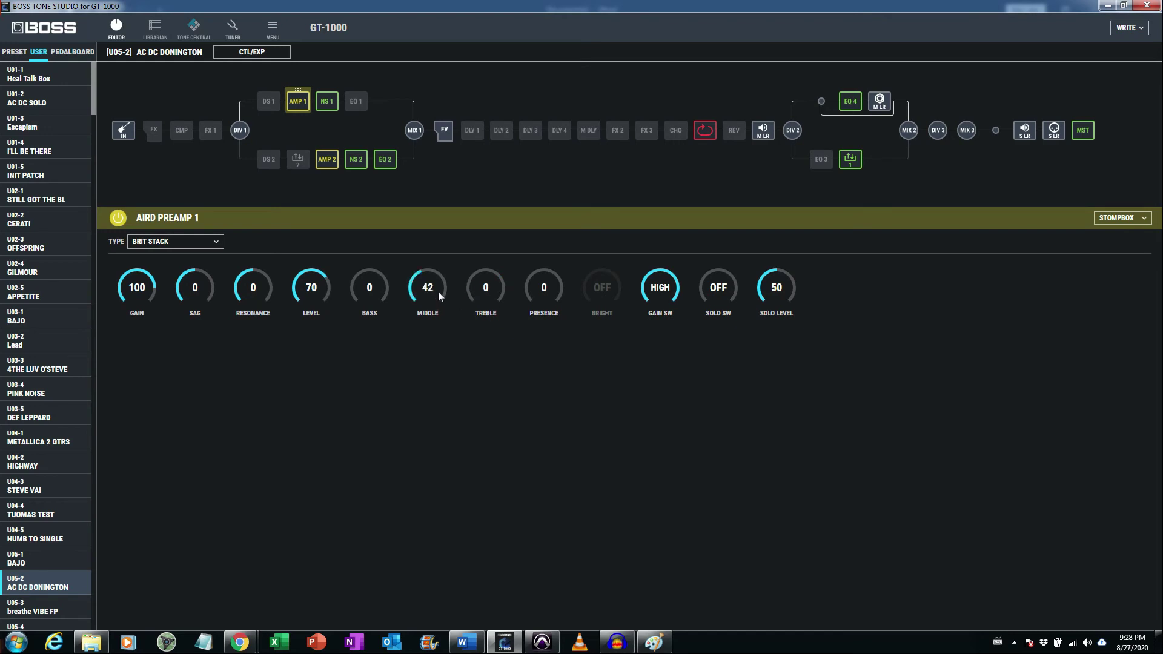
drag(427, 287, 426, 304)
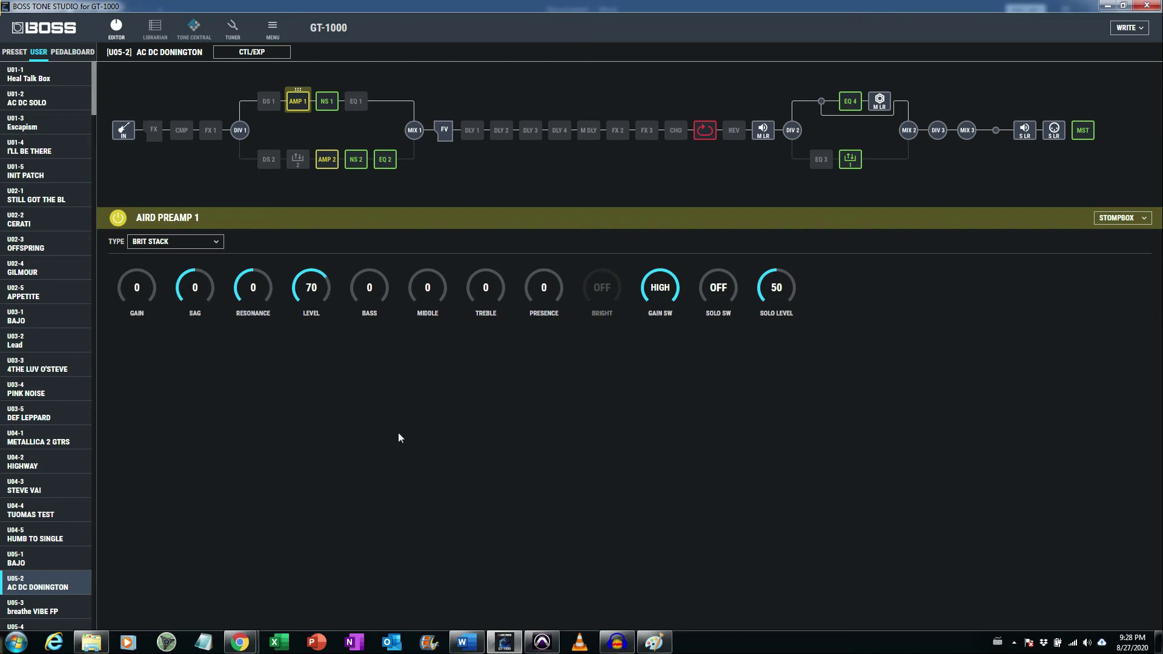
mouse_move(290, 324)
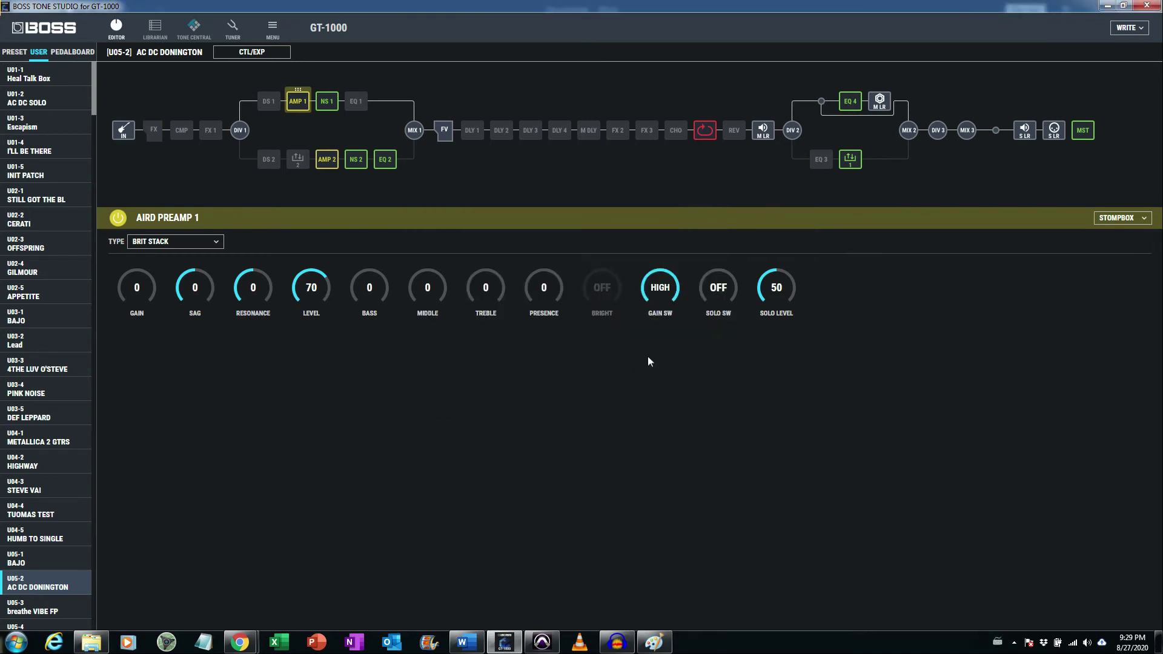
mouse_move(527, 332)
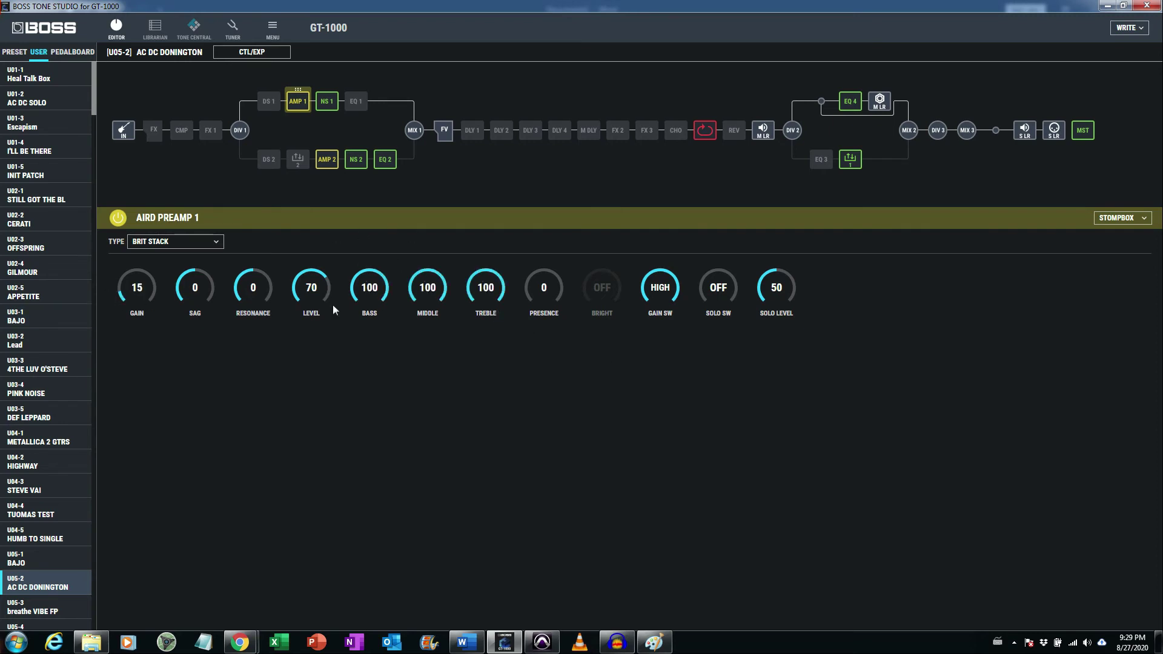
Step: Dial Brit Stack to level 32, bass 68, middle 100, gain back to 0, then bring up the Word diagram
drag(311, 287, 311, 318)
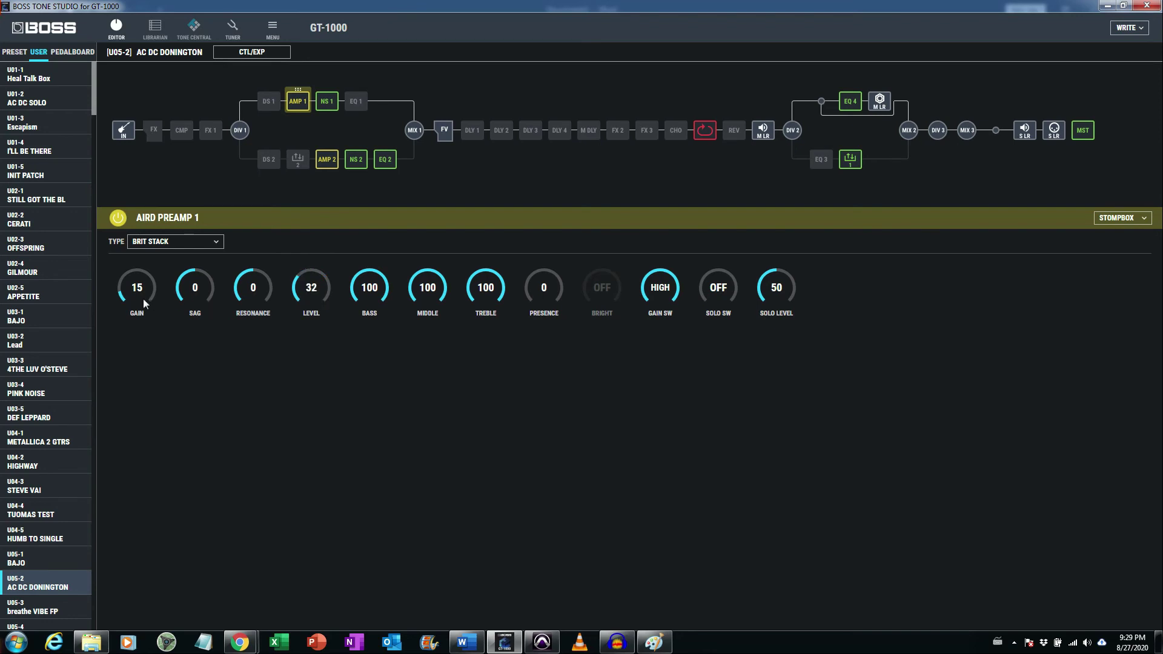
drag(137, 288, 137, 252)
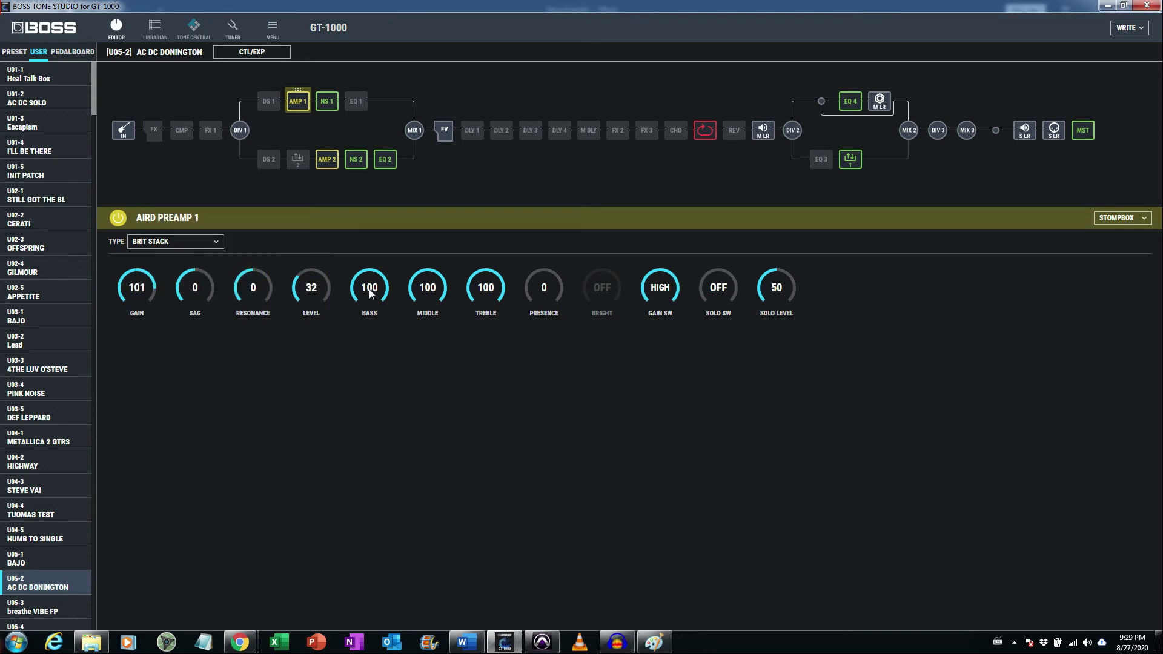
drag(368, 287, 369, 304)
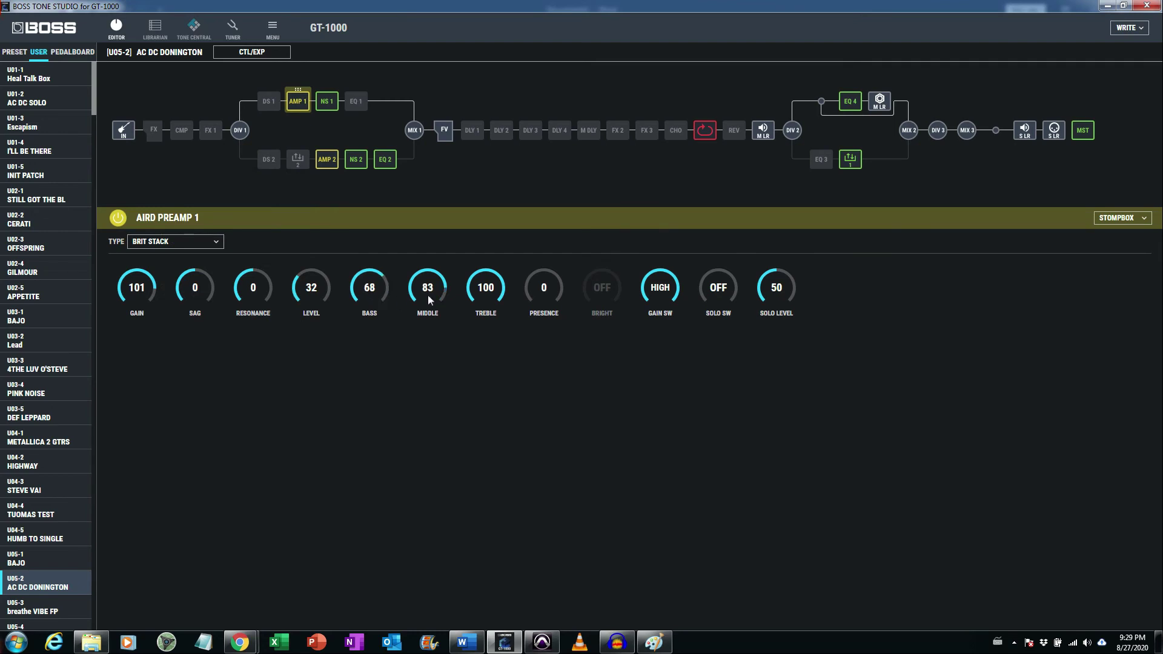
drag(427, 287, 427, 267)
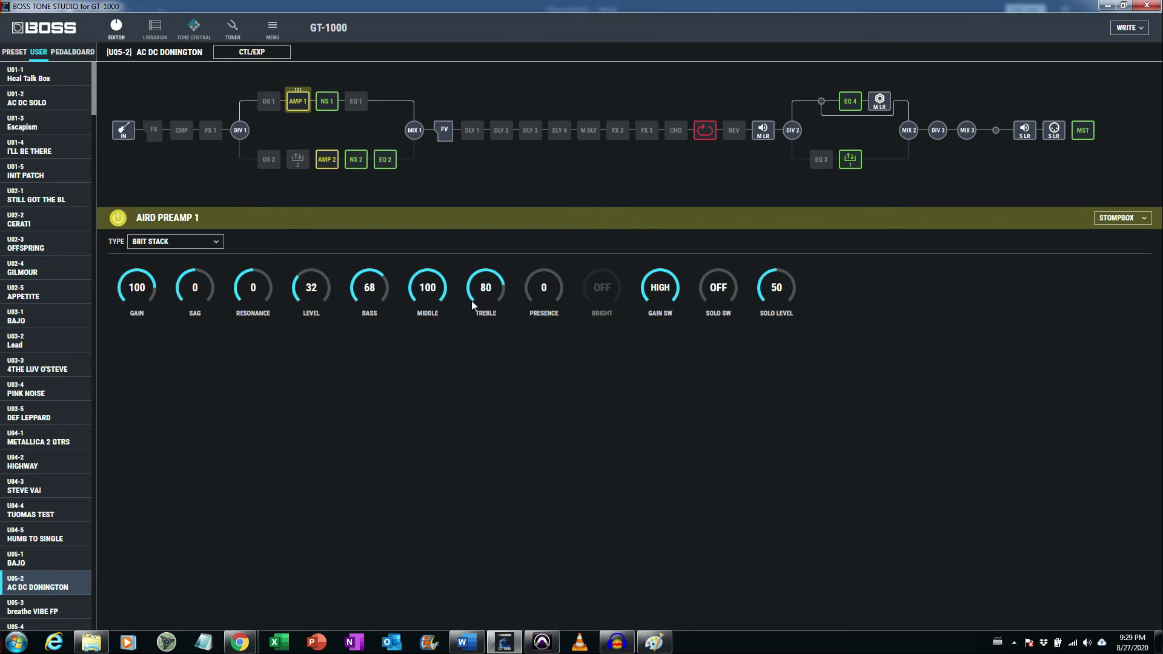
drag(136, 287, 153, 346)
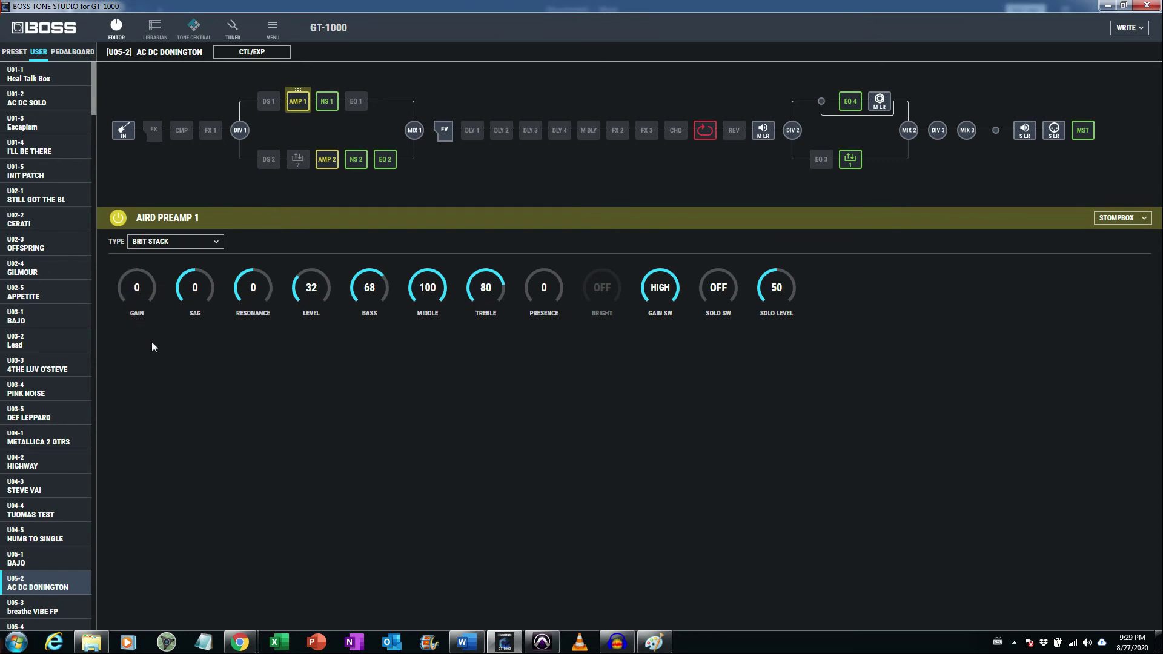
mouse_move(398, 420)
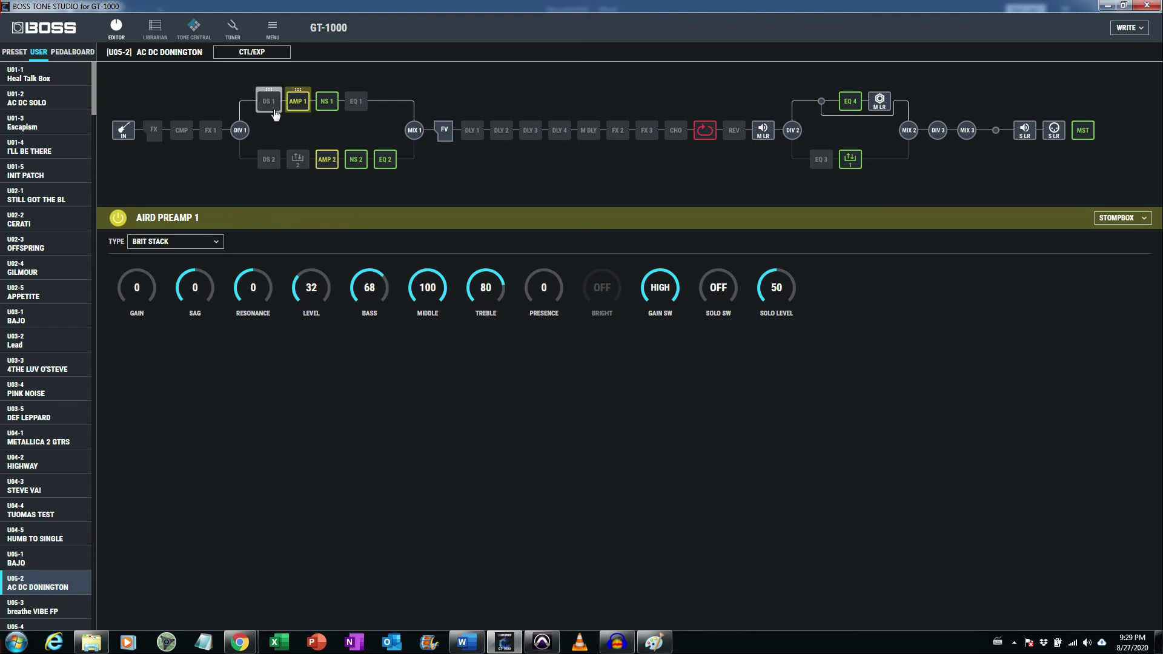
mouse_move(275, 117)
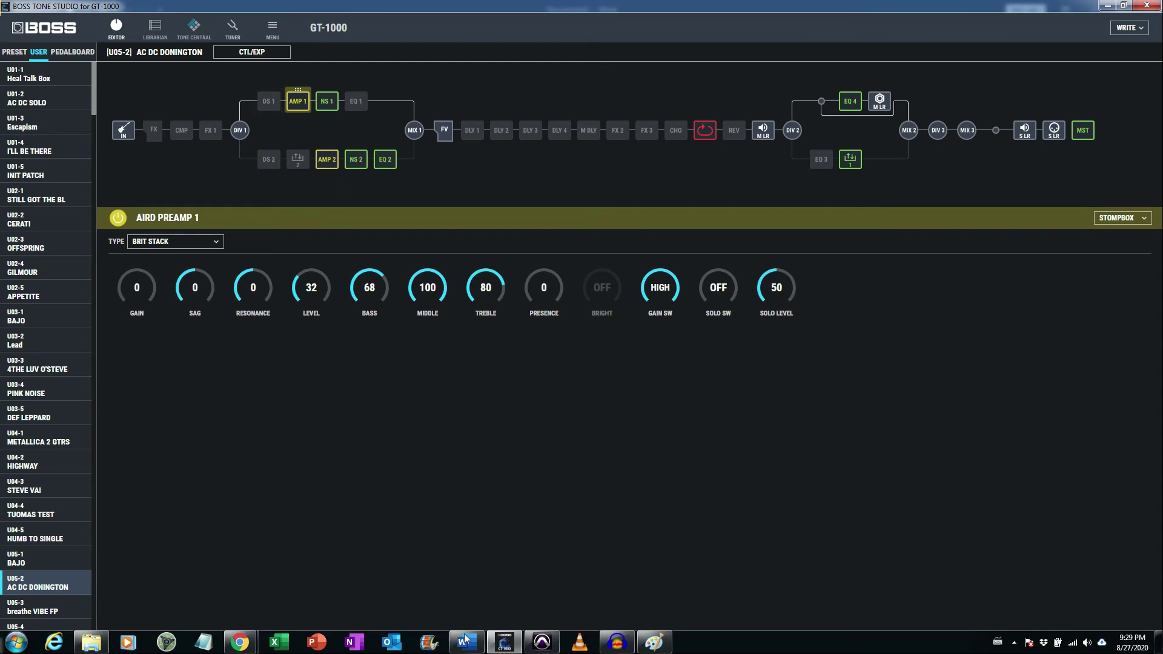
click(465, 642)
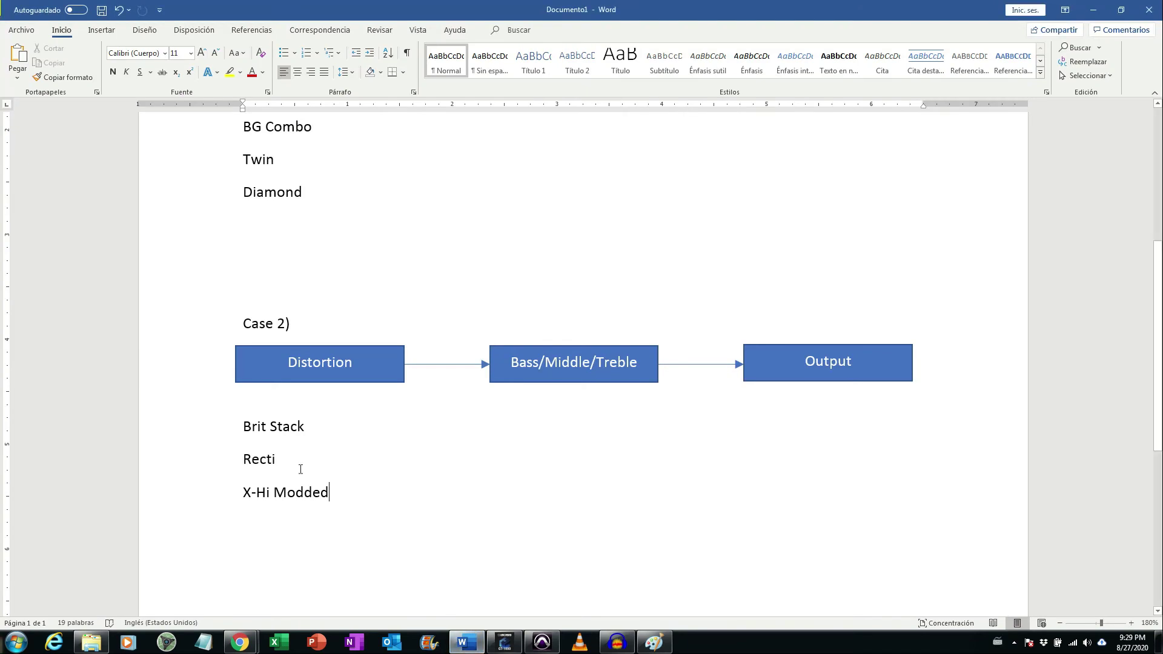
mouse_move(246, 460)
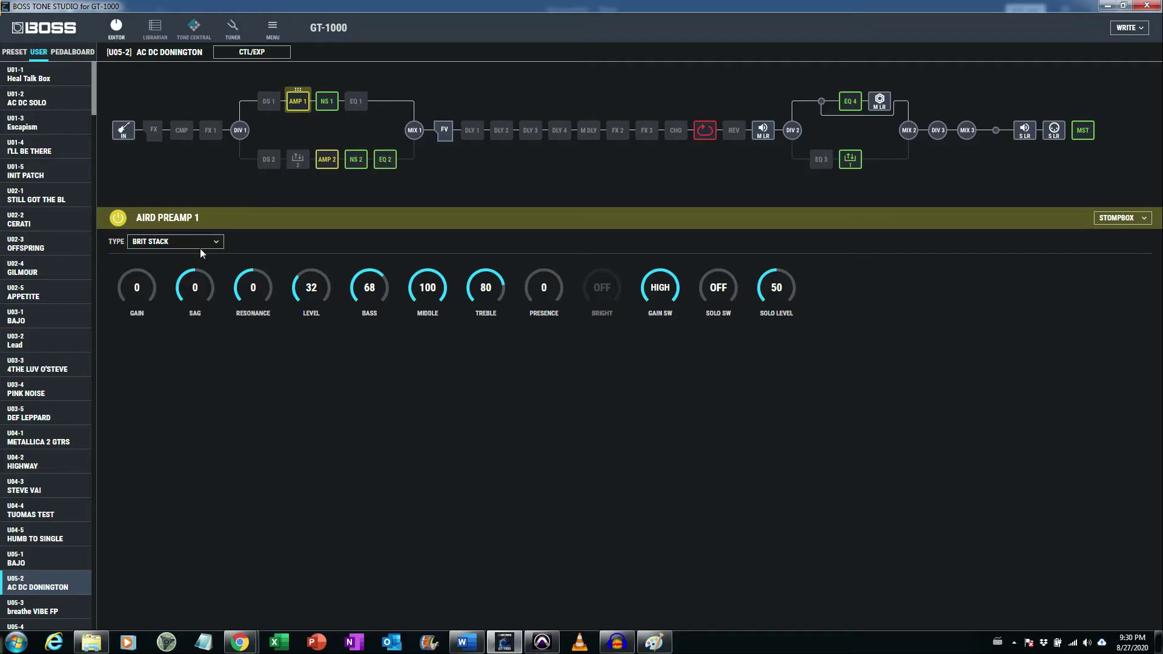
Step: Switch AIRD Preamp 1 to Recti Stack and dial level 61, bass 27, middle 24, treble 39
click(175, 241)
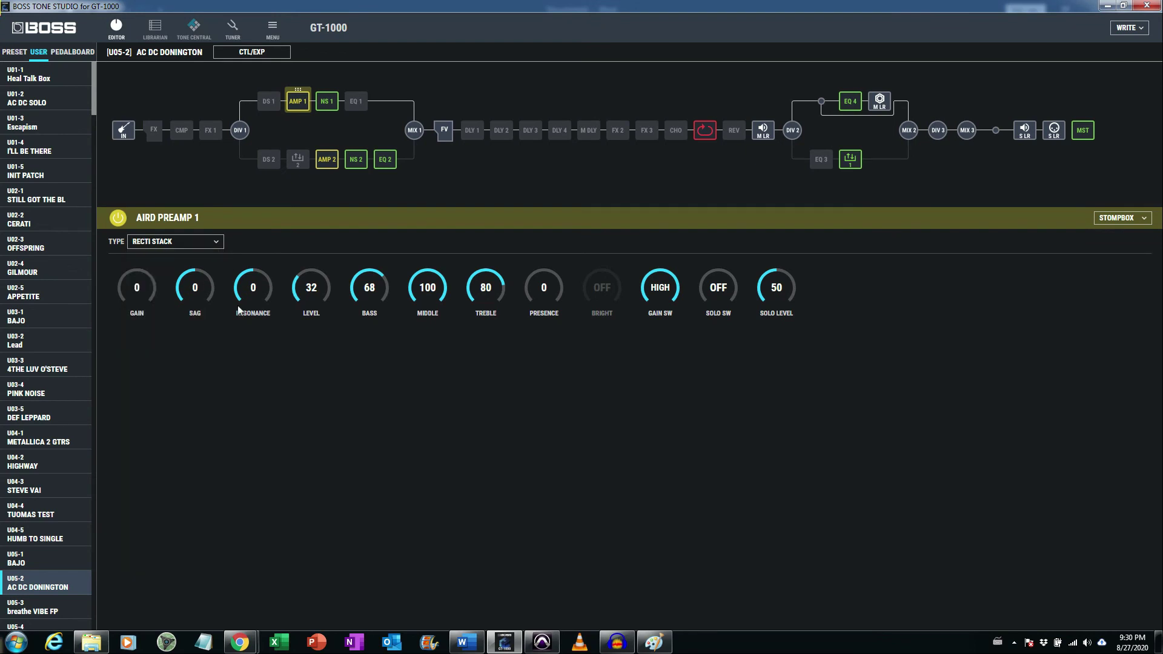
drag(426, 285, 429, 303)
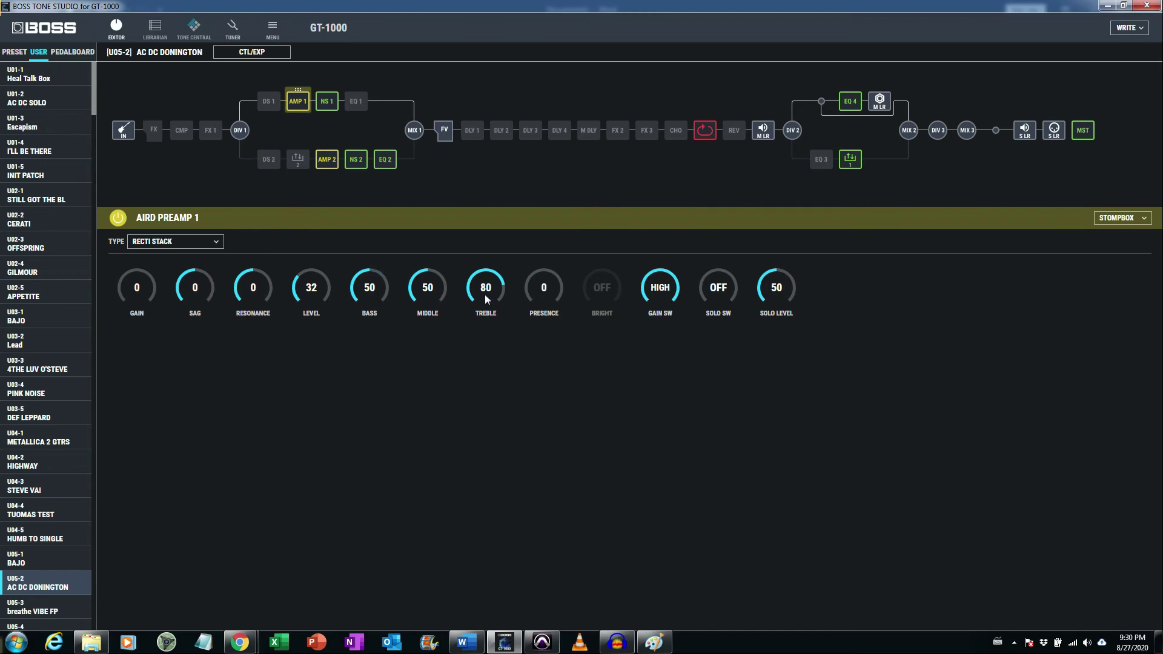
drag(485, 287, 484, 296)
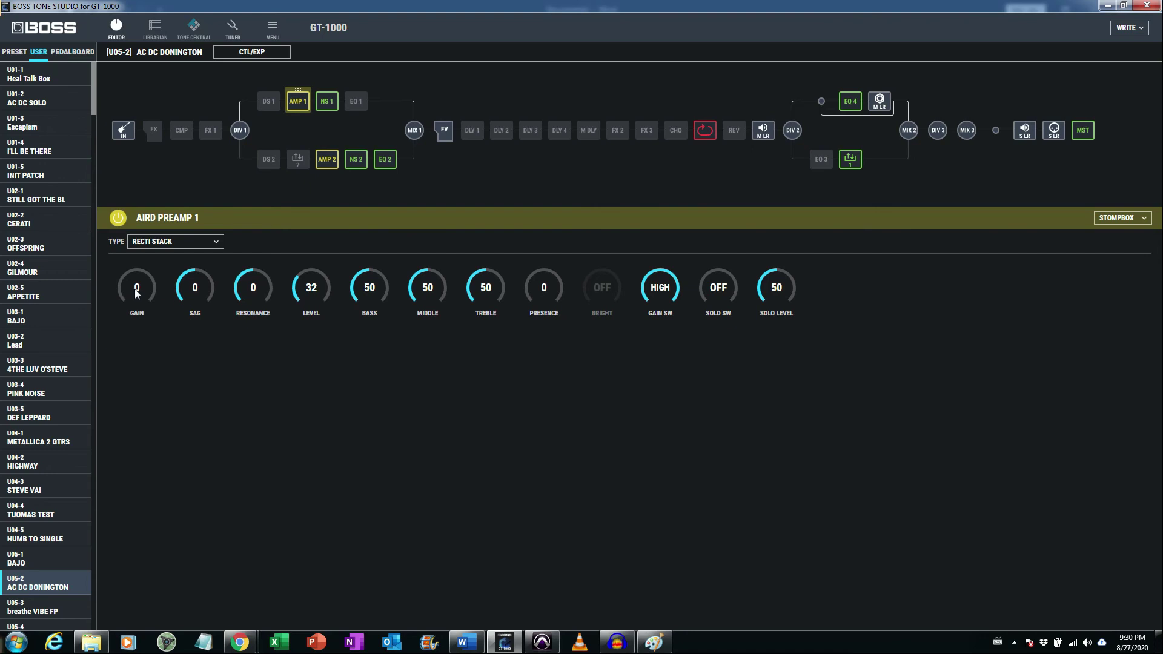
drag(136, 287, 135, 252)
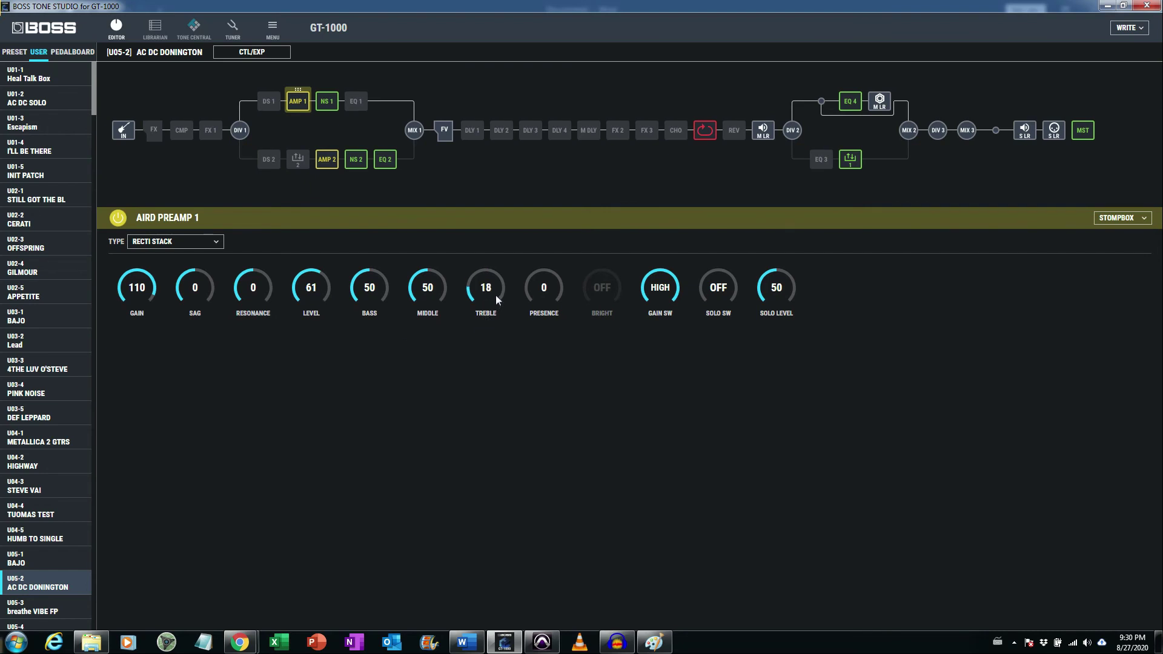
drag(485, 287, 485, 267)
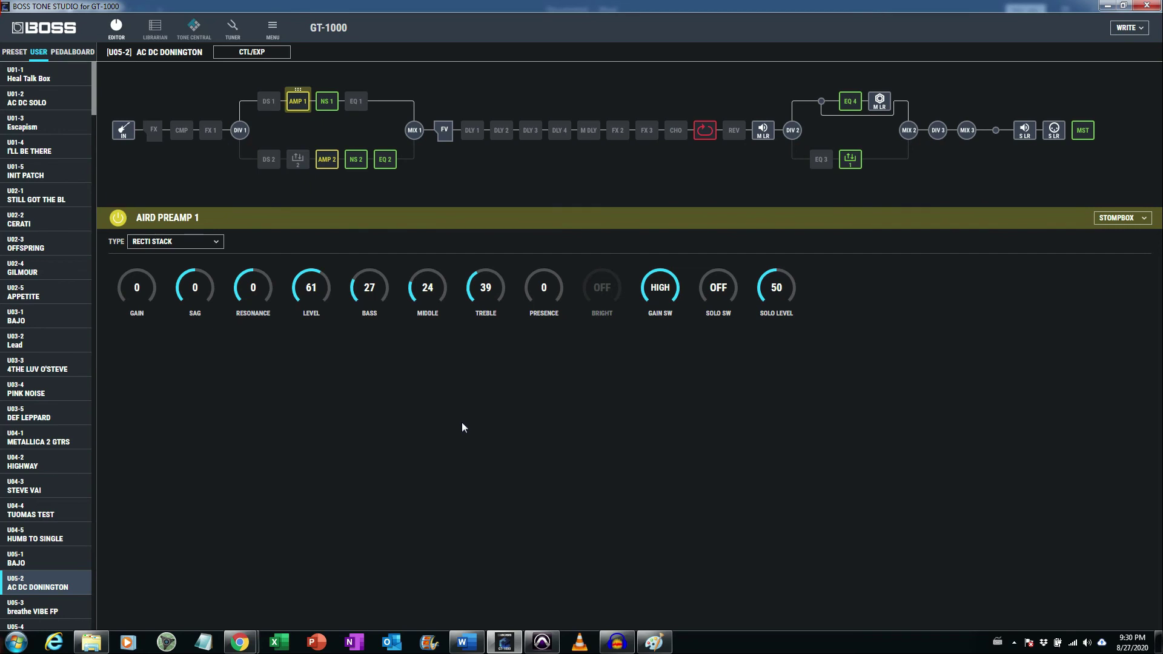
mouse_move(458, 625)
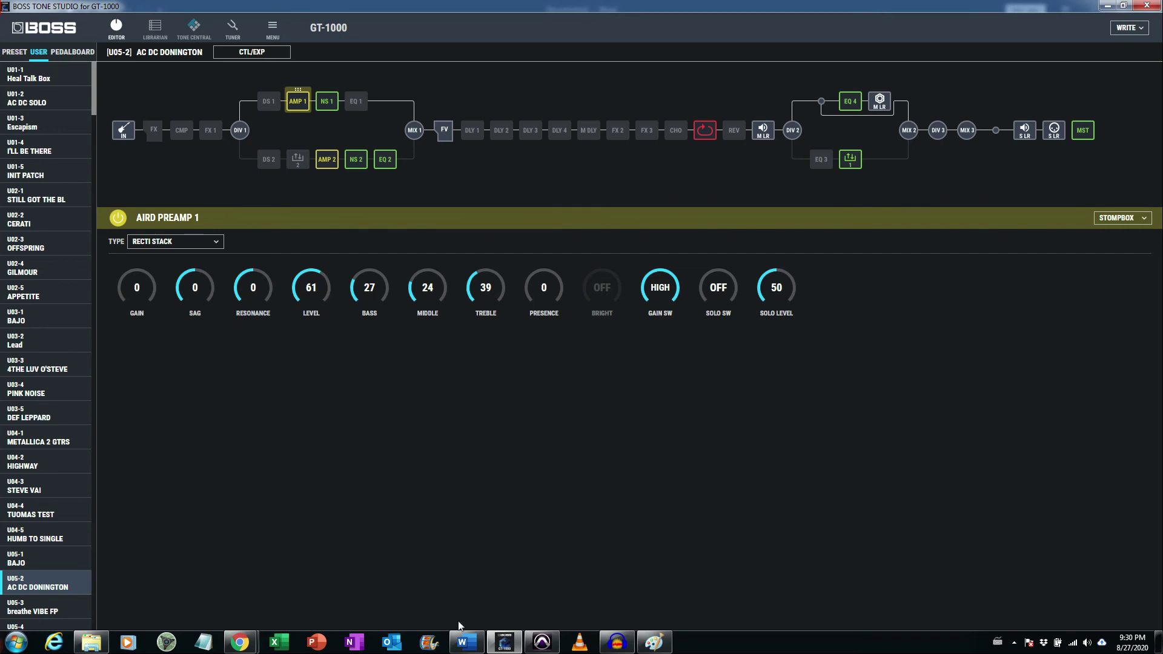
Step: Switch AIRD Preamp 1 to X-Modded with bass 50, middle 56, treble 45 and gain 0
click(466, 642)
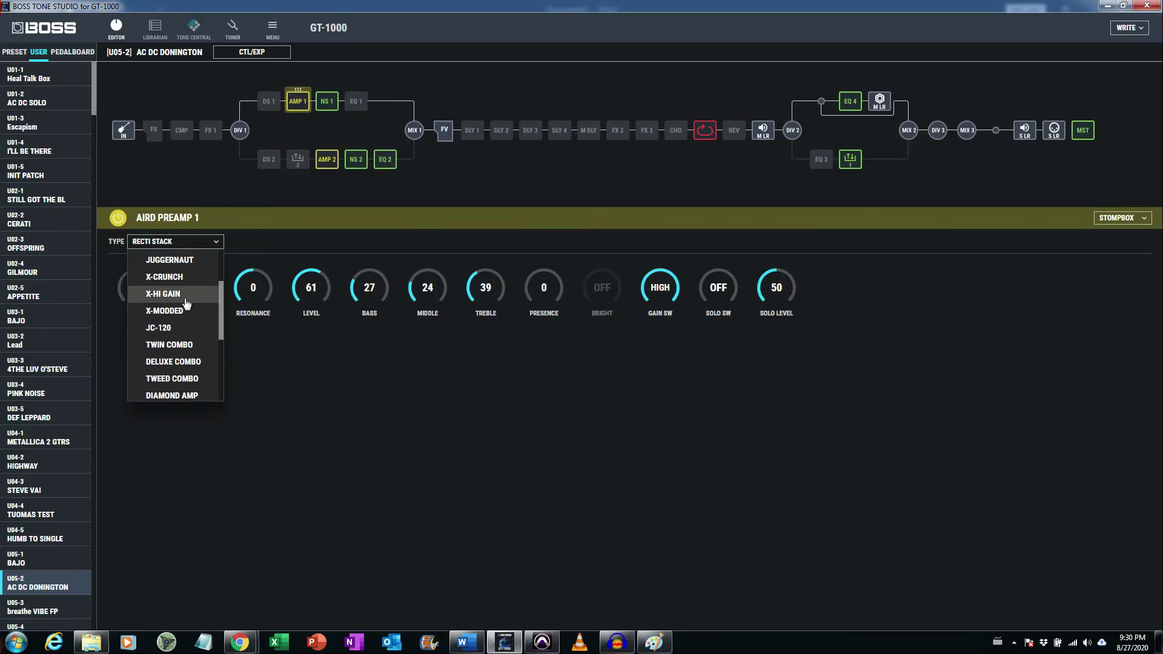
click(163, 311)
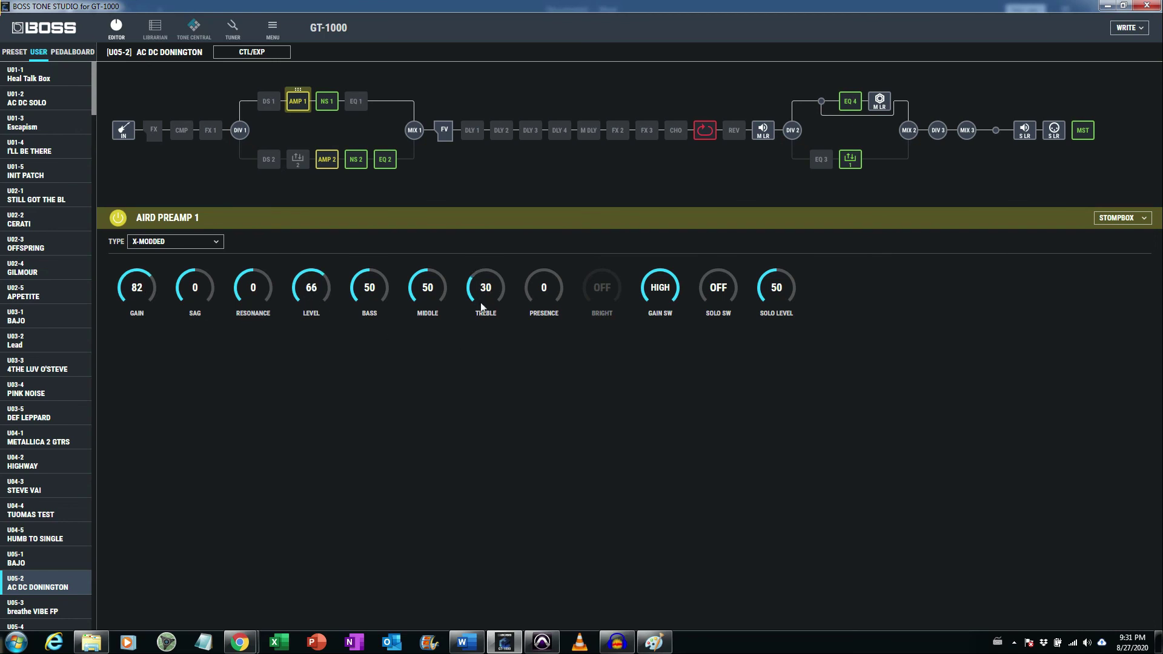
drag(485, 288, 485, 267)
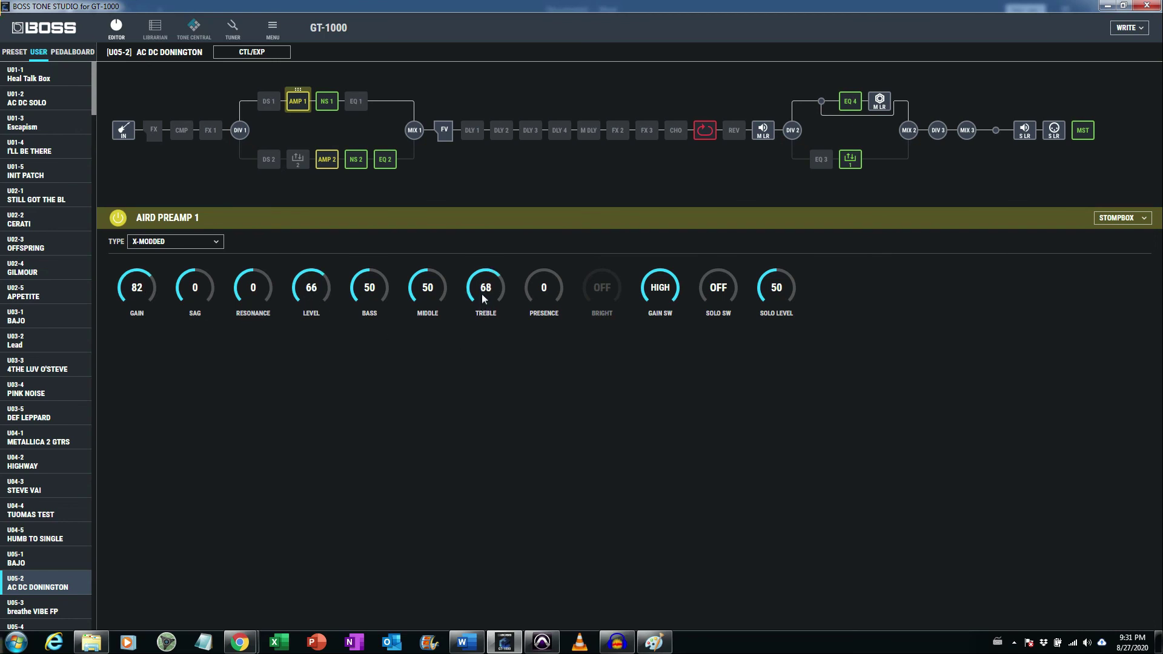
drag(485, 287, 484, 304)
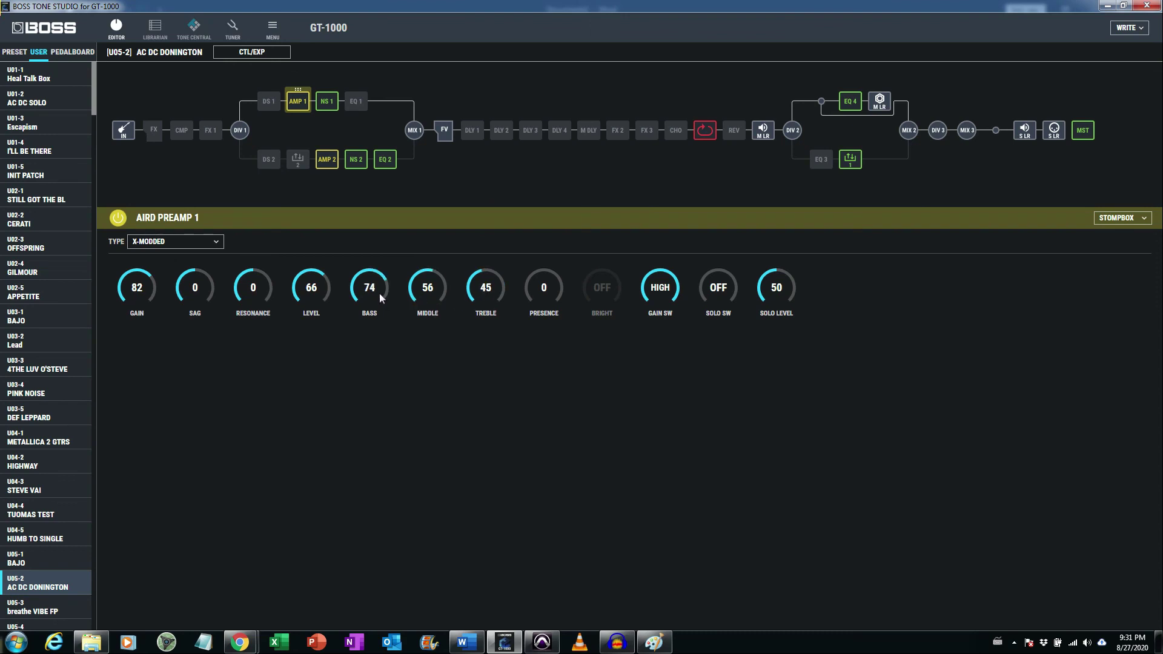
drag(368, 287, 368, 304)
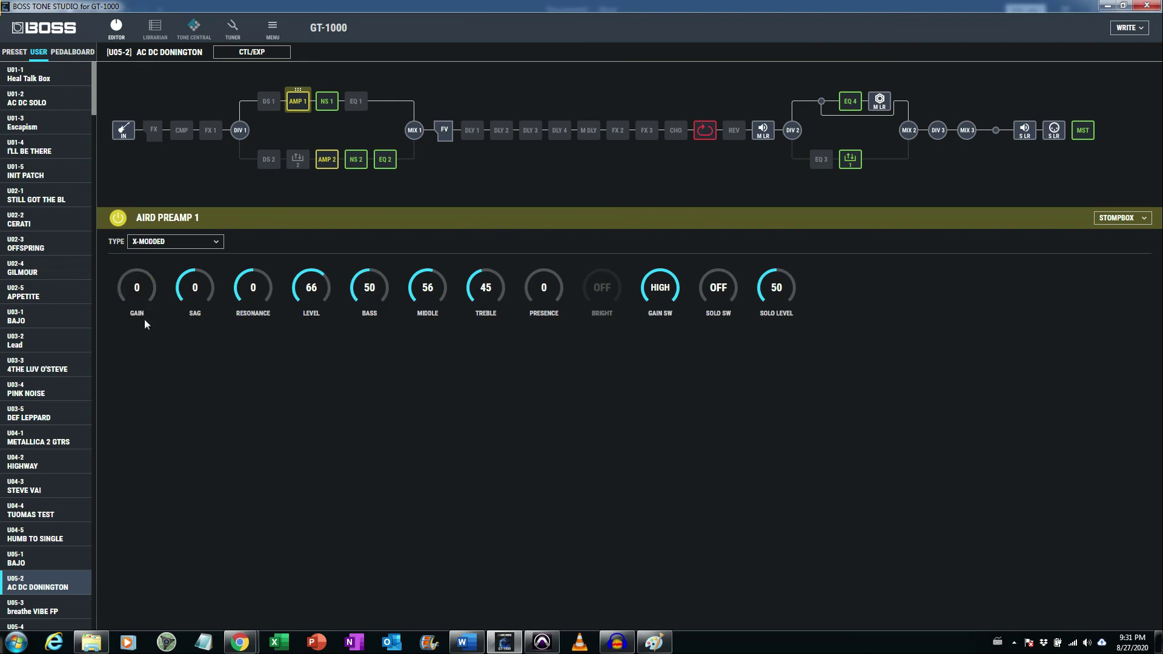
mouse_move(311, 391)
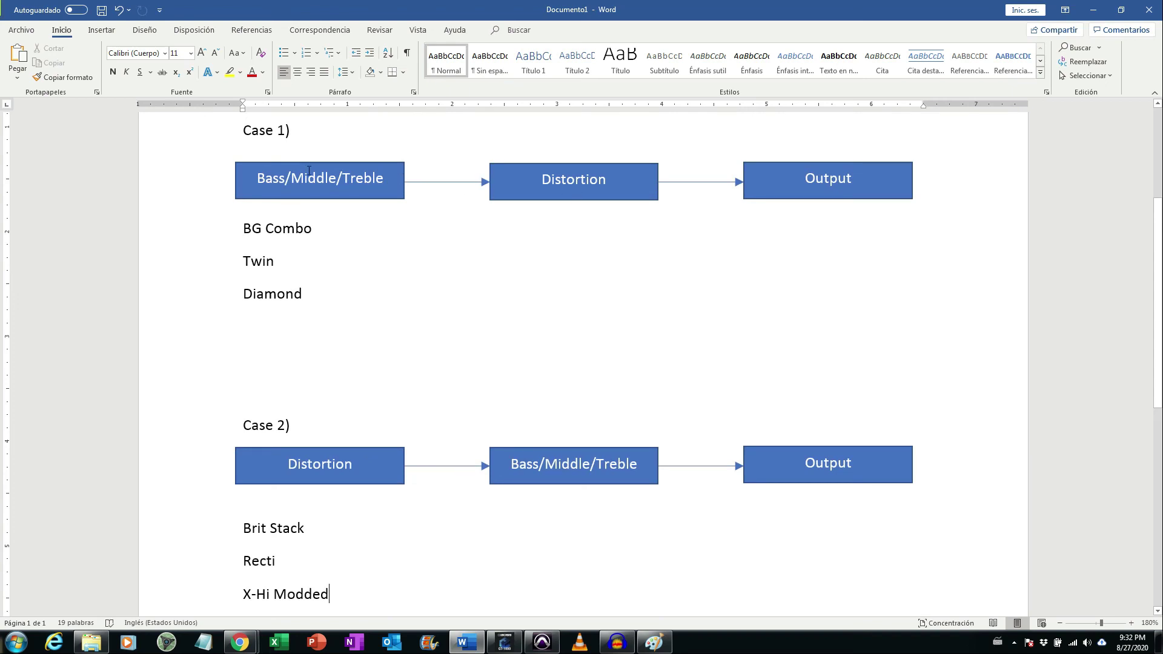
mouse_move(249, 440)
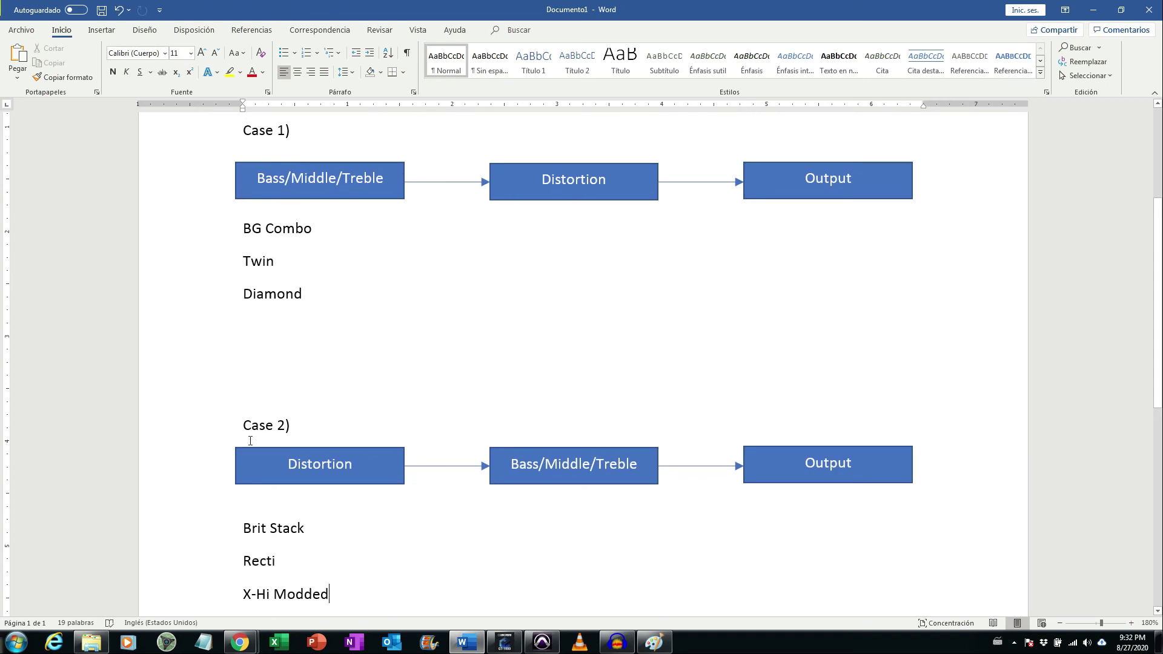
mouse_move(472, 273)
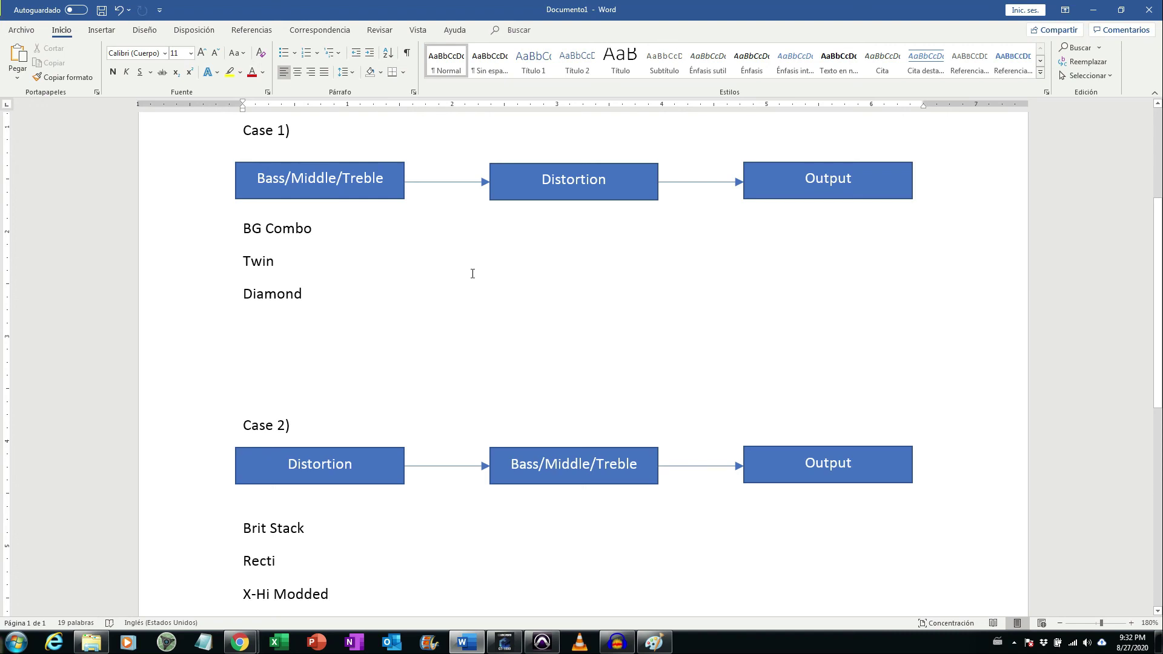
mouse_move(469, 268)
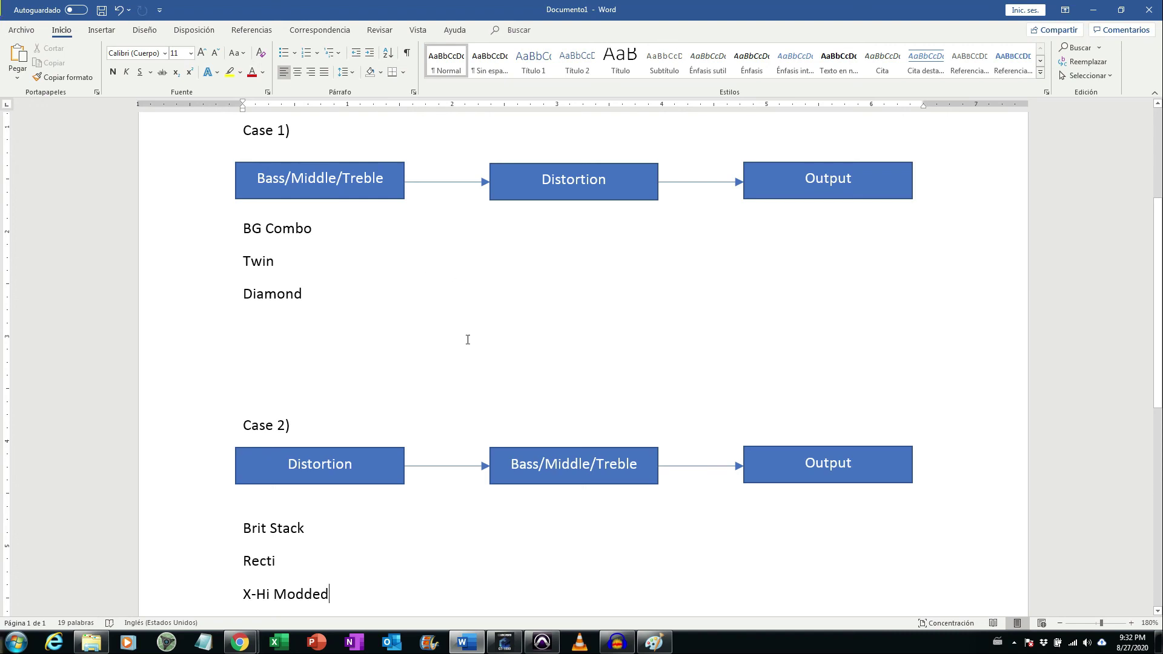
mouse_move(496, 326)
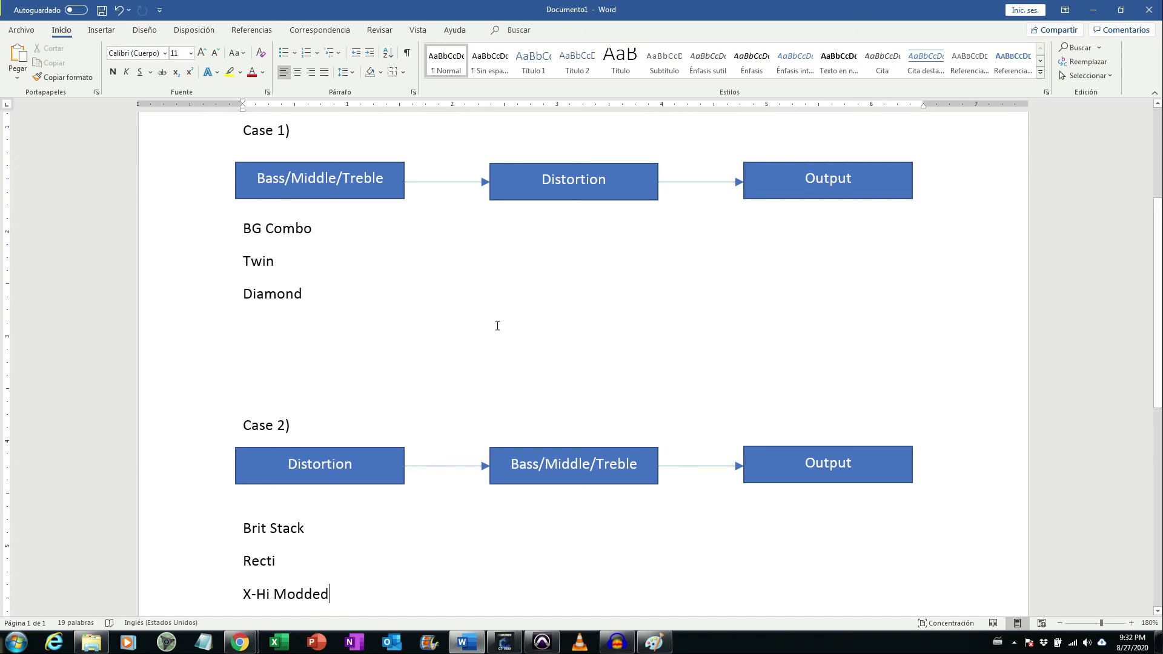